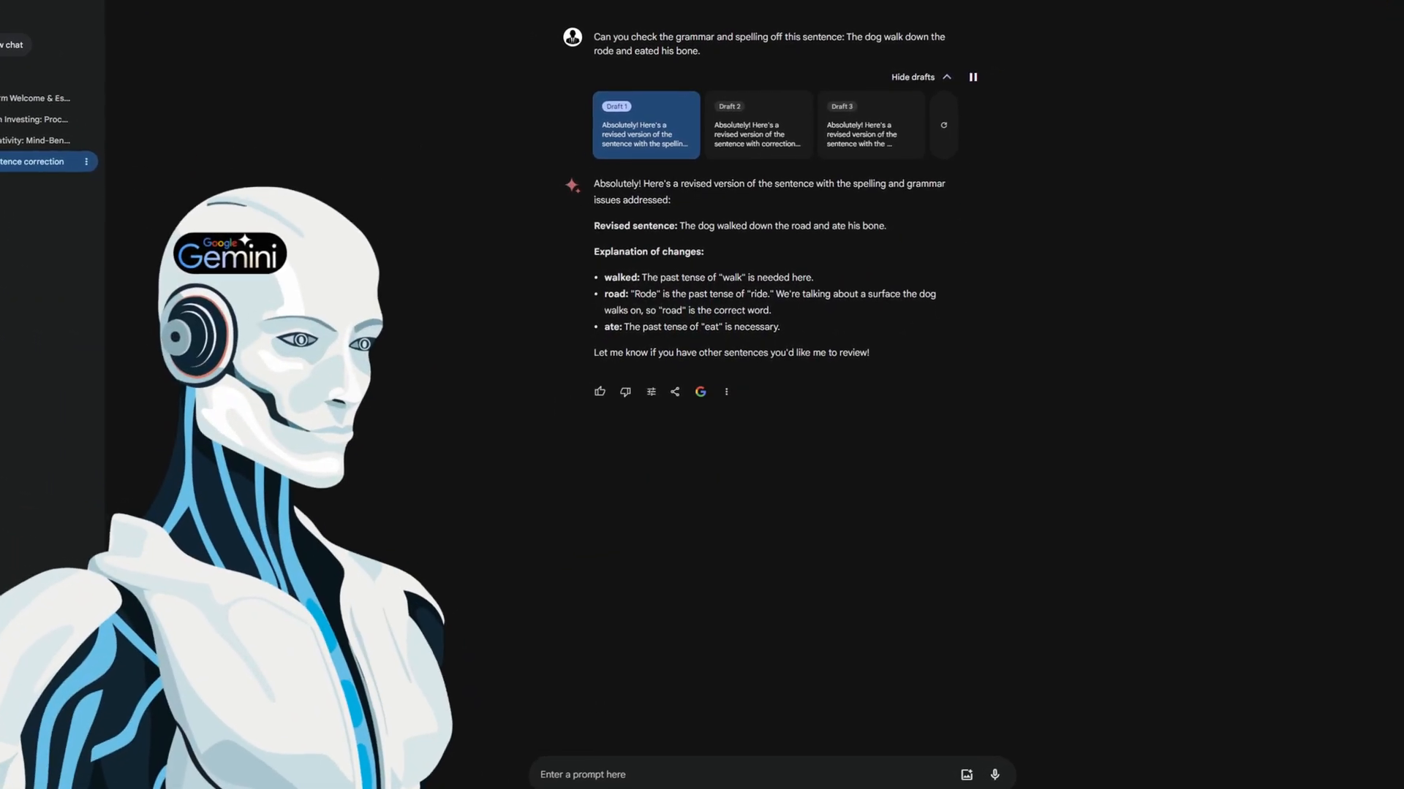
# View the Google Account Help article on age-restricted content and age verification, then return to Gemini.
pyautogui.click(41, 107)
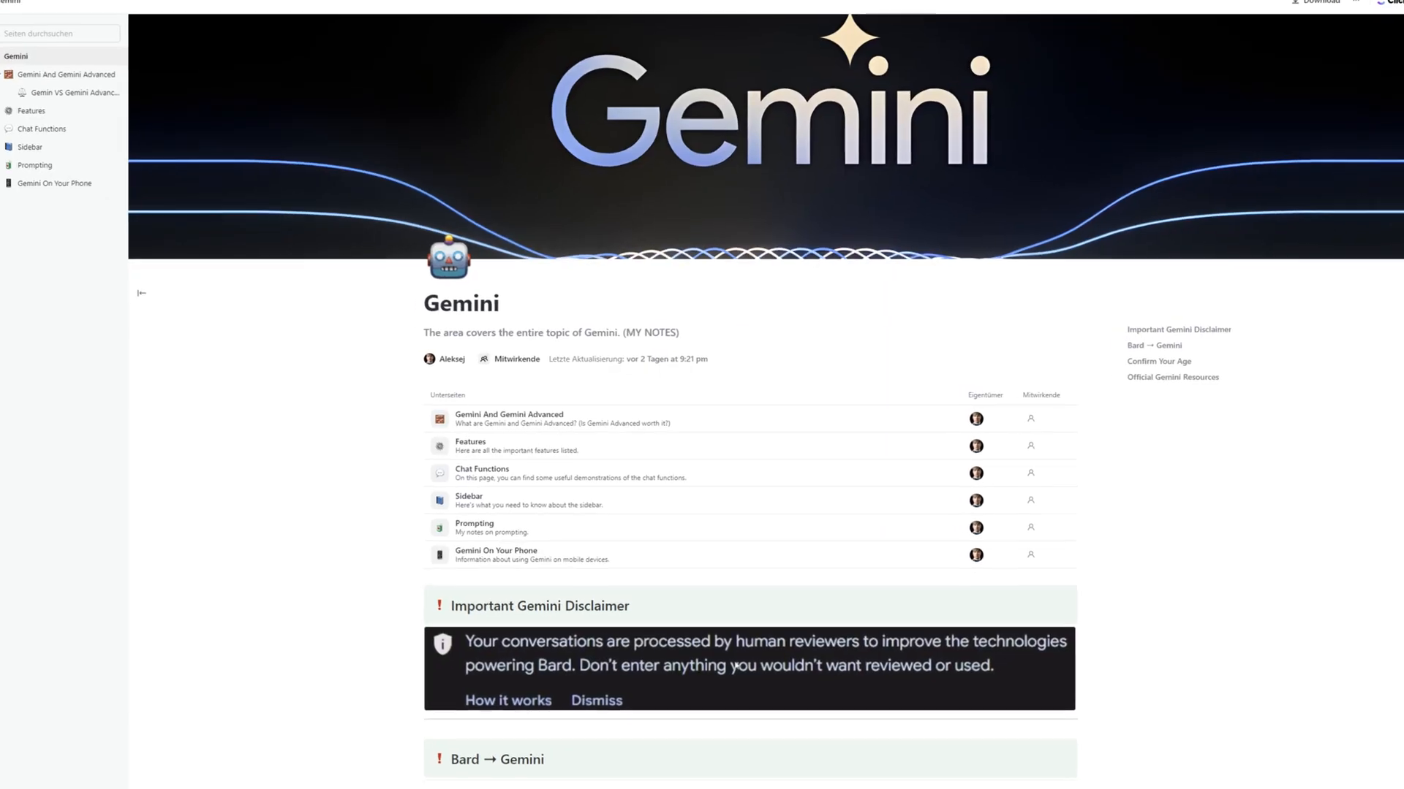
pyautogui.scroll(-3)
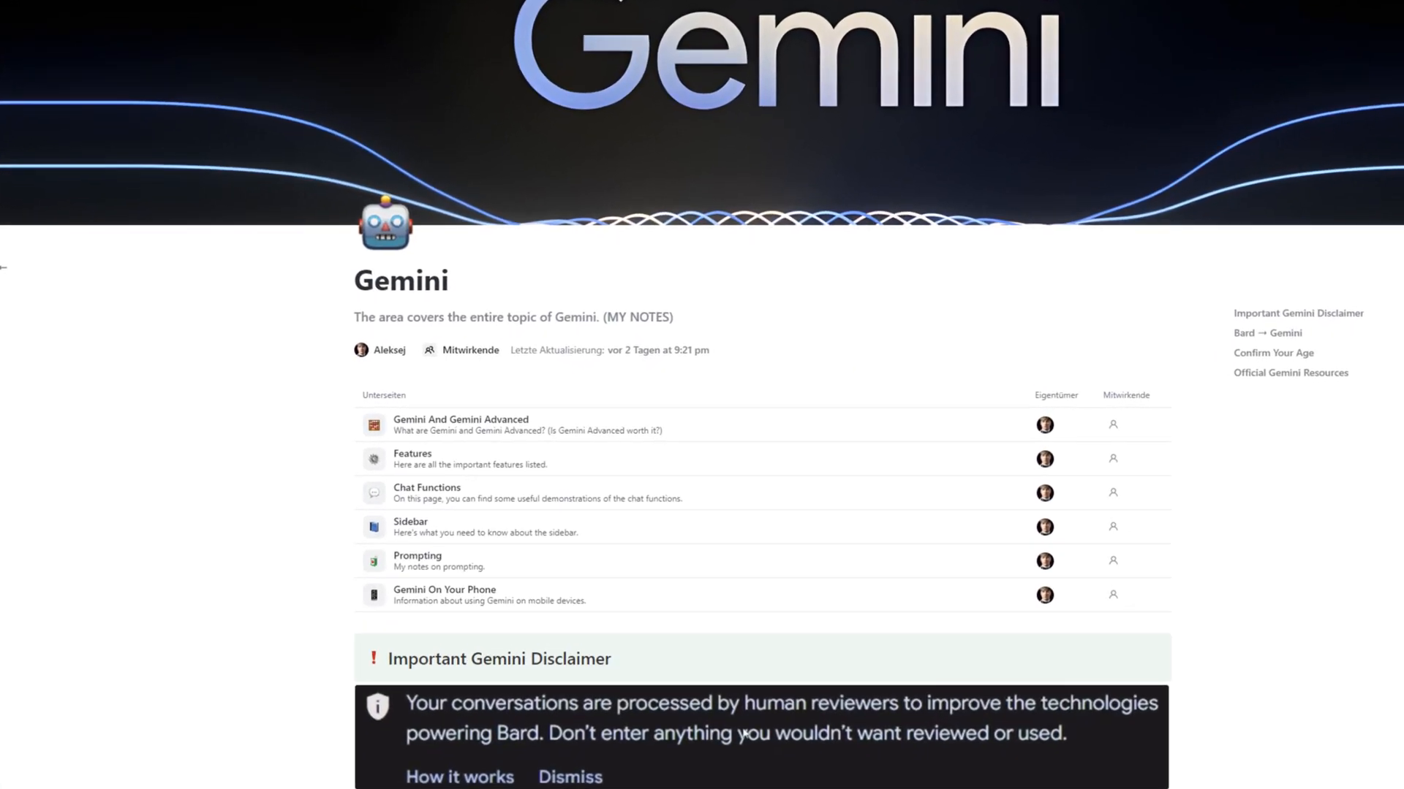
pyautogui.scroll(-3)
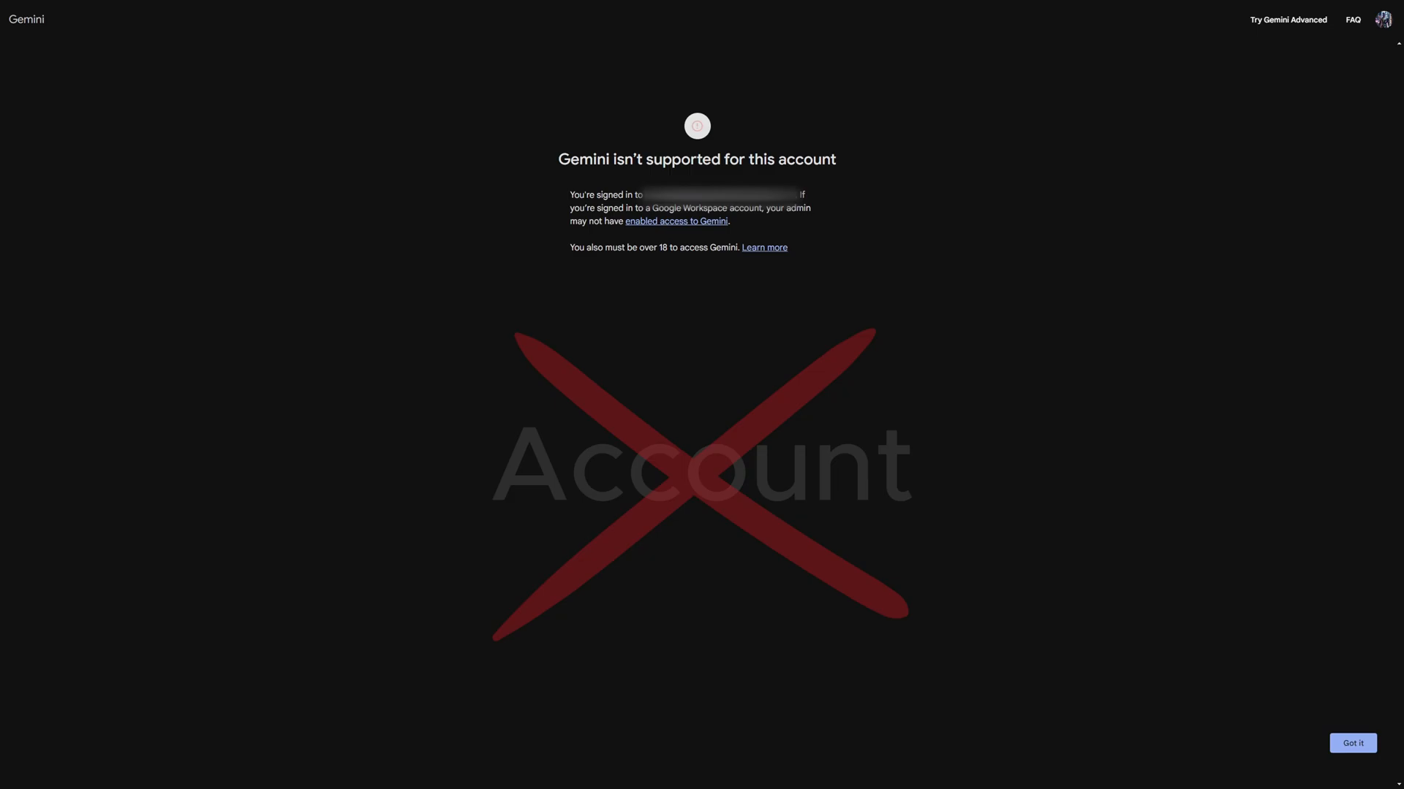
pyautogui.click(762, 249)
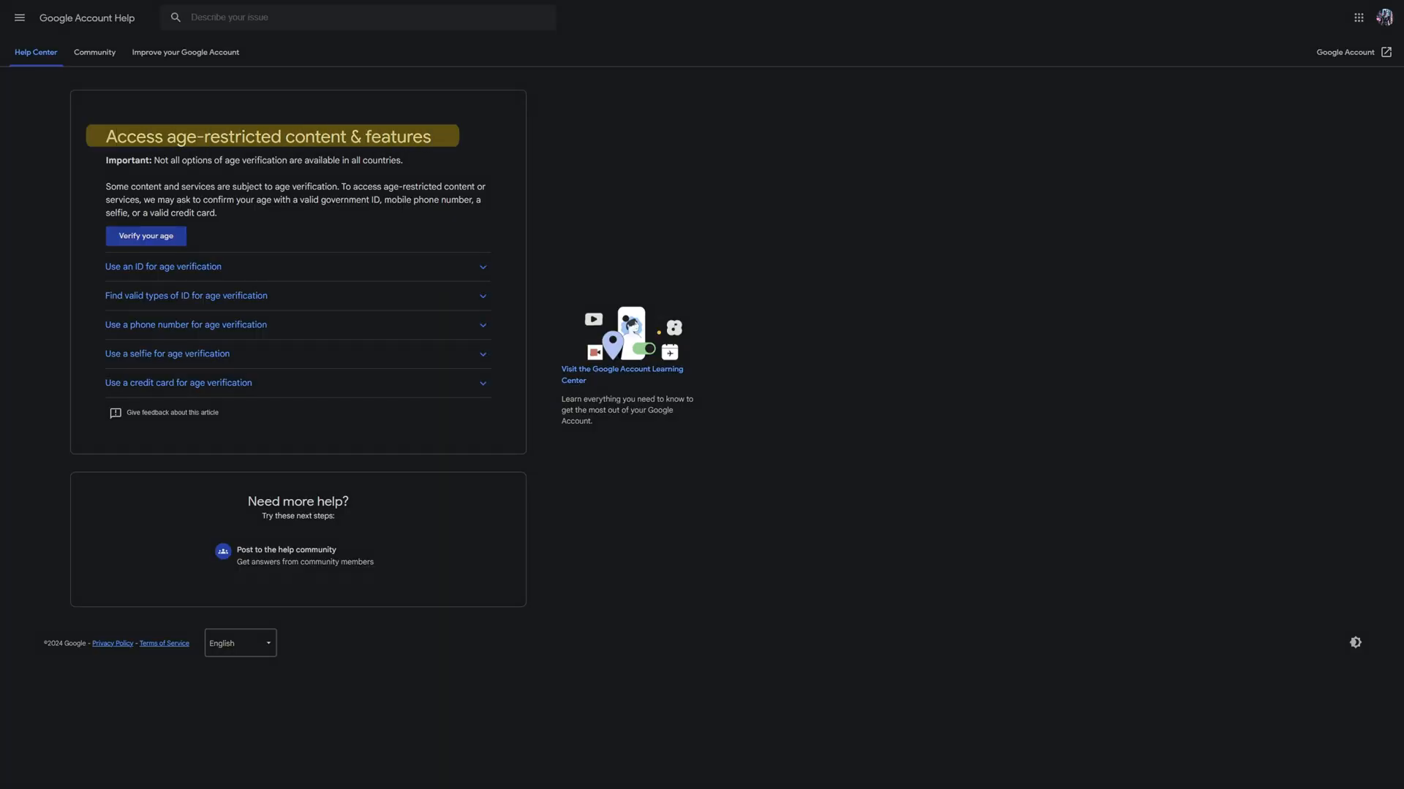
pyautogui.click(145, 235)
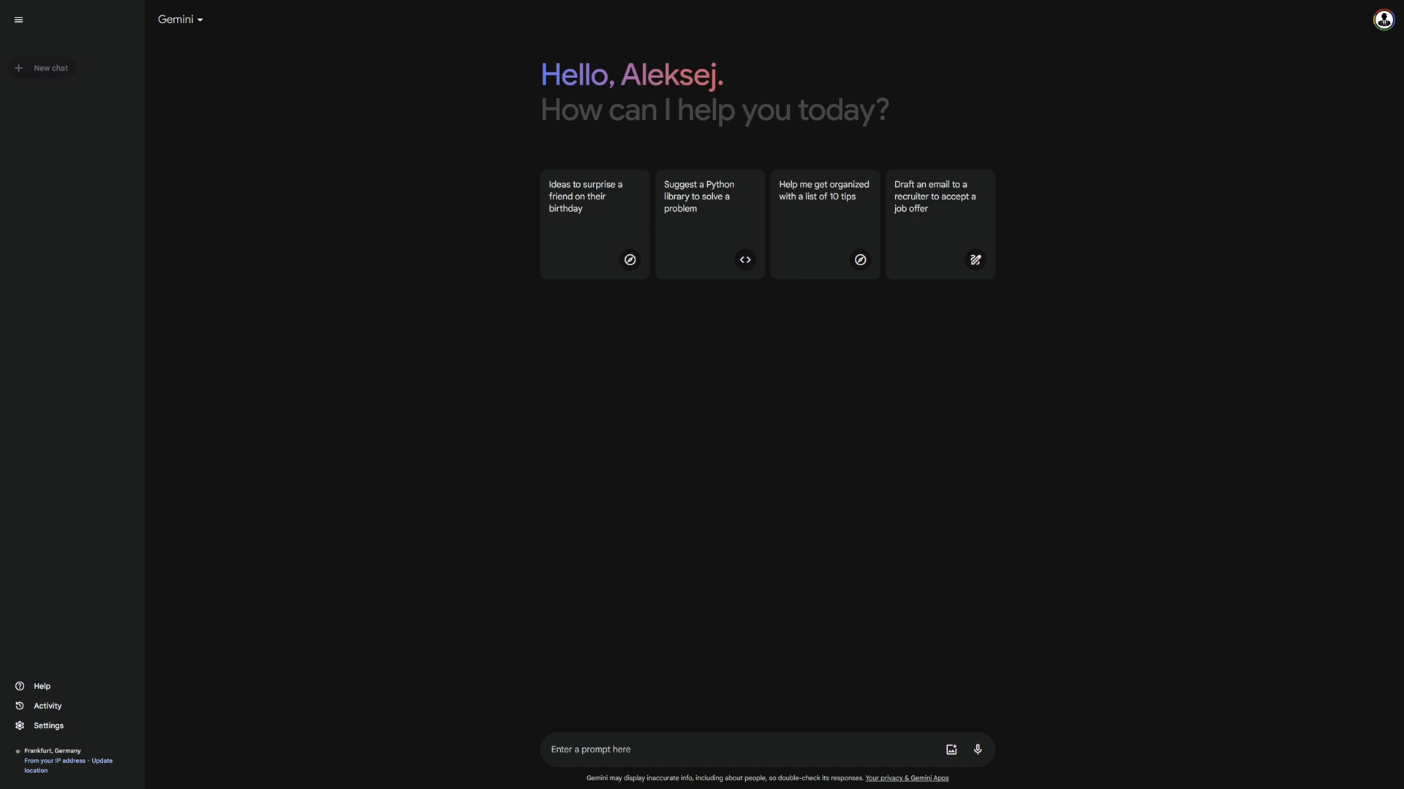
# Switch the model from Gemini to Gemini Advanced via the top-left model selector.
pyautogui.click(179, 19)
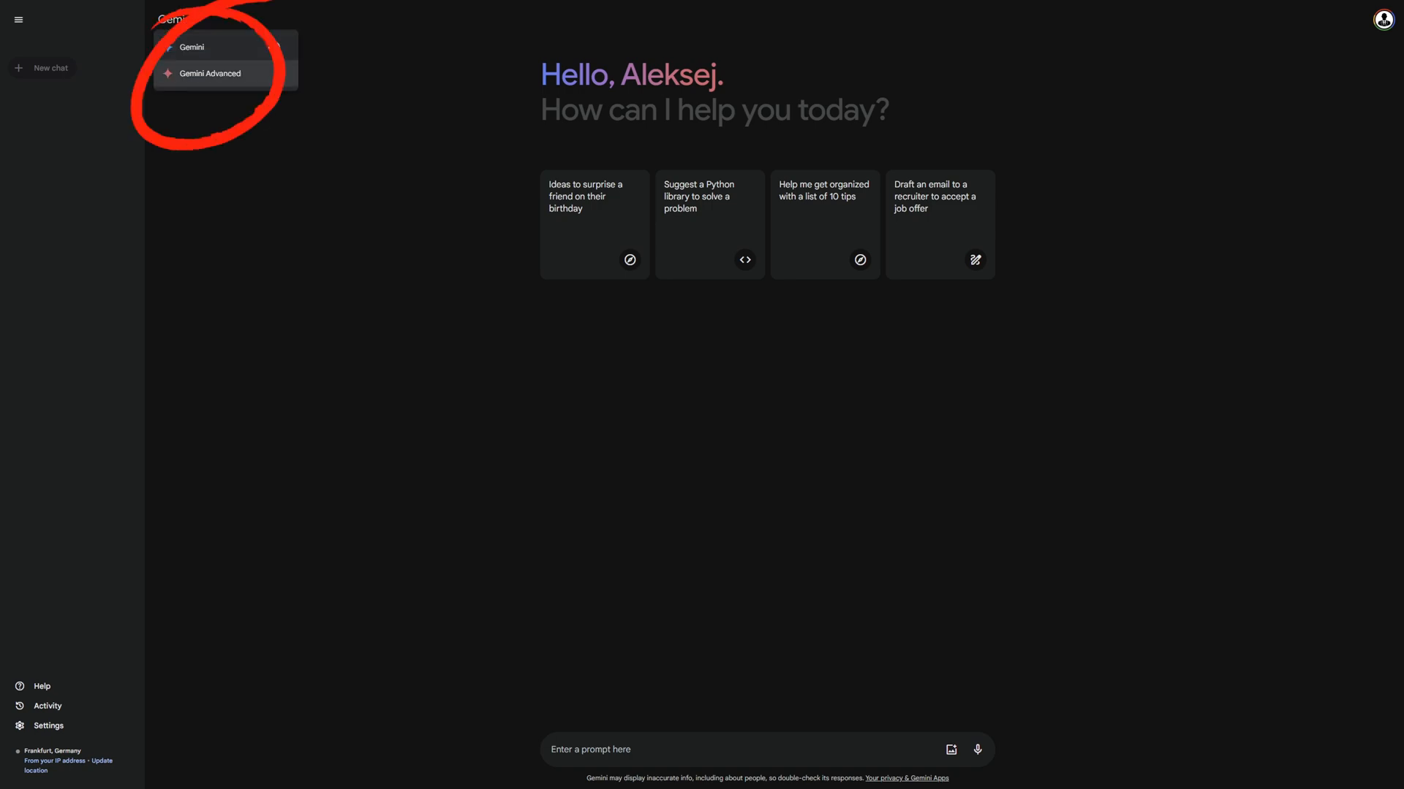
pyautogui.click(209, 73)
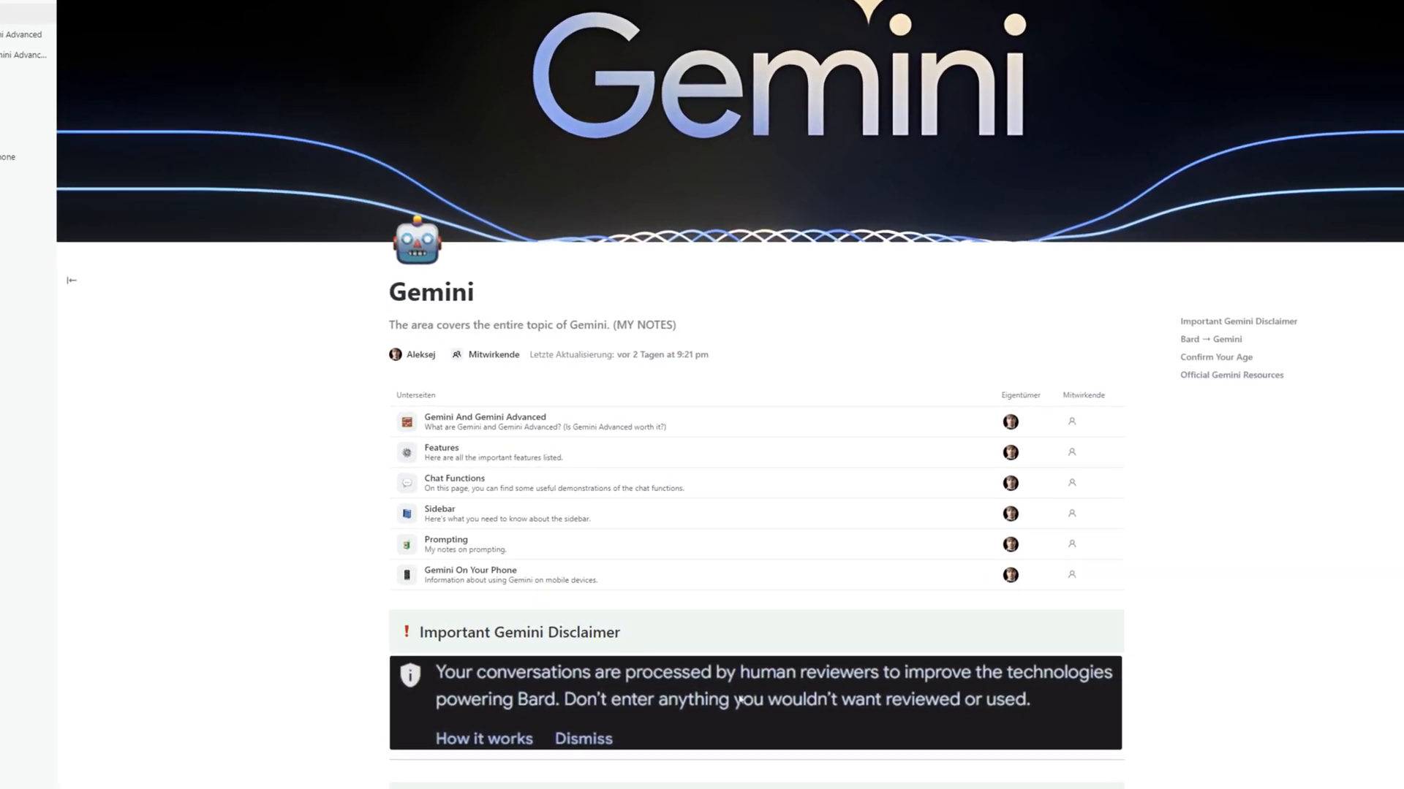
pyautogui.scroll(-3)
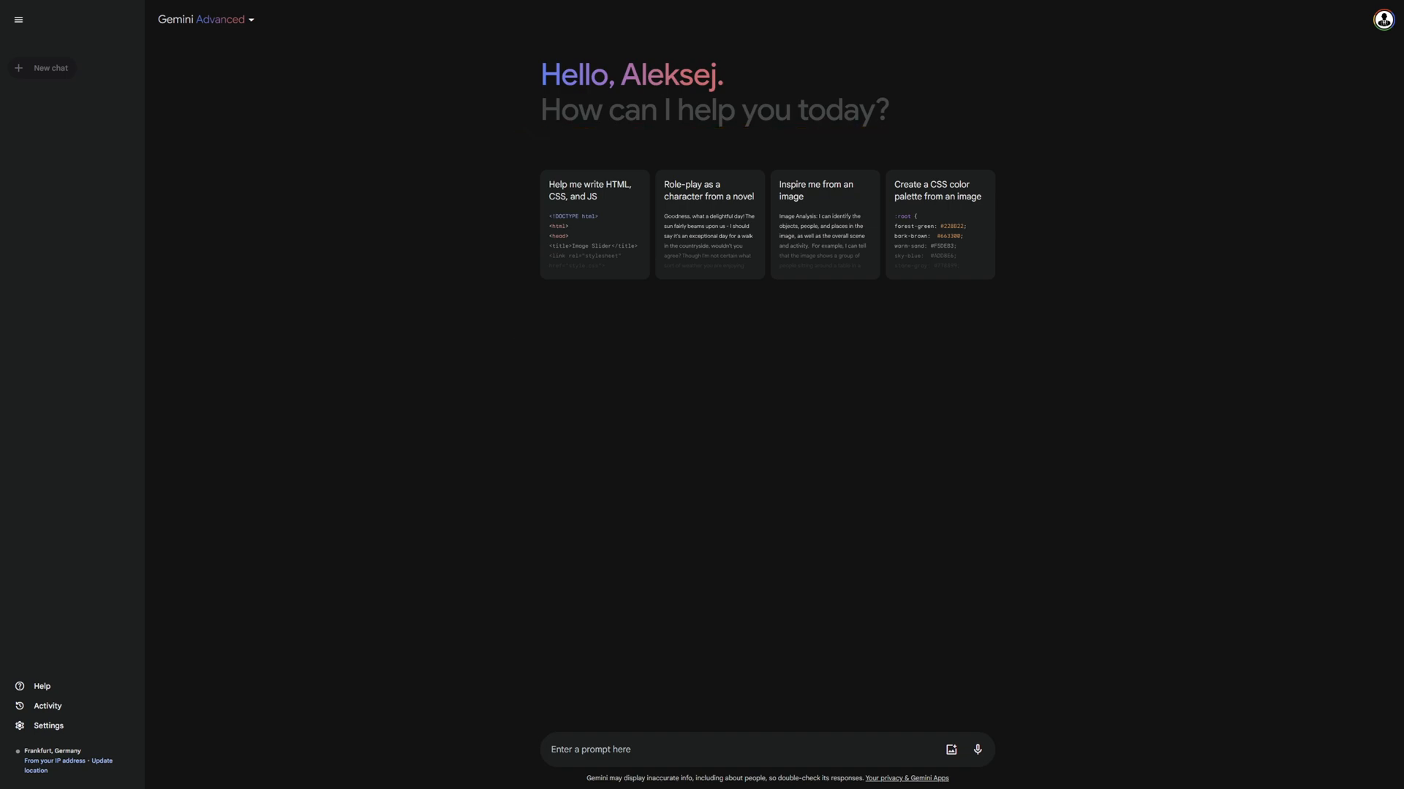
pyautogui.write('Create an email template to welcome new employees with all the important information and a warm welcome.')
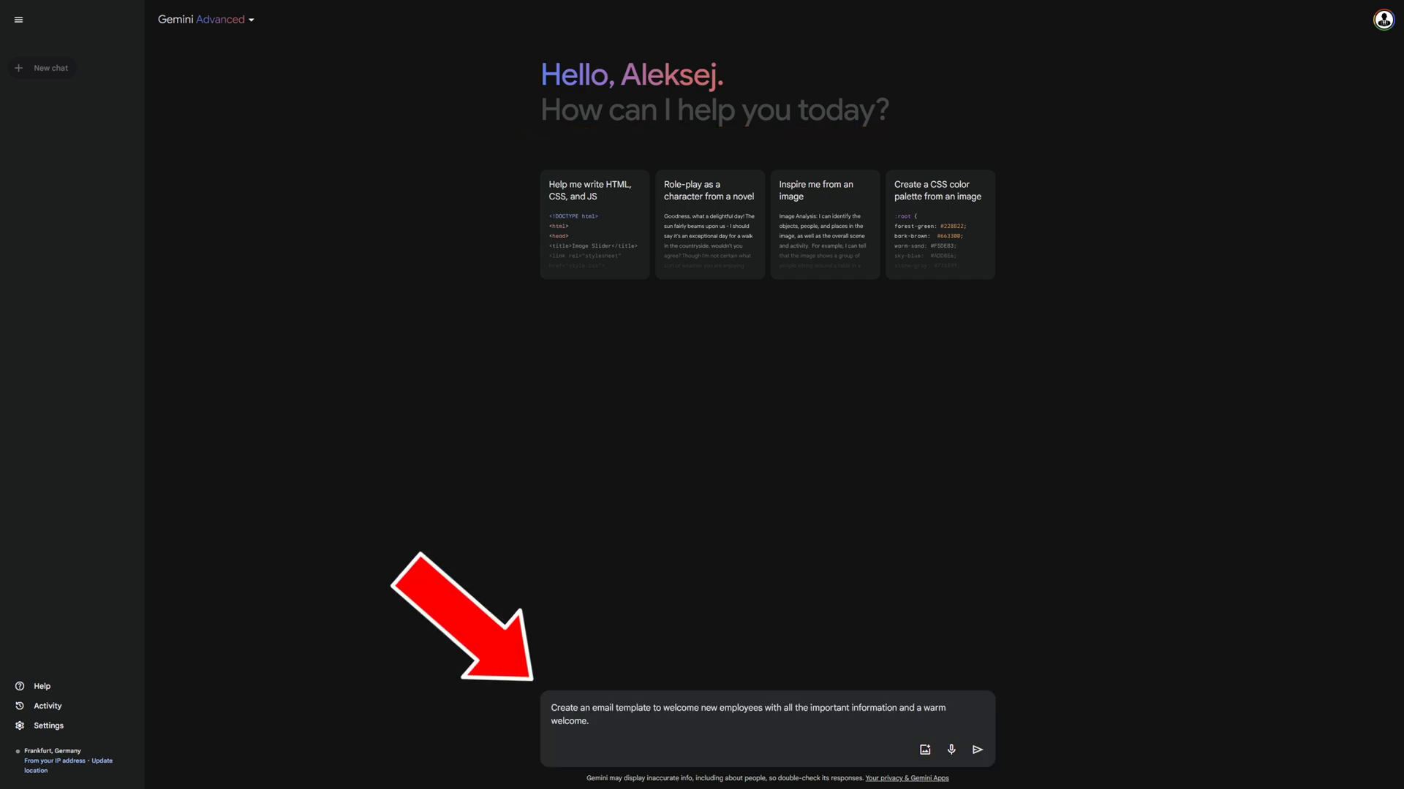
pyautogui.click(977, 749)
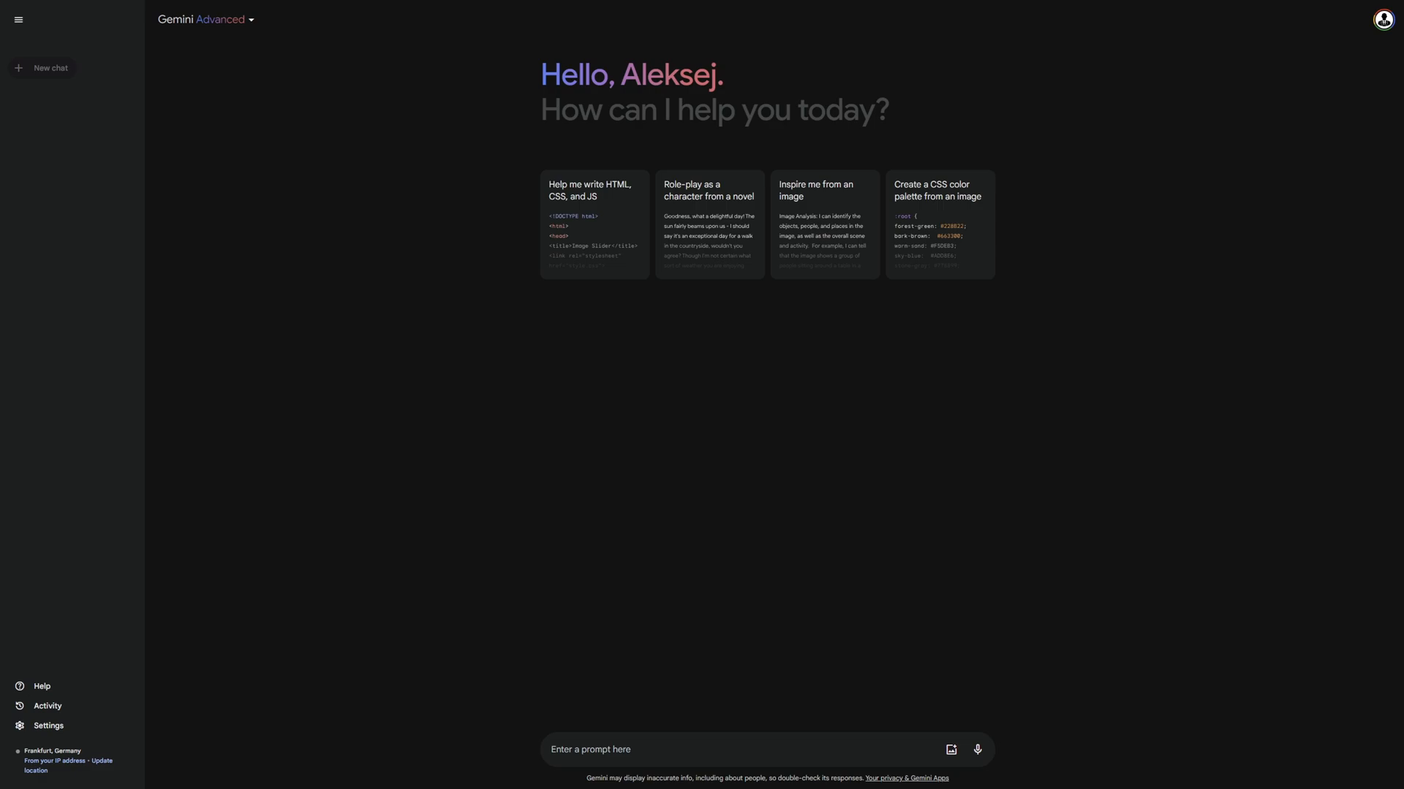
pyautogui.click(128, 117)
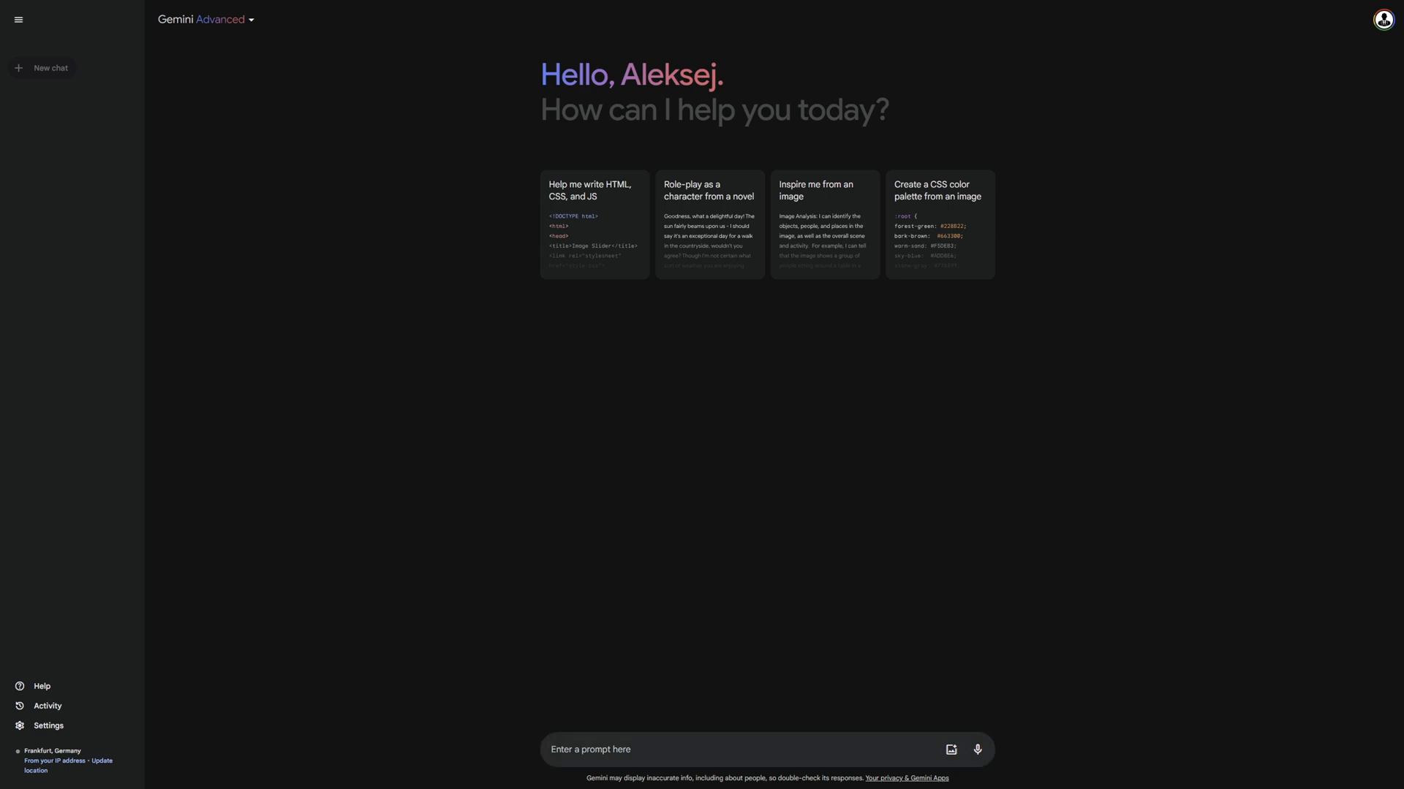
# Ask Gemini for a welcome email template for new employees and review the generated template.
pyautogui.write('Create an email template to welcome new employees with all the important information and a warm welcome.')
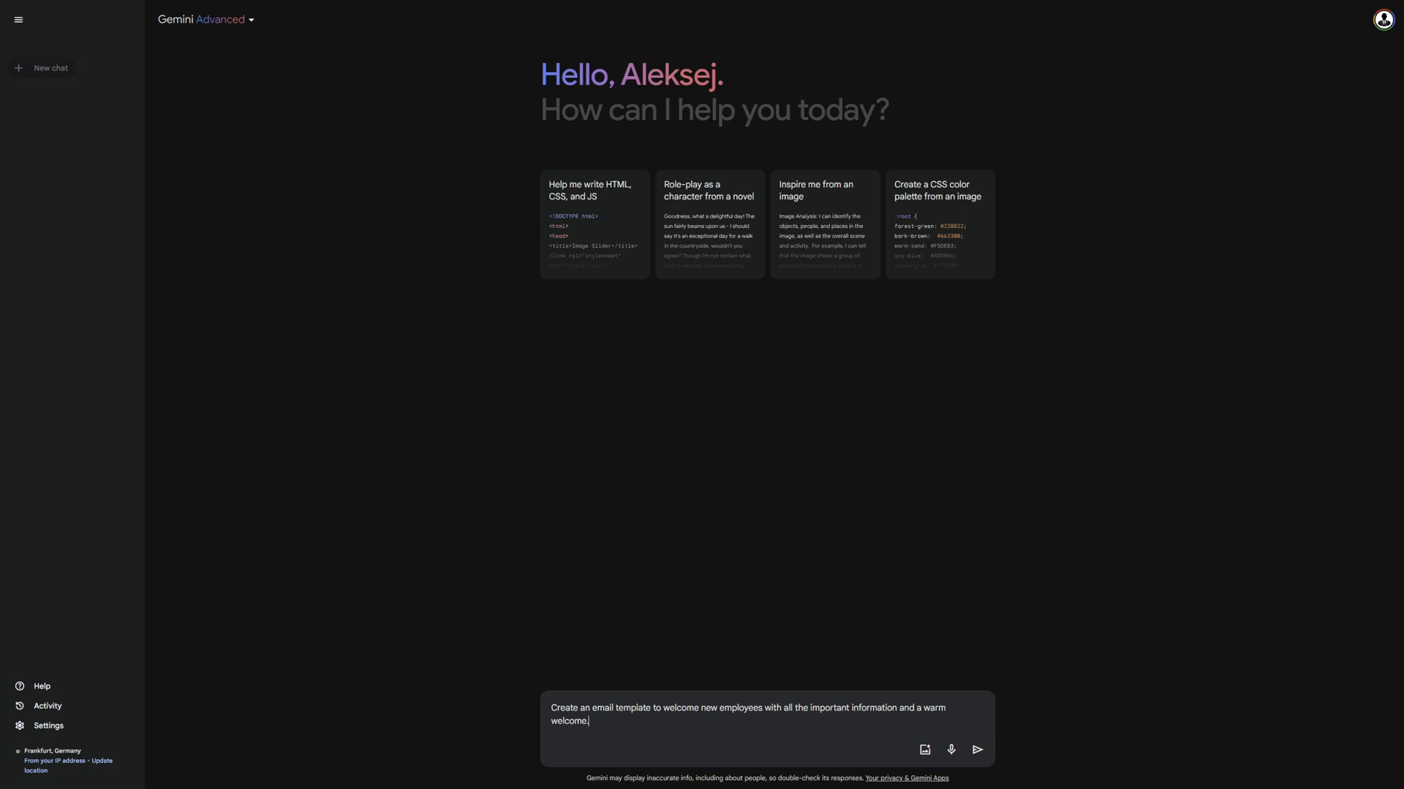
pyautogui.click(977, 748)
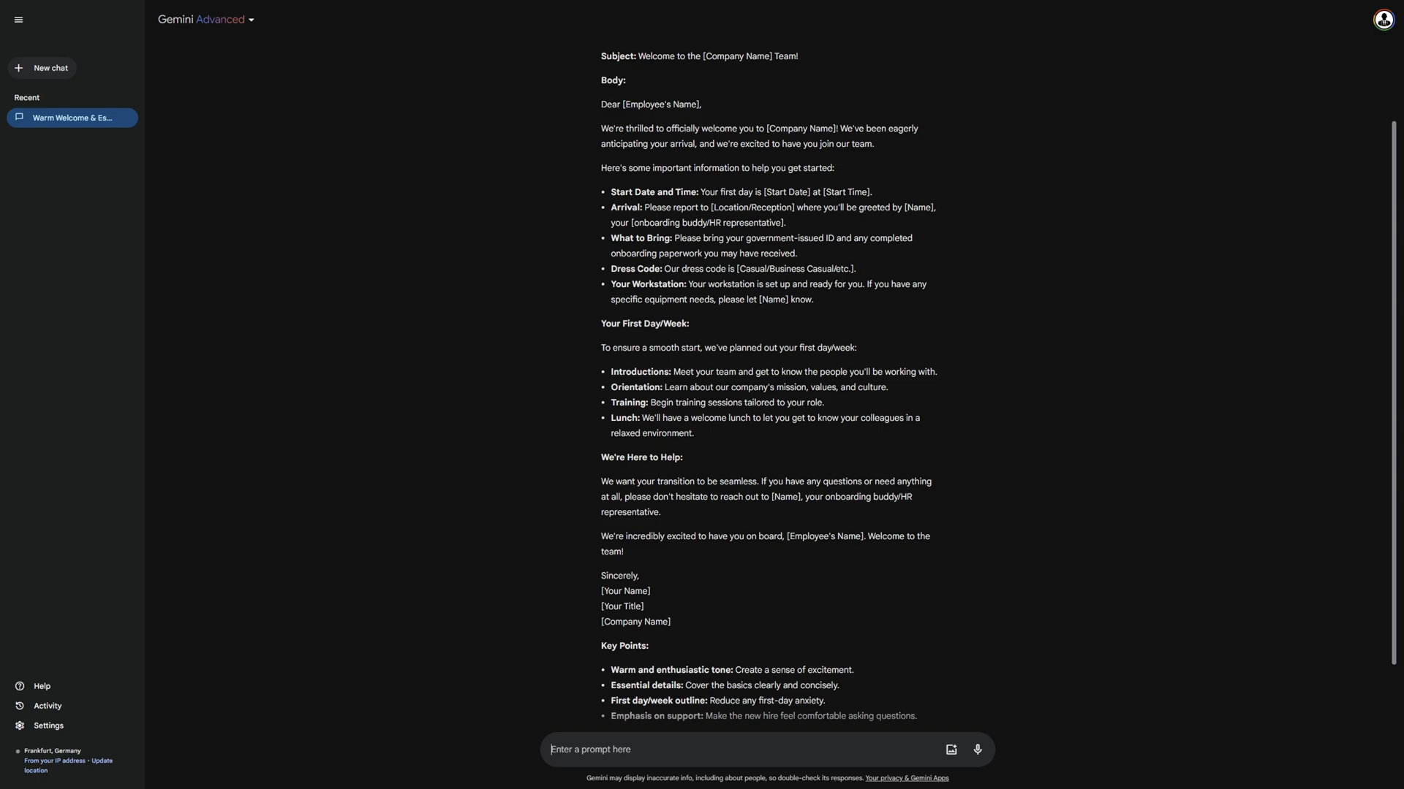
pyautogui.scroll(-3)
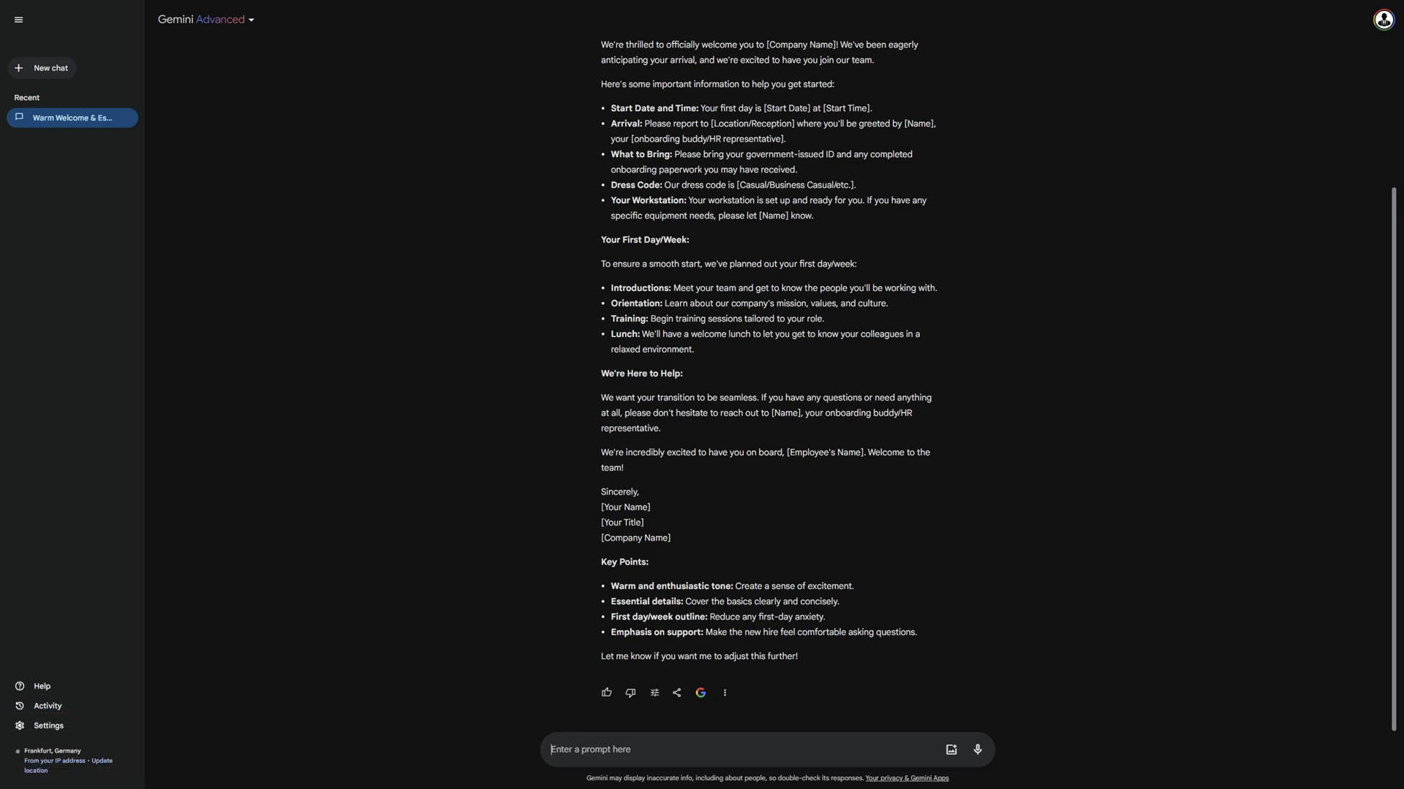
# Ask Gemini to translate the email template into Hindi, German and French, keeping tone and intent, and read the reply.
pyautogui.write('Translate the email template into Hindi, German, and French. Keep the tone and intent of the original, and ensure correct grammar and syntax in each language.')
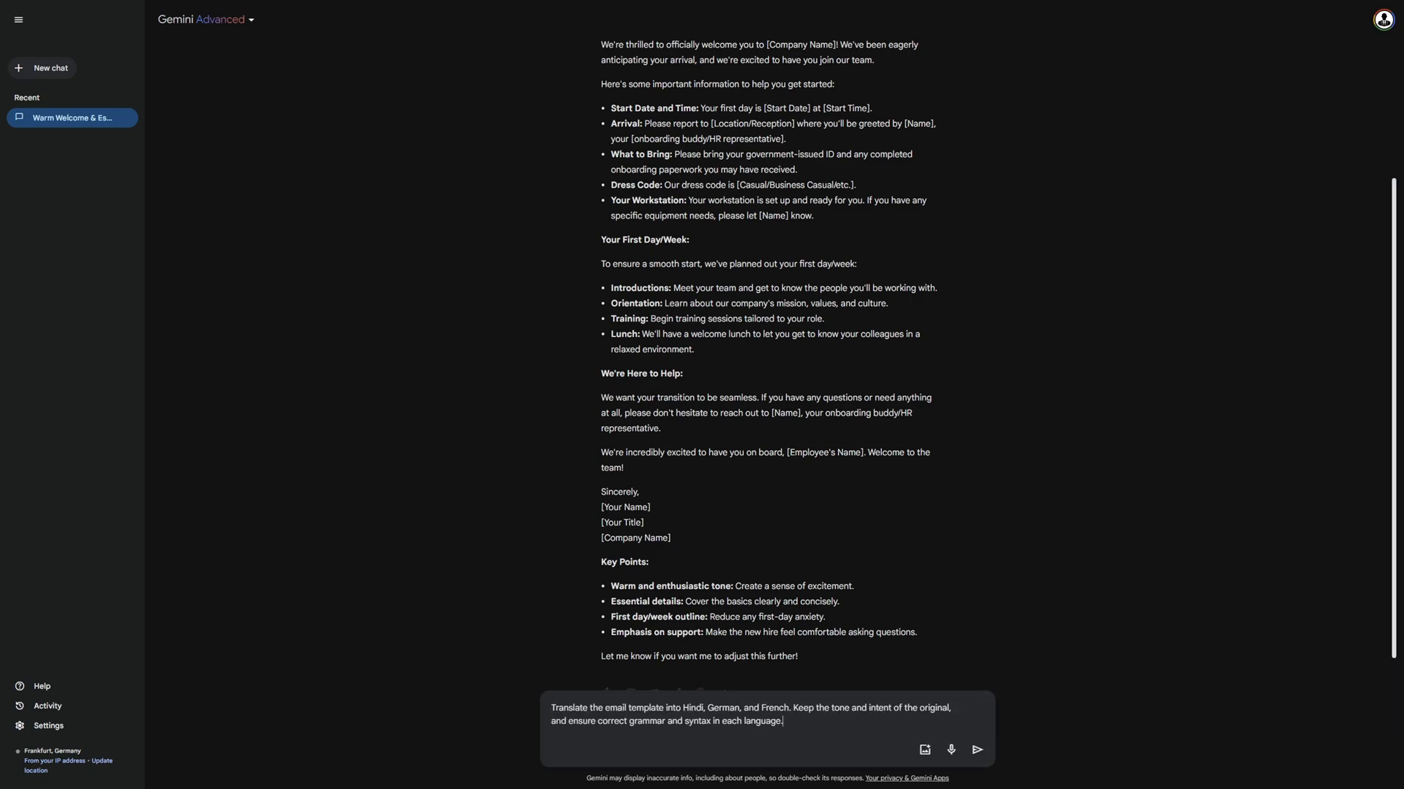
pyautogui.click(977, 750)
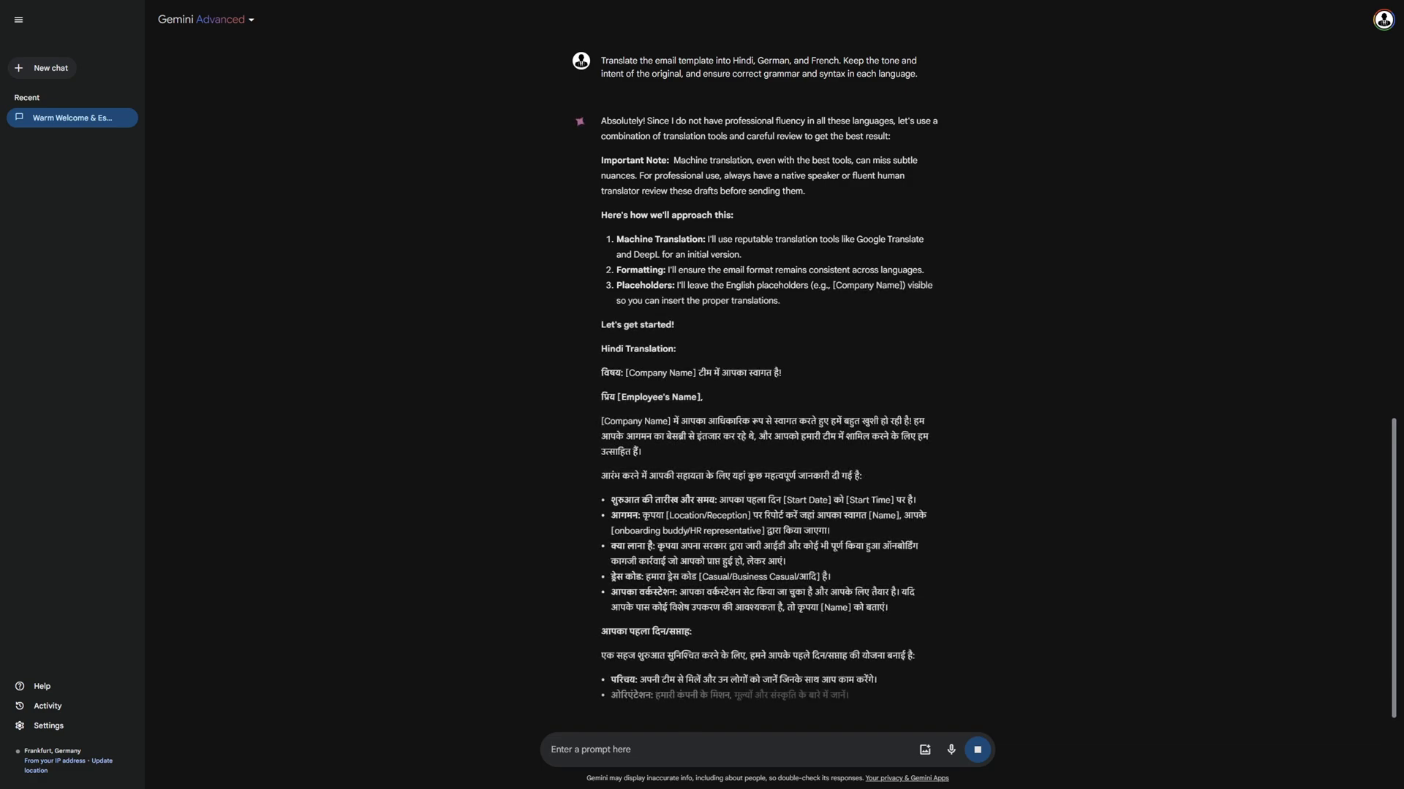
pyautogui.scroll(-3)
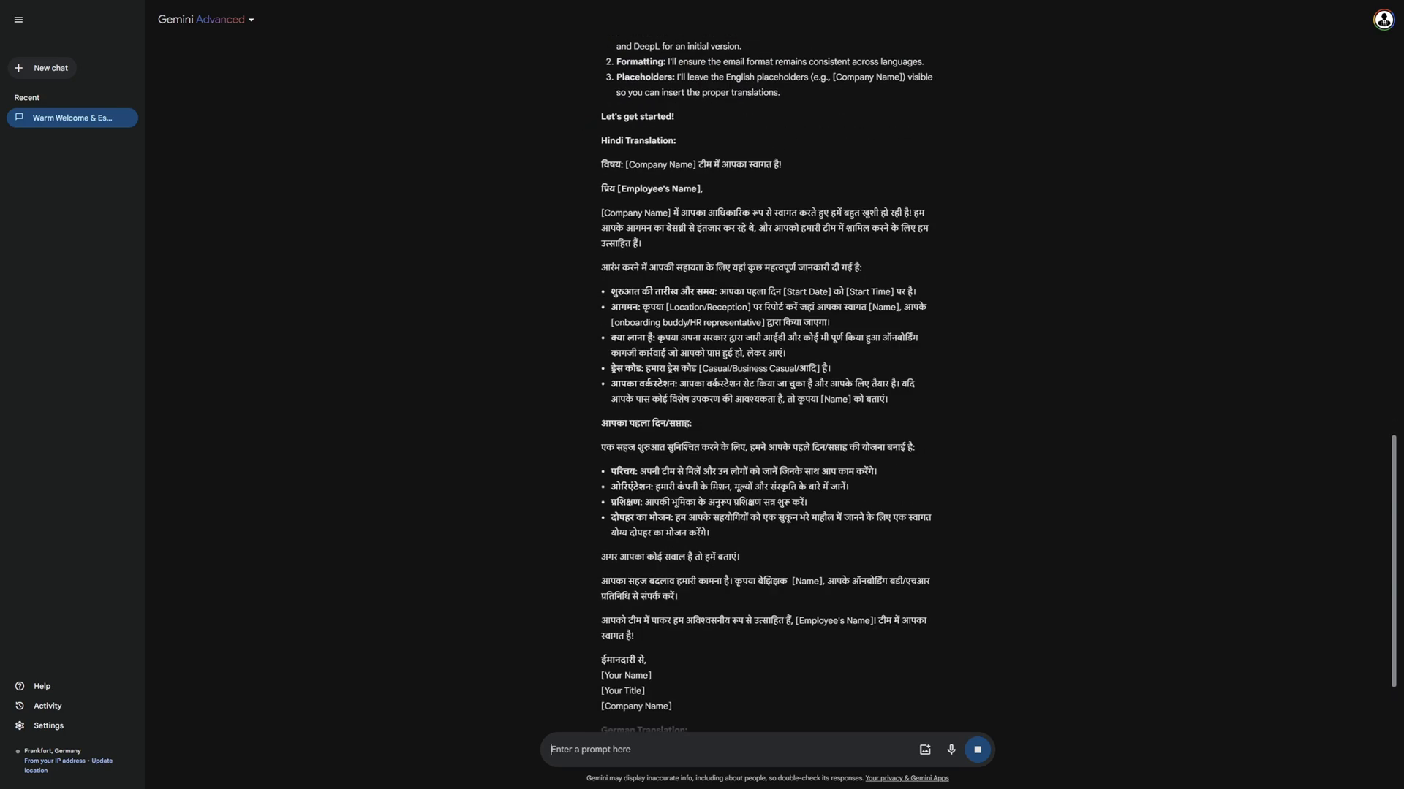
pyautogui.scroll(-3)
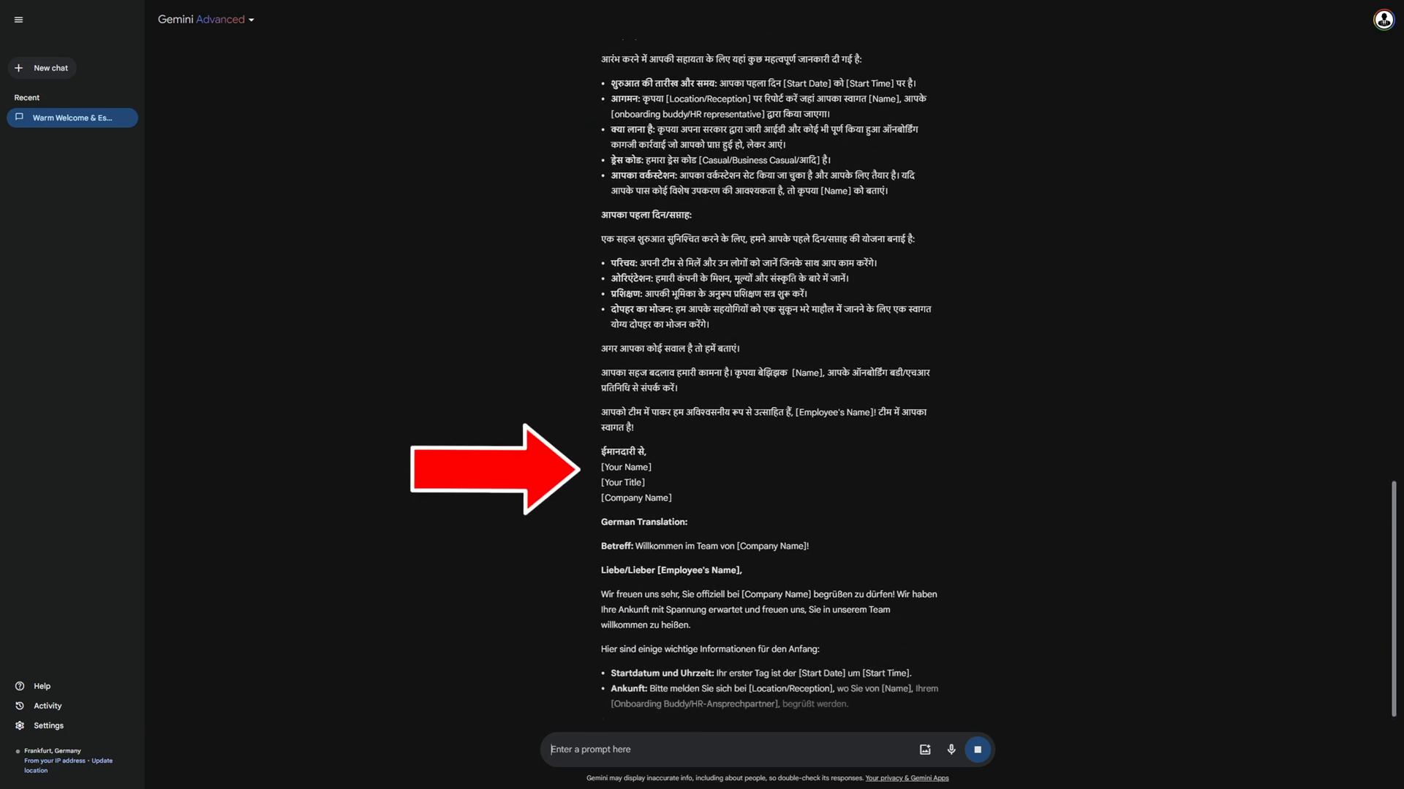
pyautogui.scroll(-3)
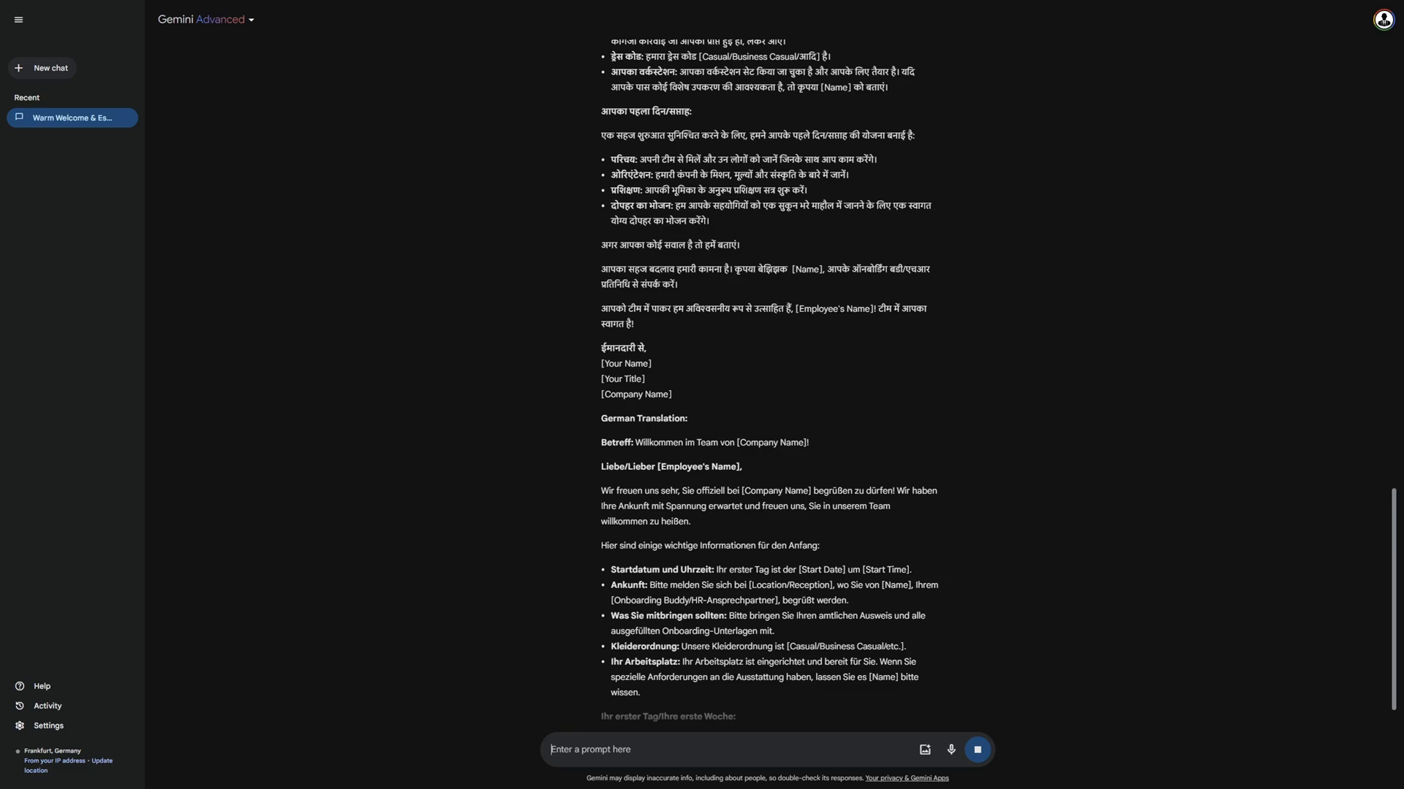
pyautogui.scroll(-3)
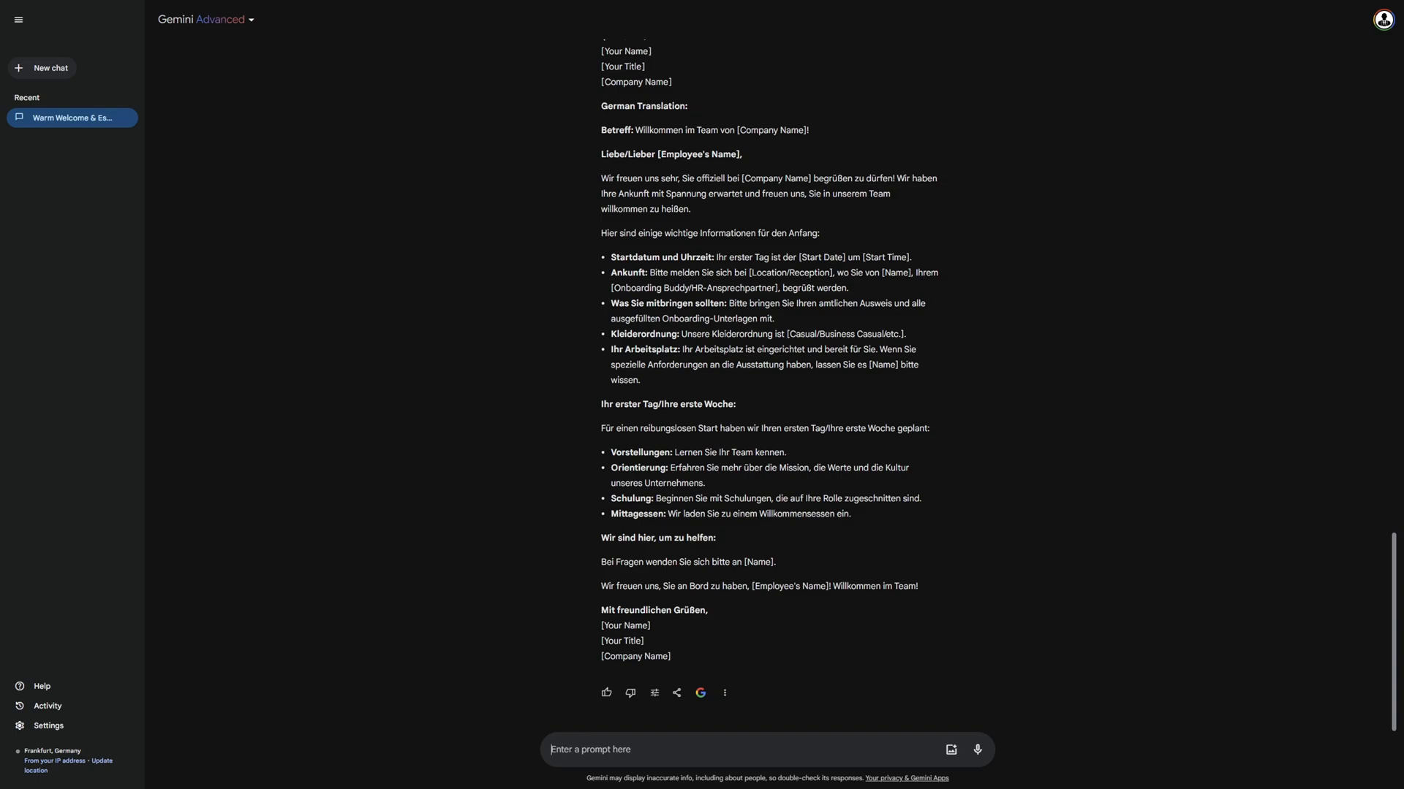
# Tell Gemini the French version is still missing, then draft a prompt for 10 new welcome-email ideas.
pyautogui.write('The French version is still missing.')
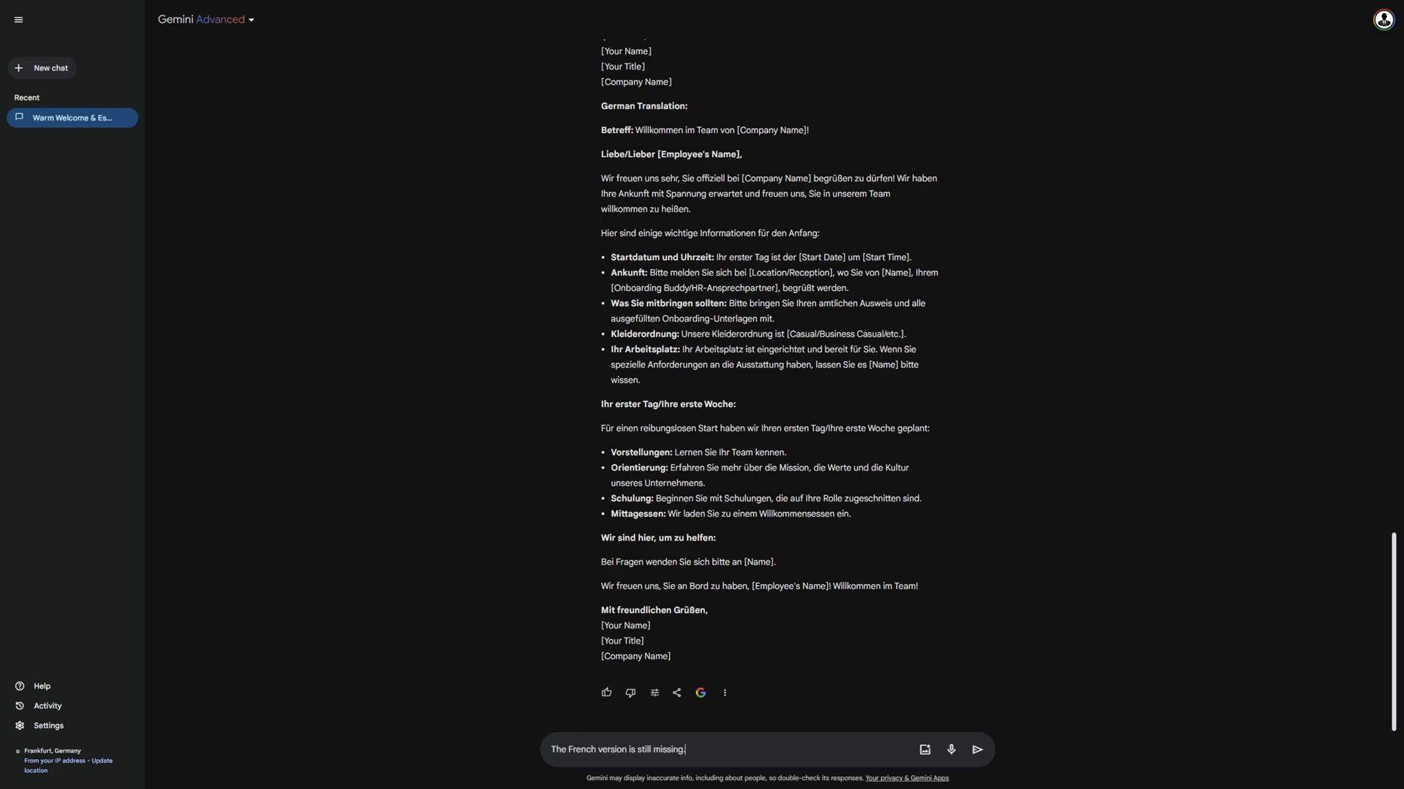
pyautogui.click(975, 749)
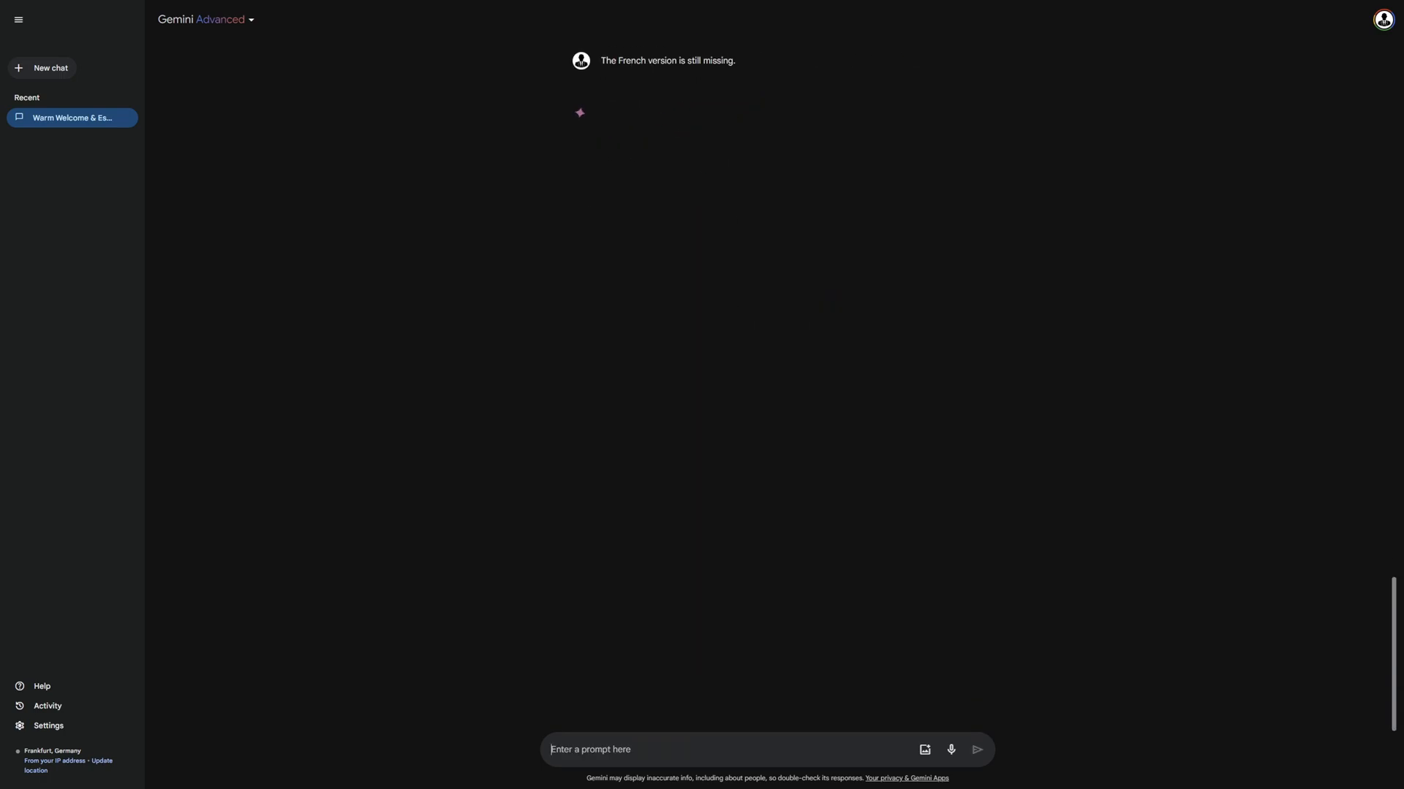
pyautogui.click(975, 750)
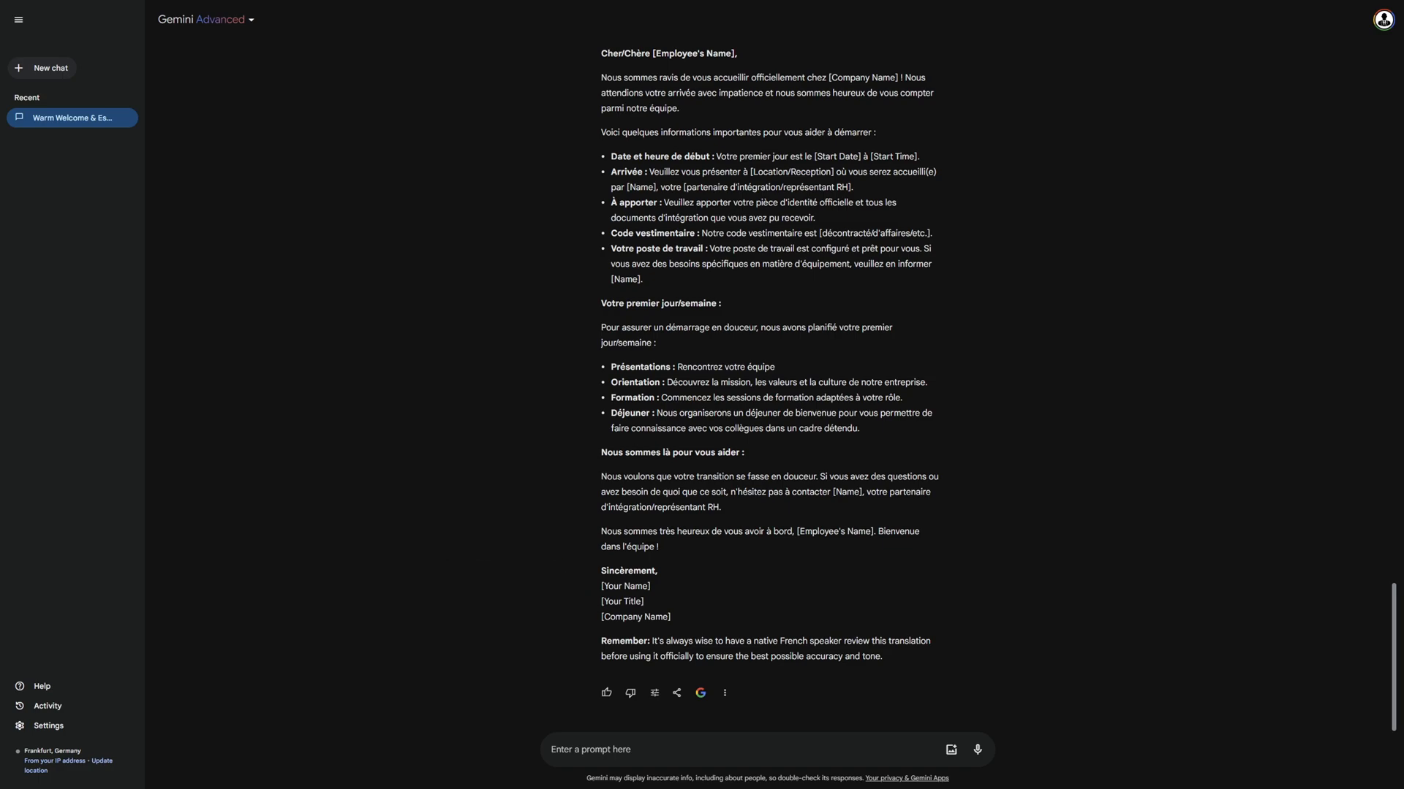
pyautogui.write('Brainstorm 10 new ideas for the welcome email to make it even more informative and engaging.')
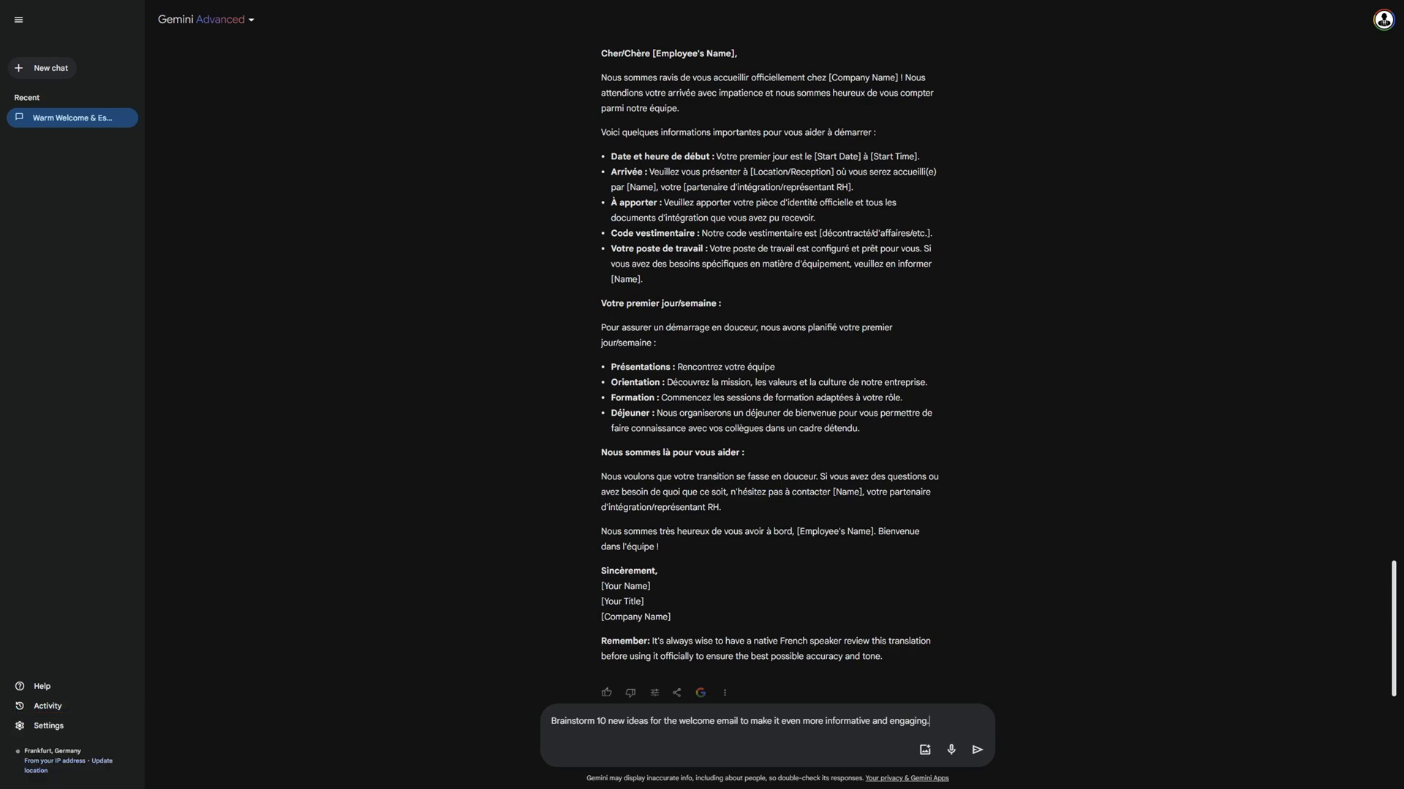
# Send the request for 10 ideas to make the welcome email more informative and engaging.
pyautogui.click(977, 750)
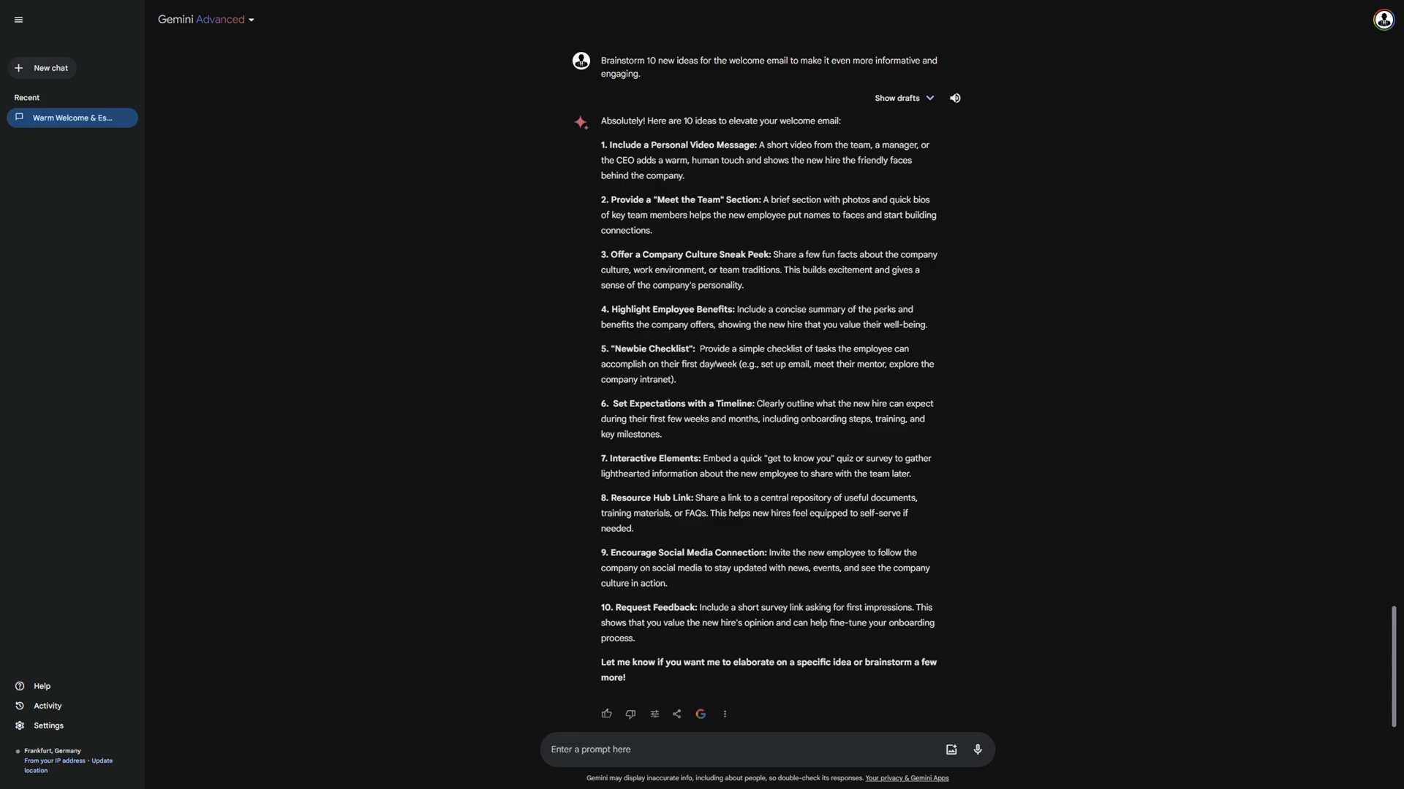
pyautogui.moveTo(41, 67)
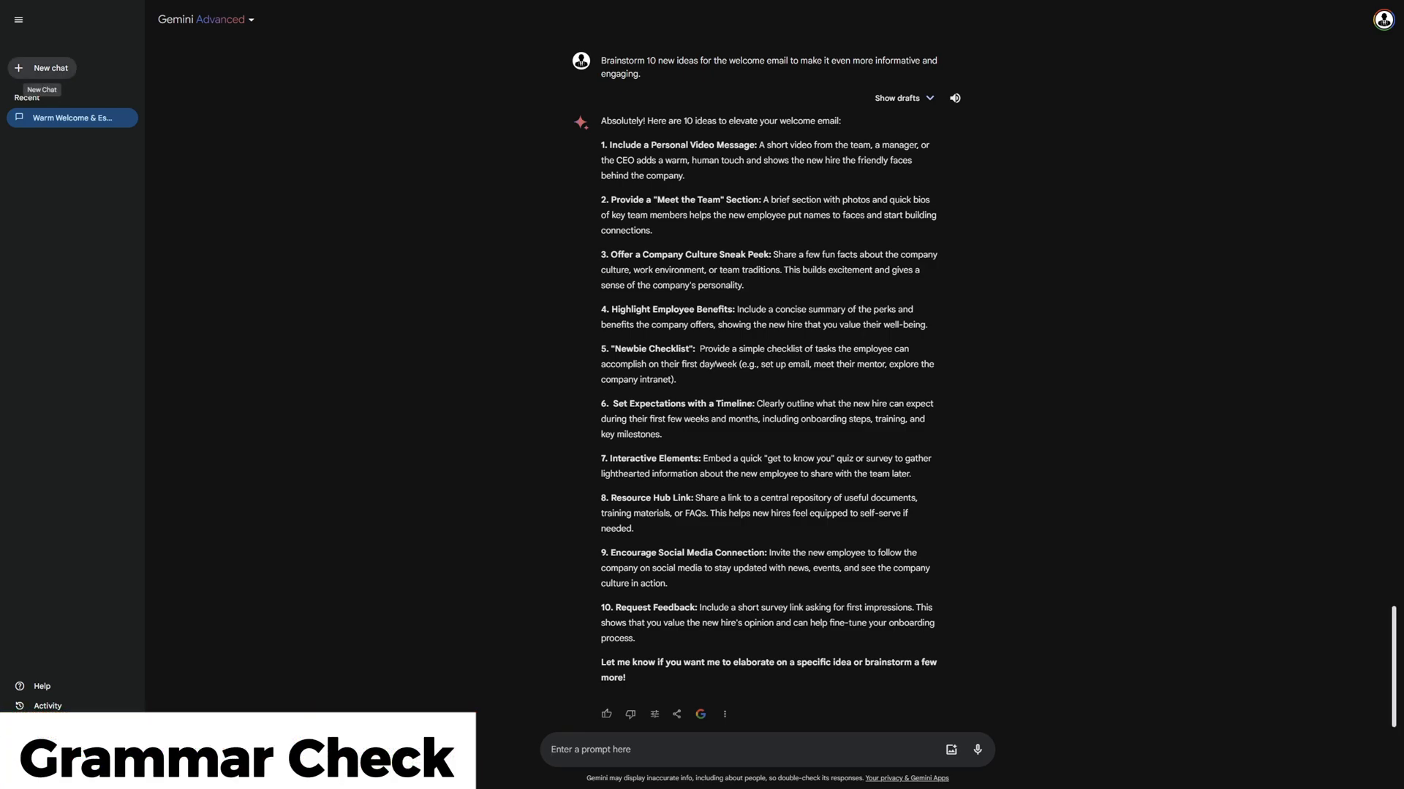
# In a new chat, ask Gemini to check grammar and spelling of 'The dog walk down the rode...' sentence.
pyautogui.click(49, 67)
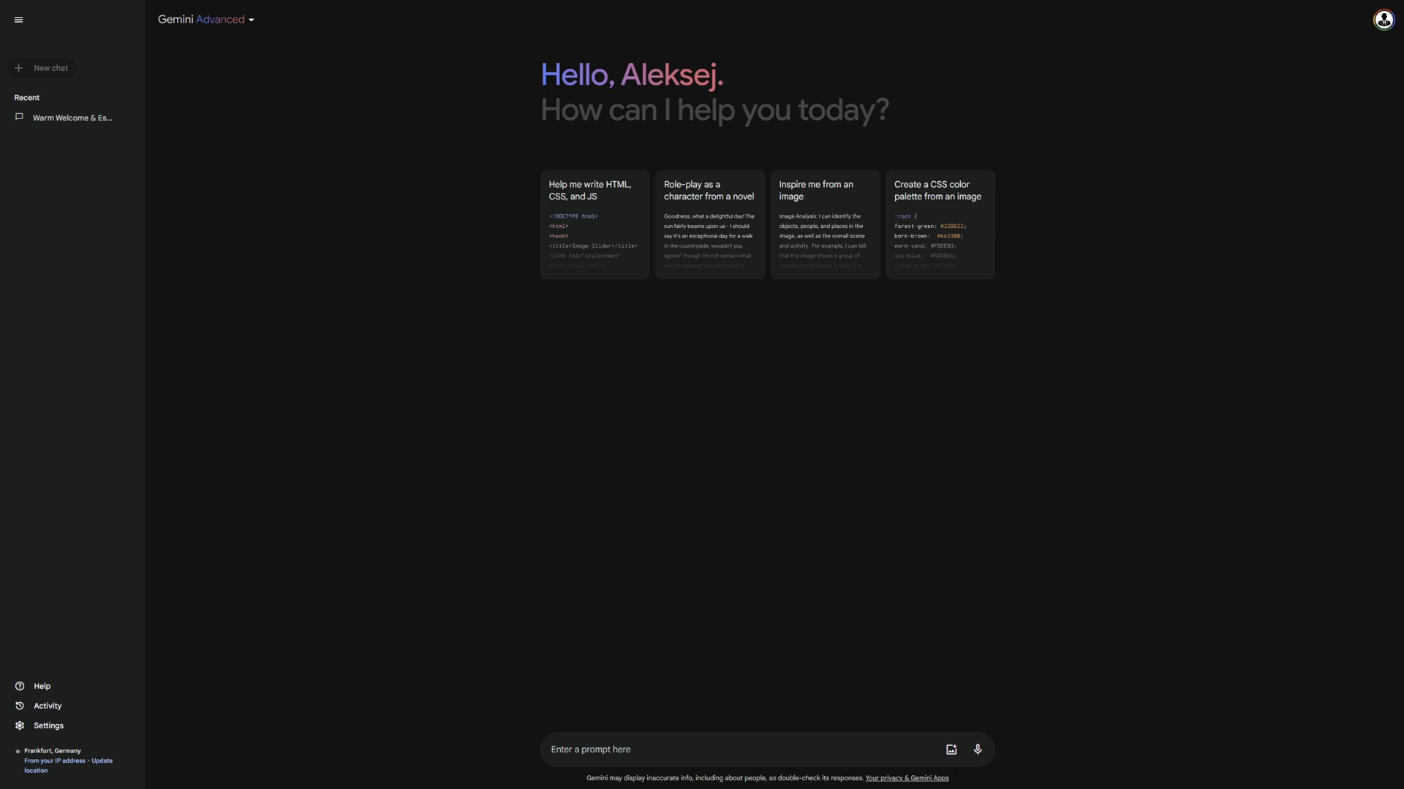
pyautogui.write('Can you check the grammar and spelling off this sentence: The dog walk down the rode and eated his bone.')
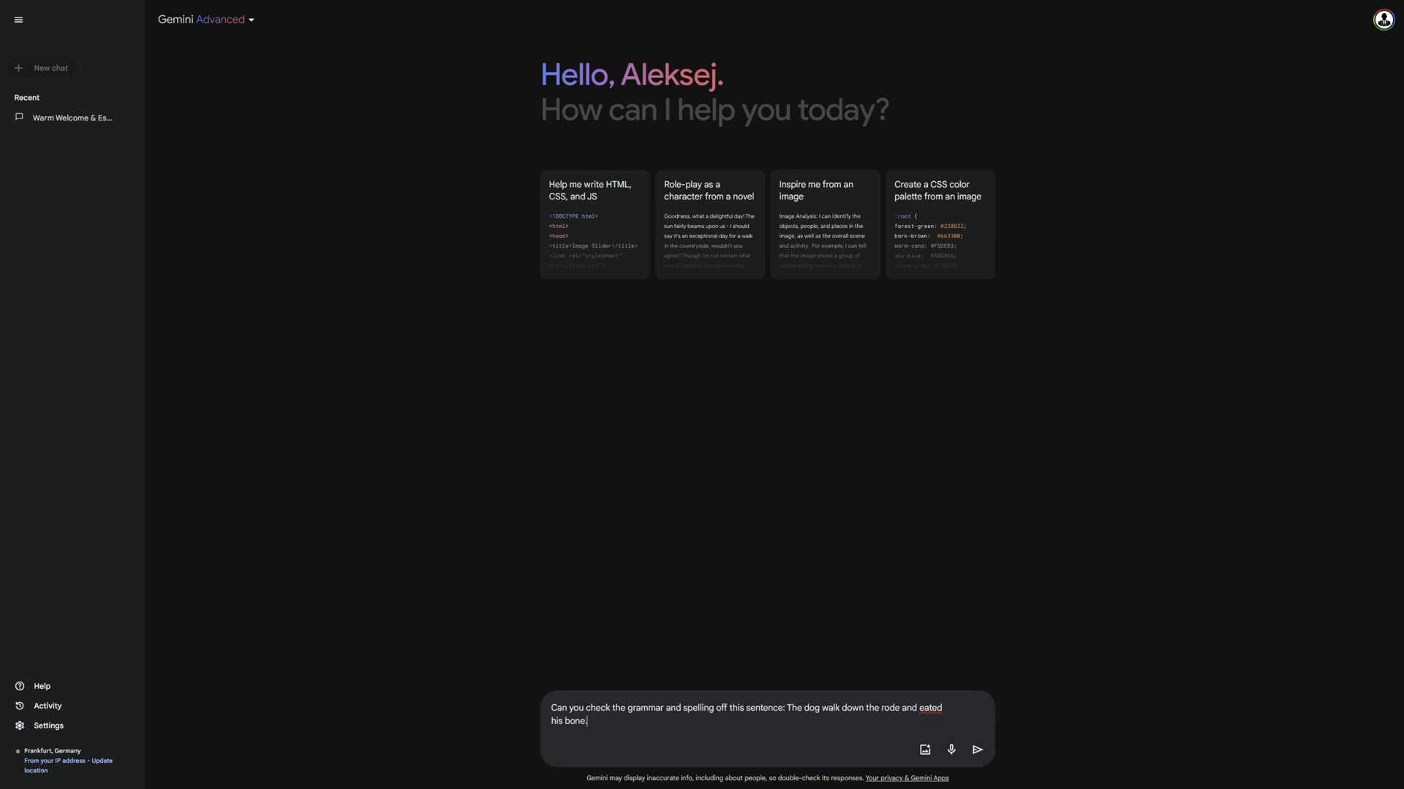
pyautogui.click(977, 750)
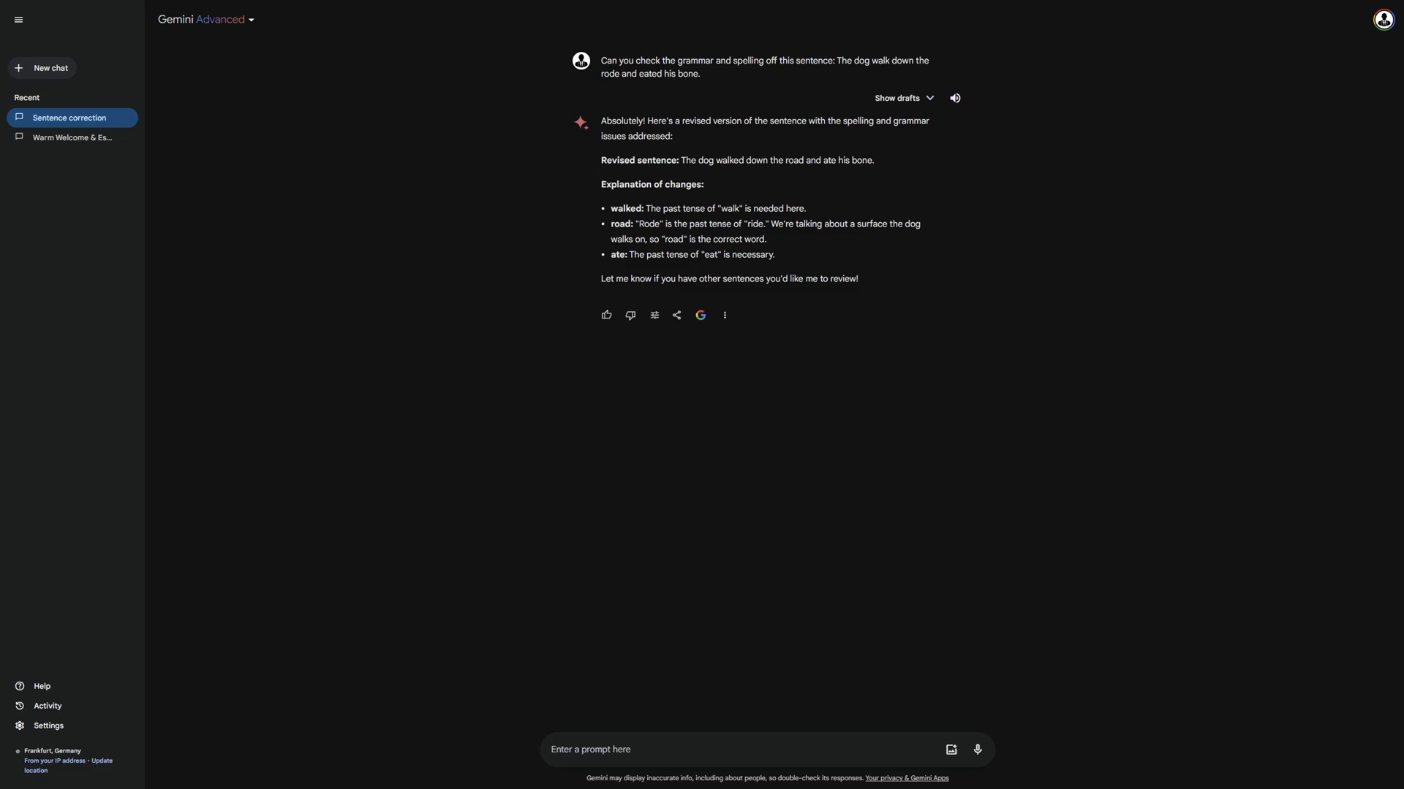
# Start a new chat for a three-sentence summary of the AI trading bots news article.
pyautogui.click(41, 68)
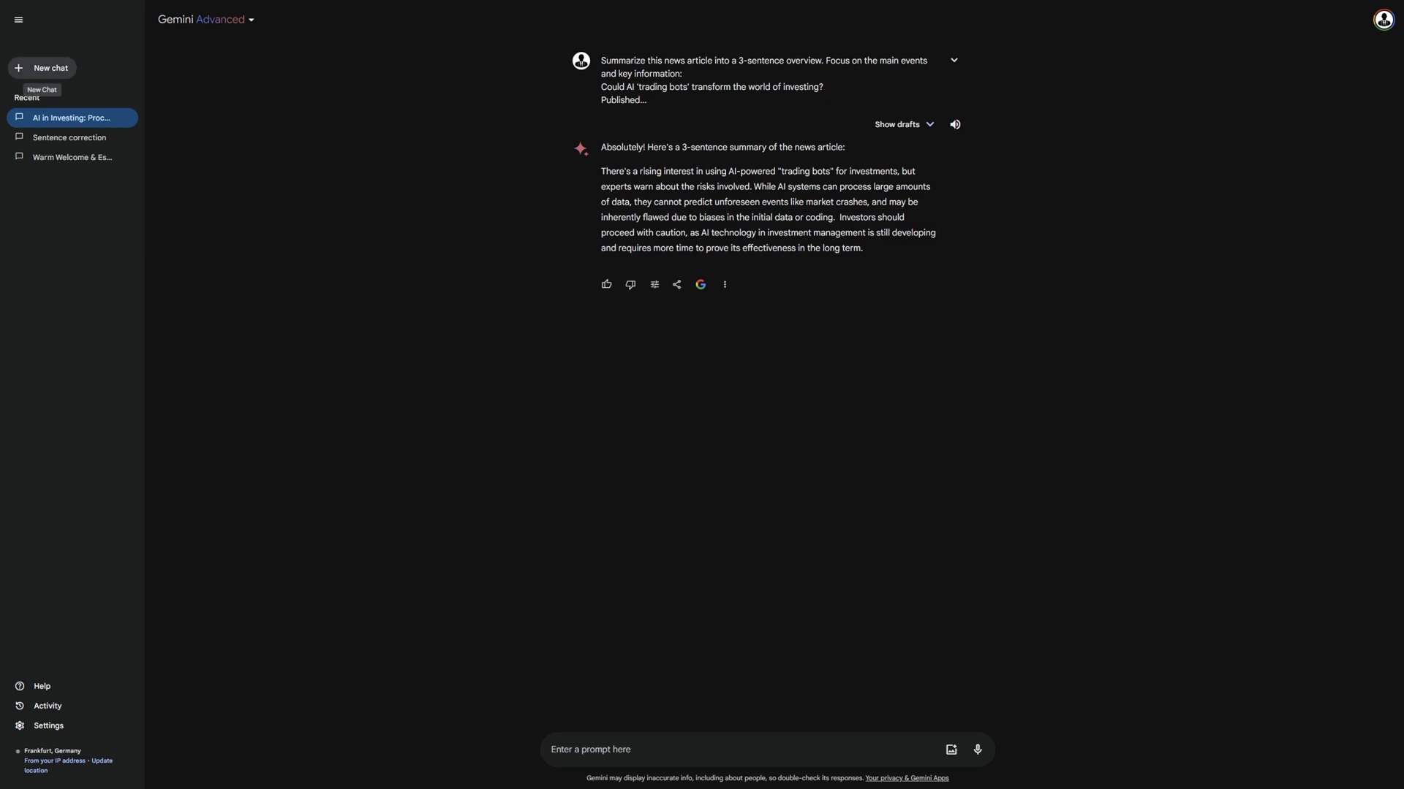
# In a new chat read Gemini's relativity explanation for middle schoolers, then start another chat for the email template prompt.
pyautogui.click(41, 67)
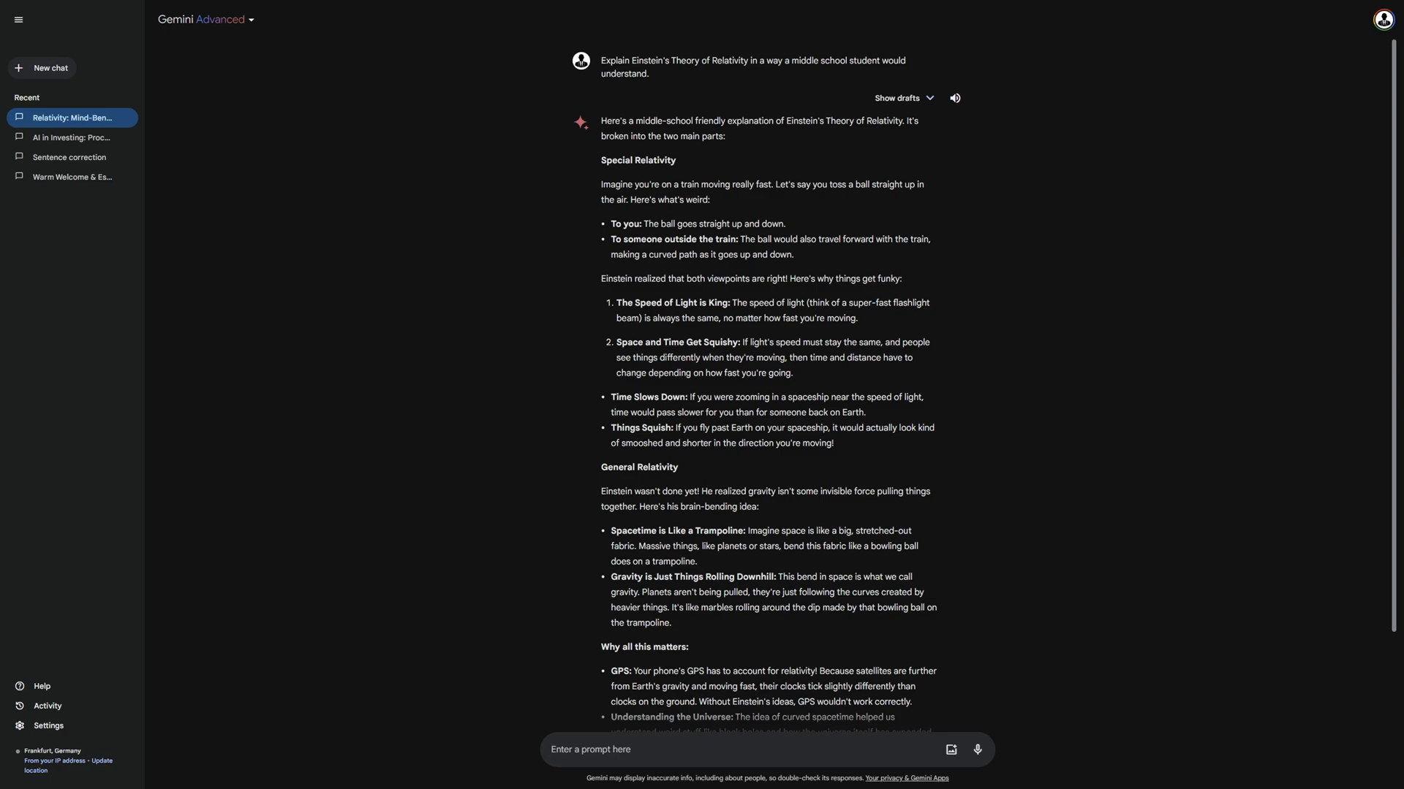
pyautogui.scroll(-3)
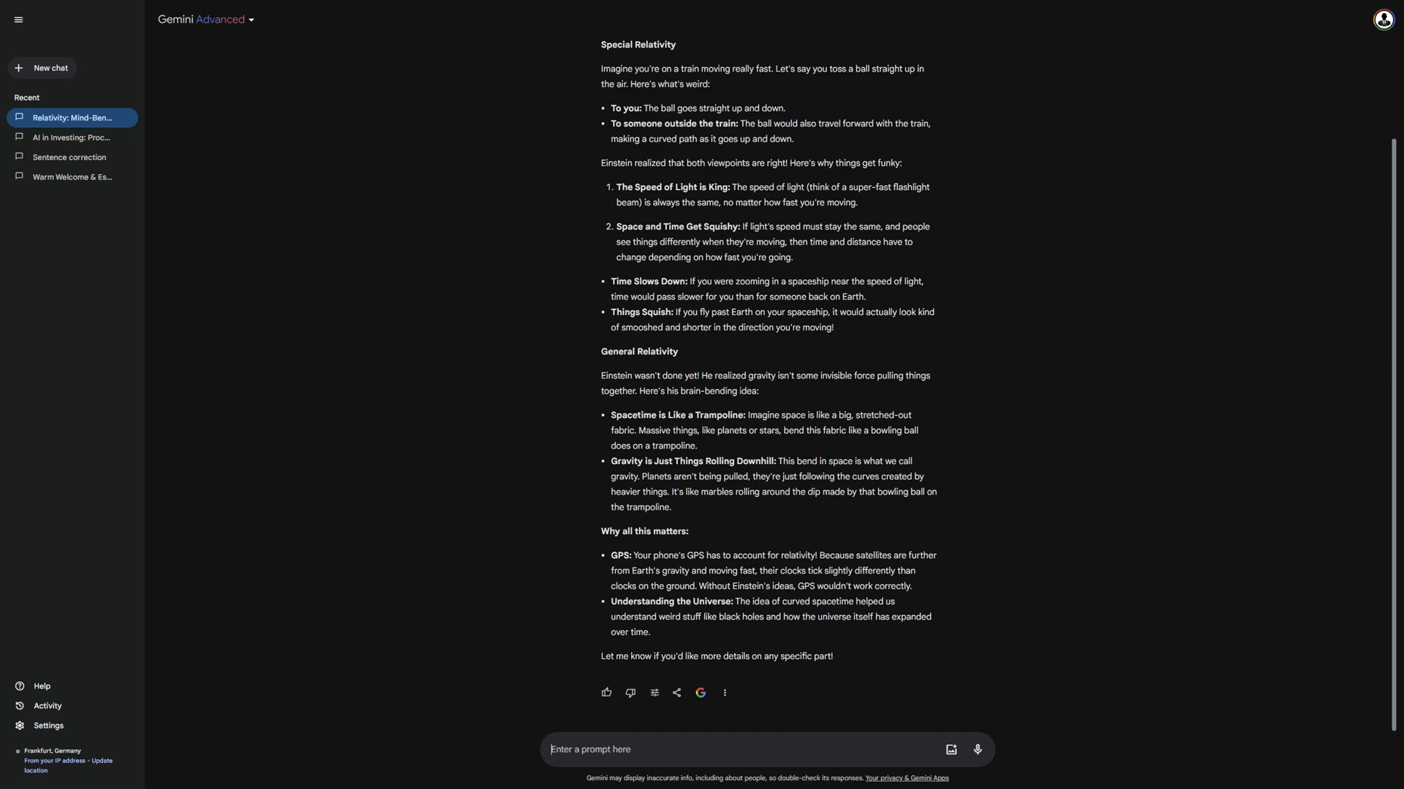
pyautogui.click(48, 68)
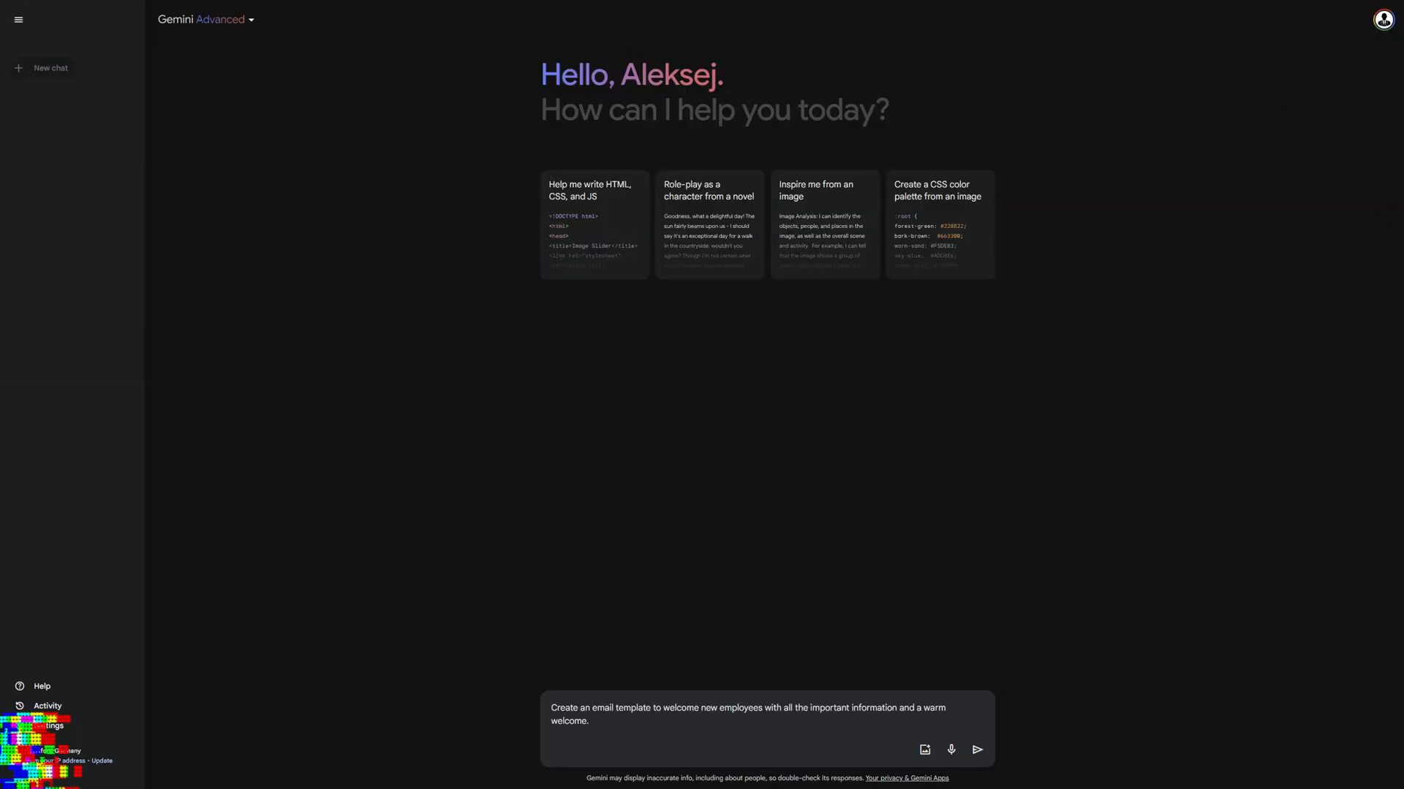
# Send the welcome email template prompt in the new chat.
pyautogui.click(976, 750)
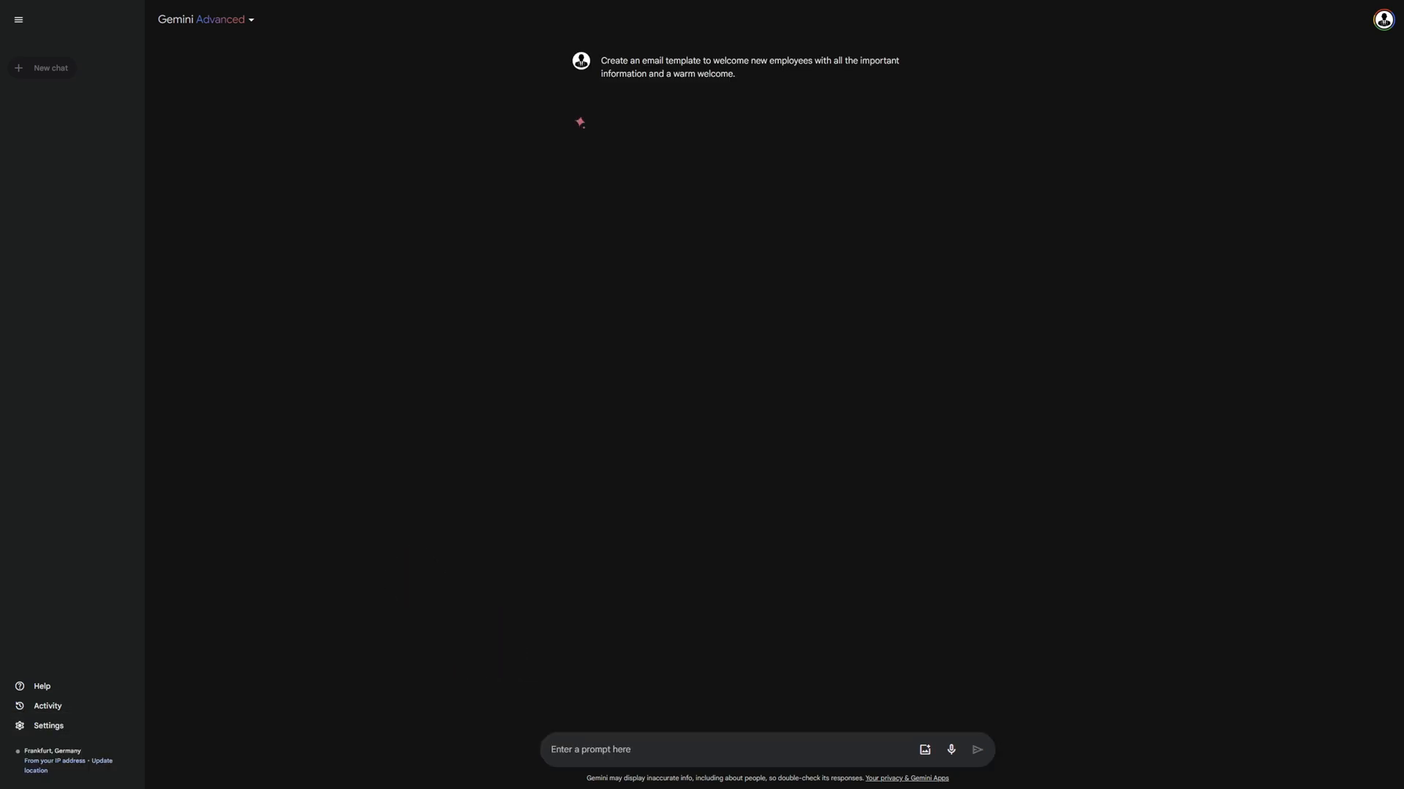
pyautogui.click(977, 748)
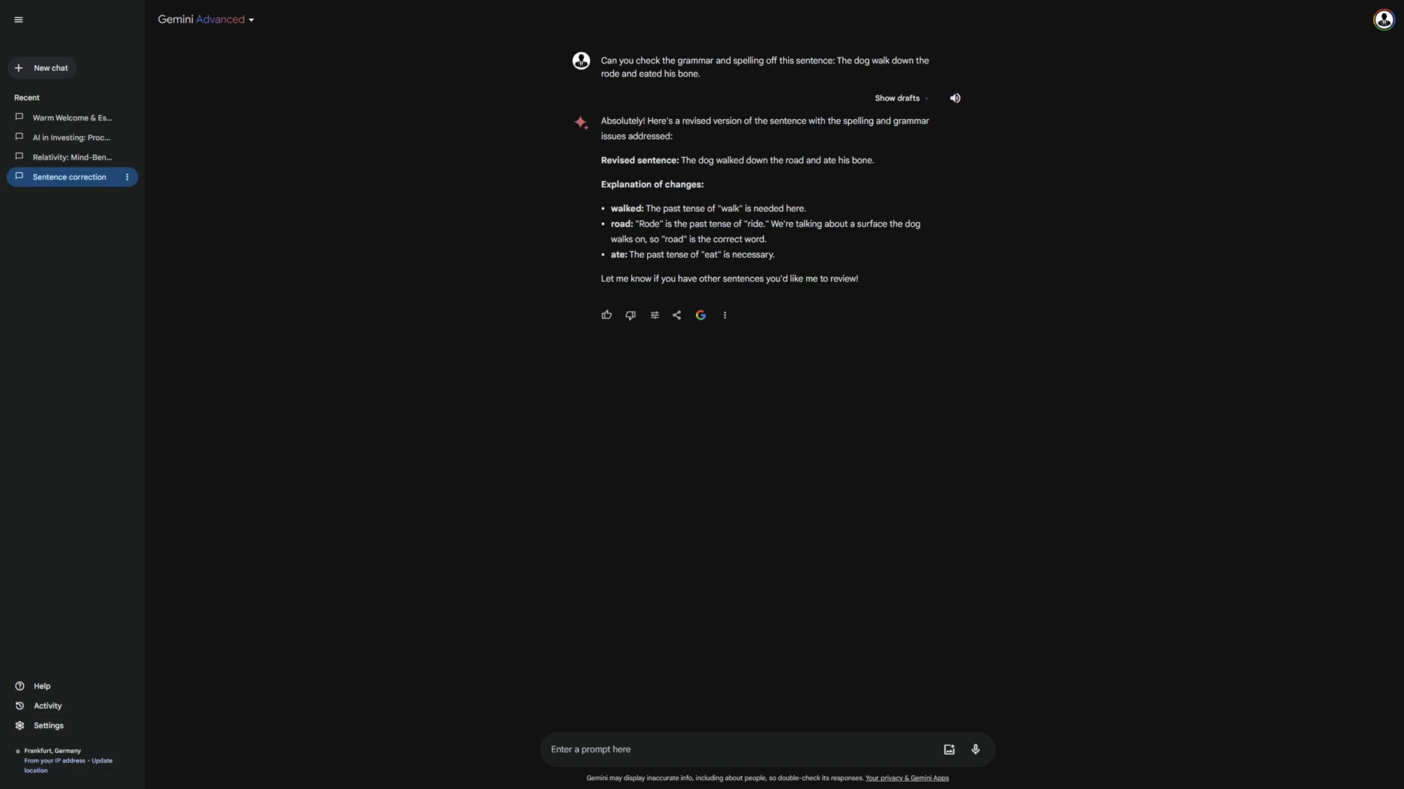
# Reveal the answer's drafts, view Draft 3, return to Draft 1 and briefly have it read aloud.
pyautogui.click(899, 98)
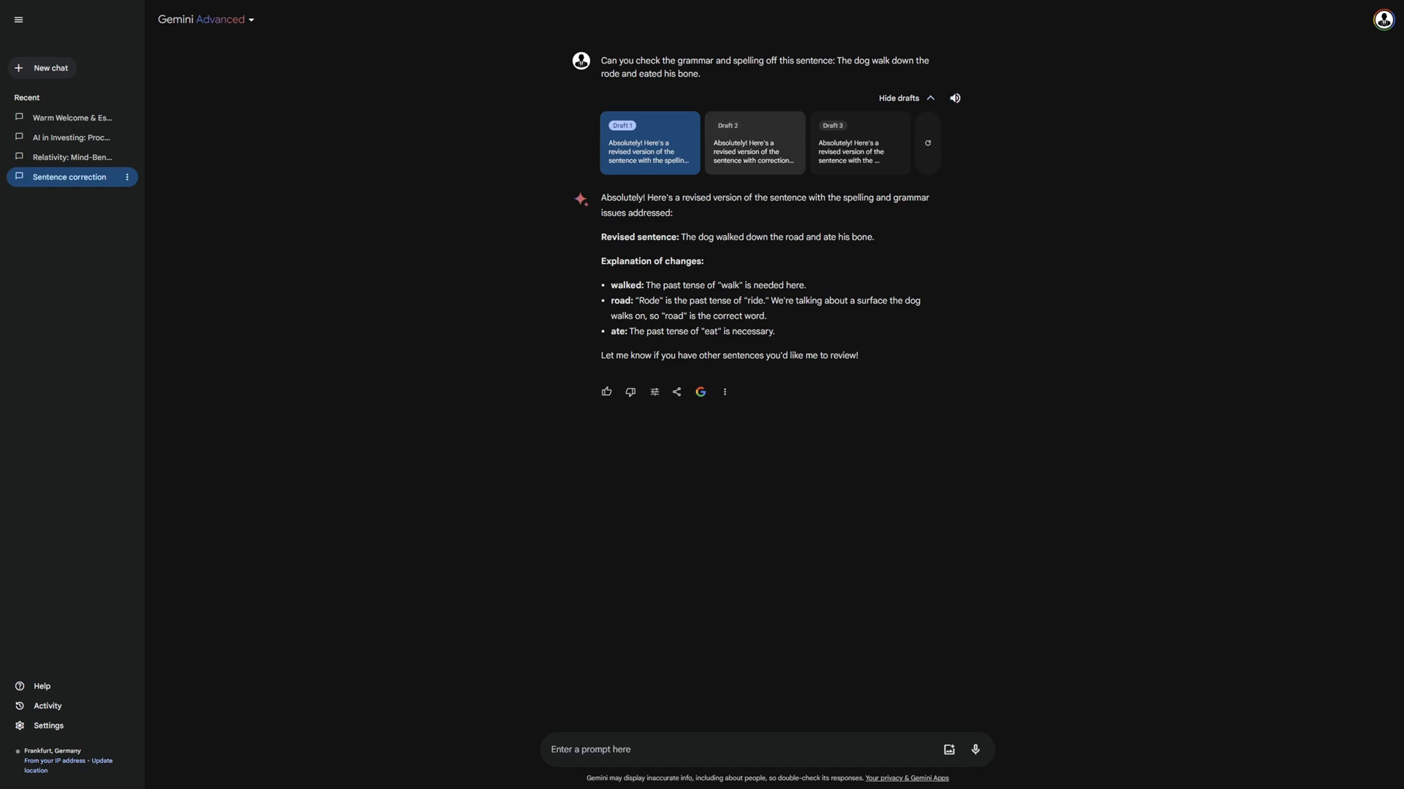
pyautogui.click(858, 144)
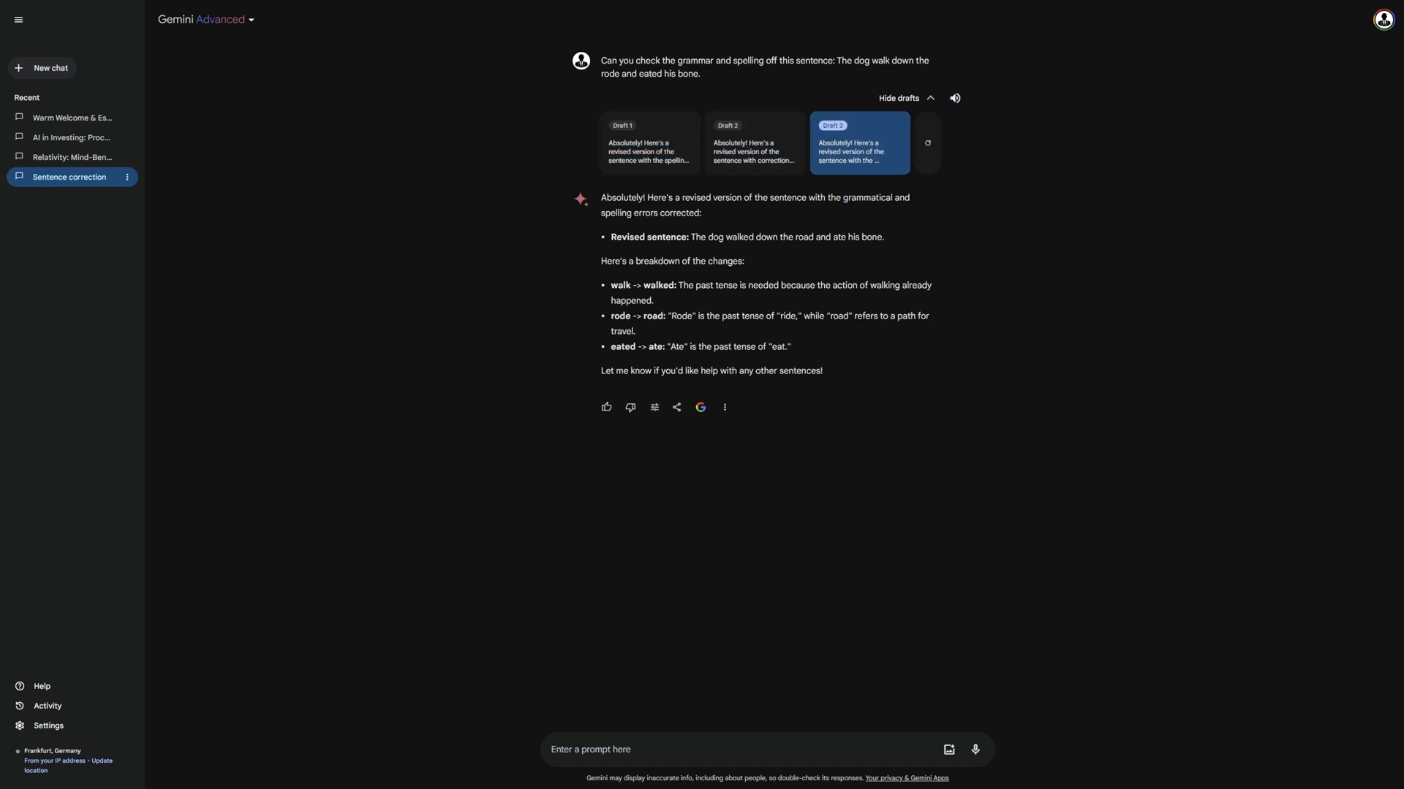
pyautogui.moveTo(928, 144)
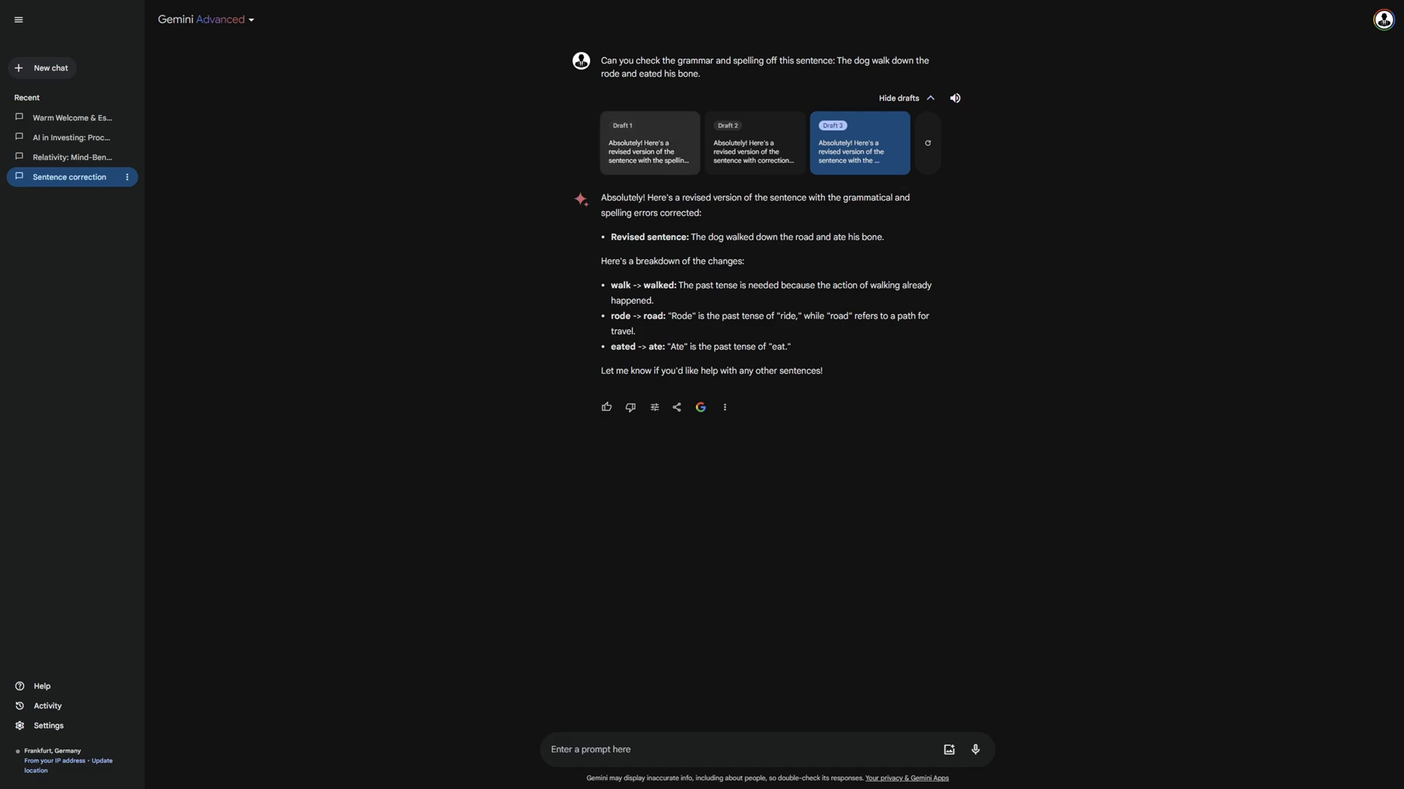
pyautogui.click(649, 144)
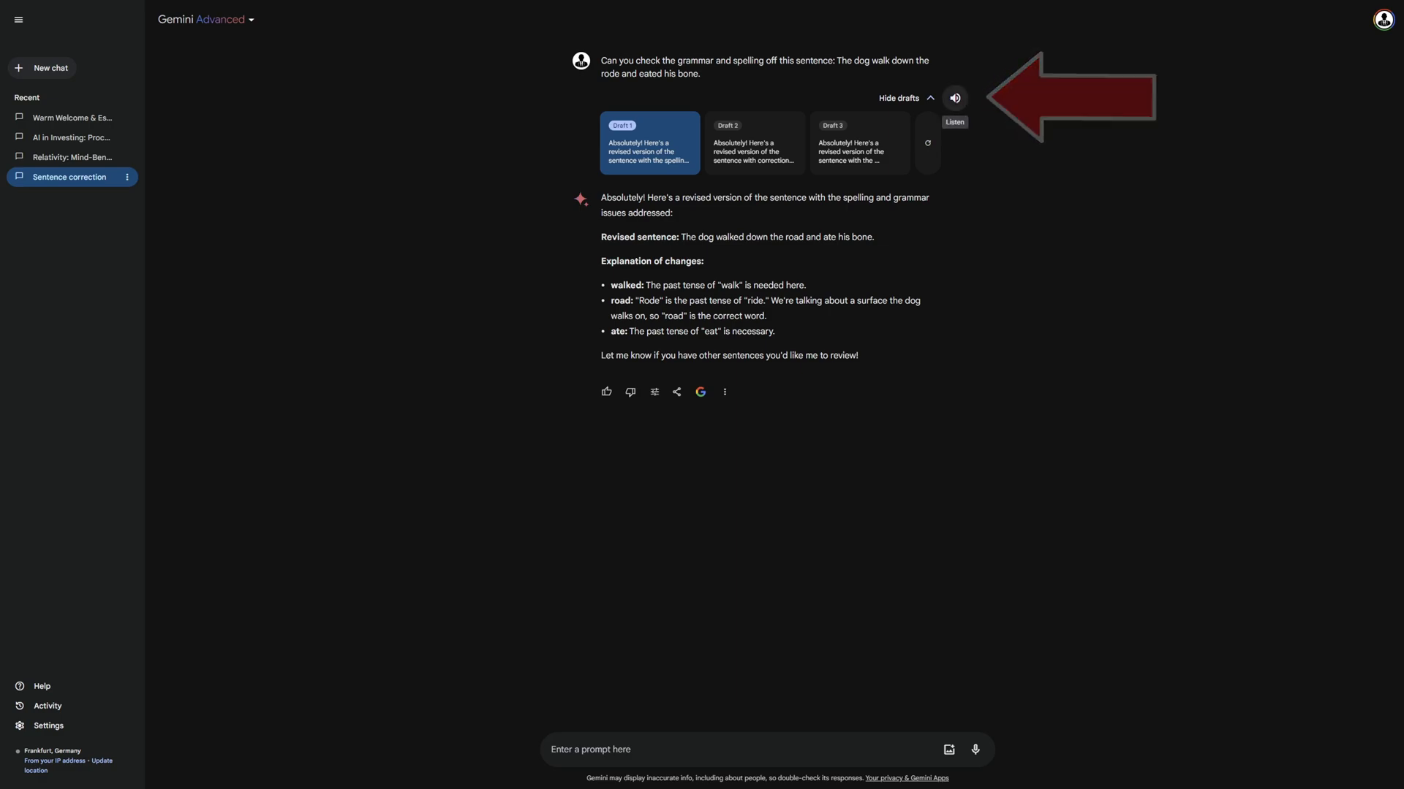
pyautogui.click(955, 98)
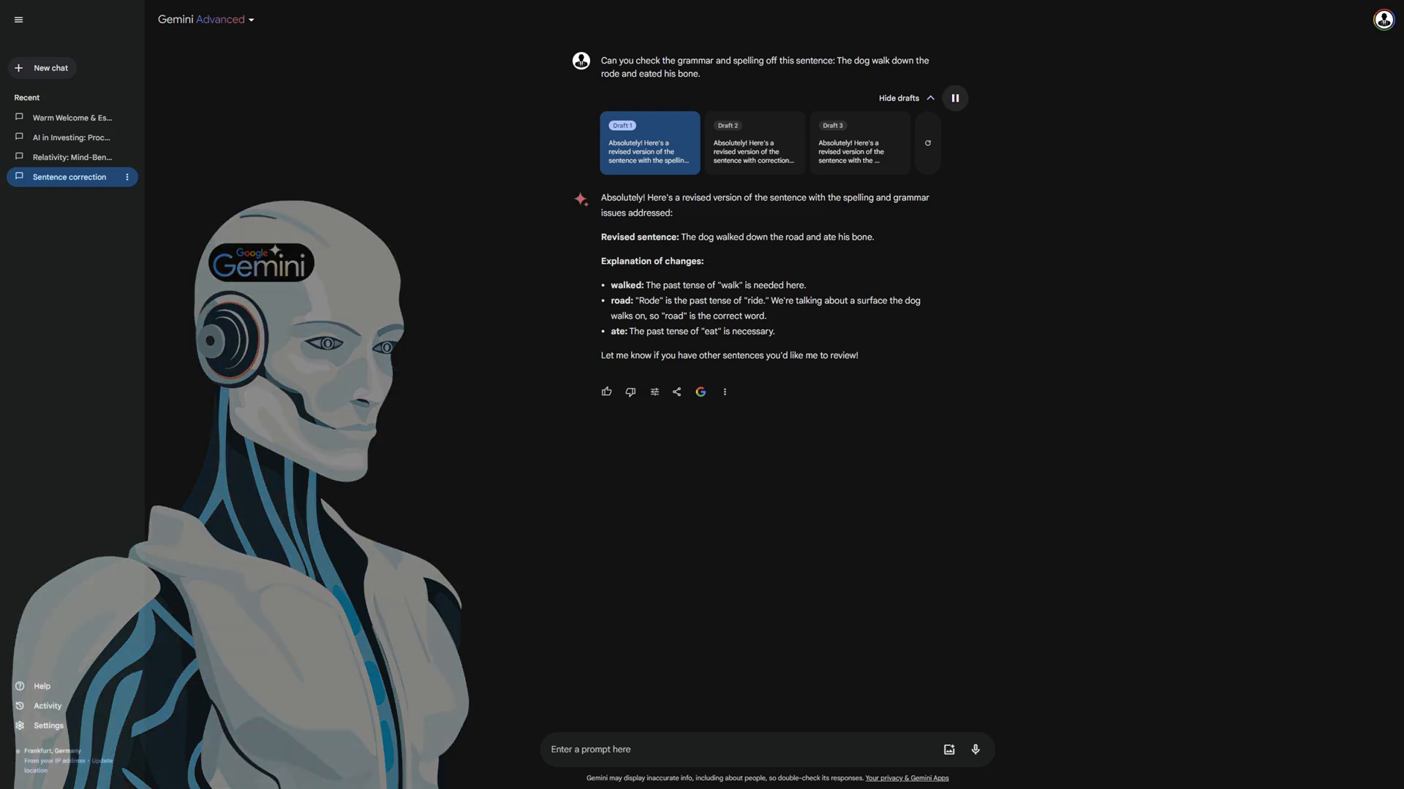
pyautogui.click(955, 98)
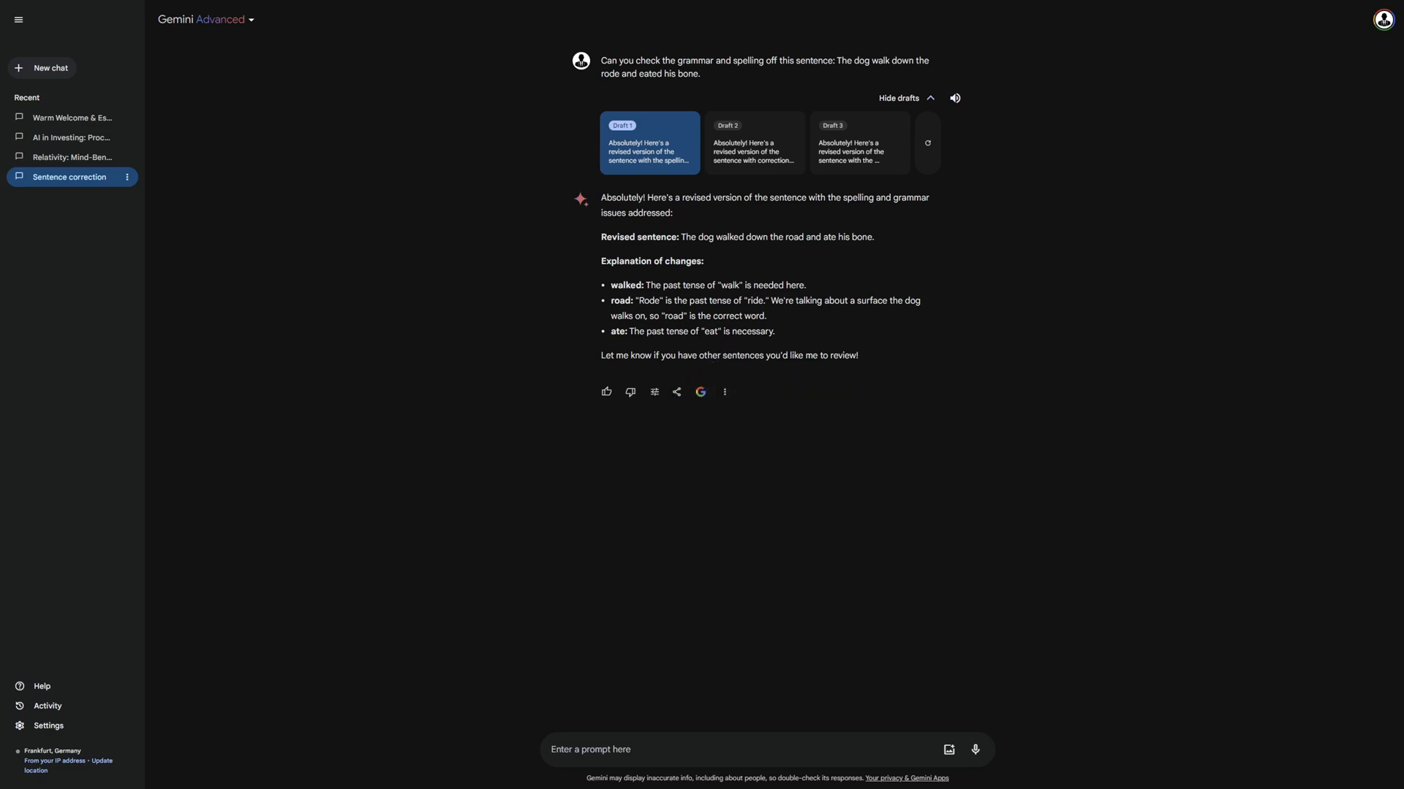
# Request a shorter version of the grammar answer via Modify response.
pyautogui.click(655, 392)
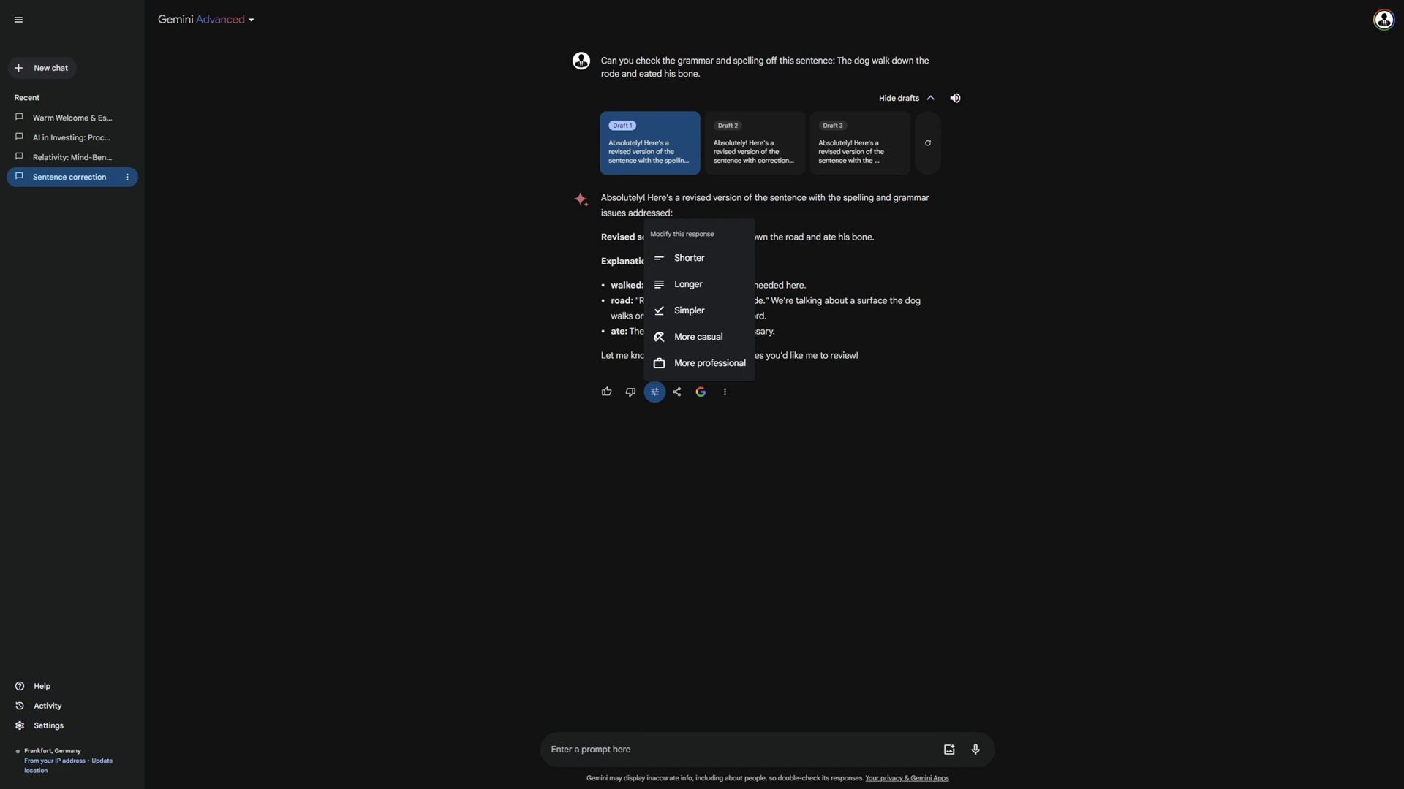
pyautogui.moveTo(688, 258)
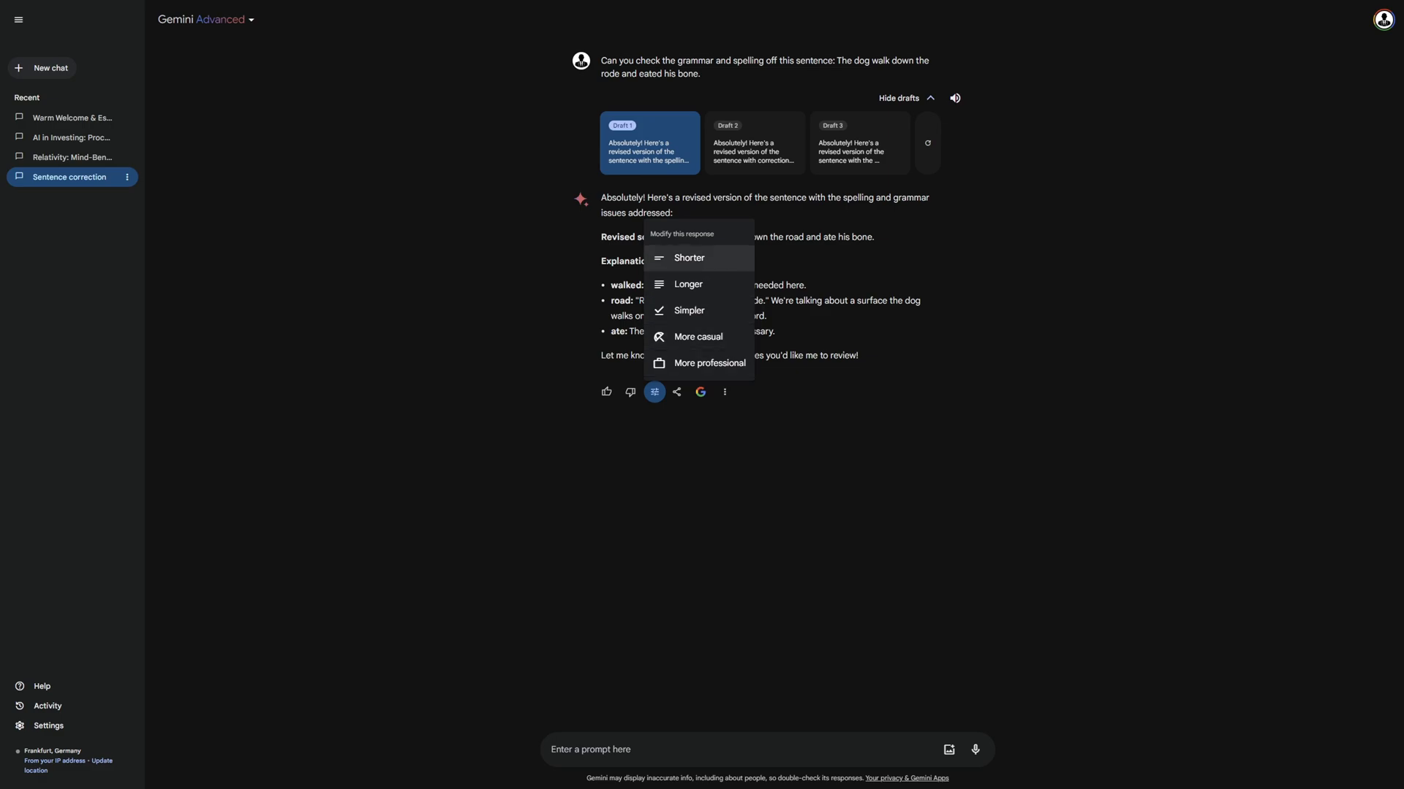
pyautogui.click(688, 258)
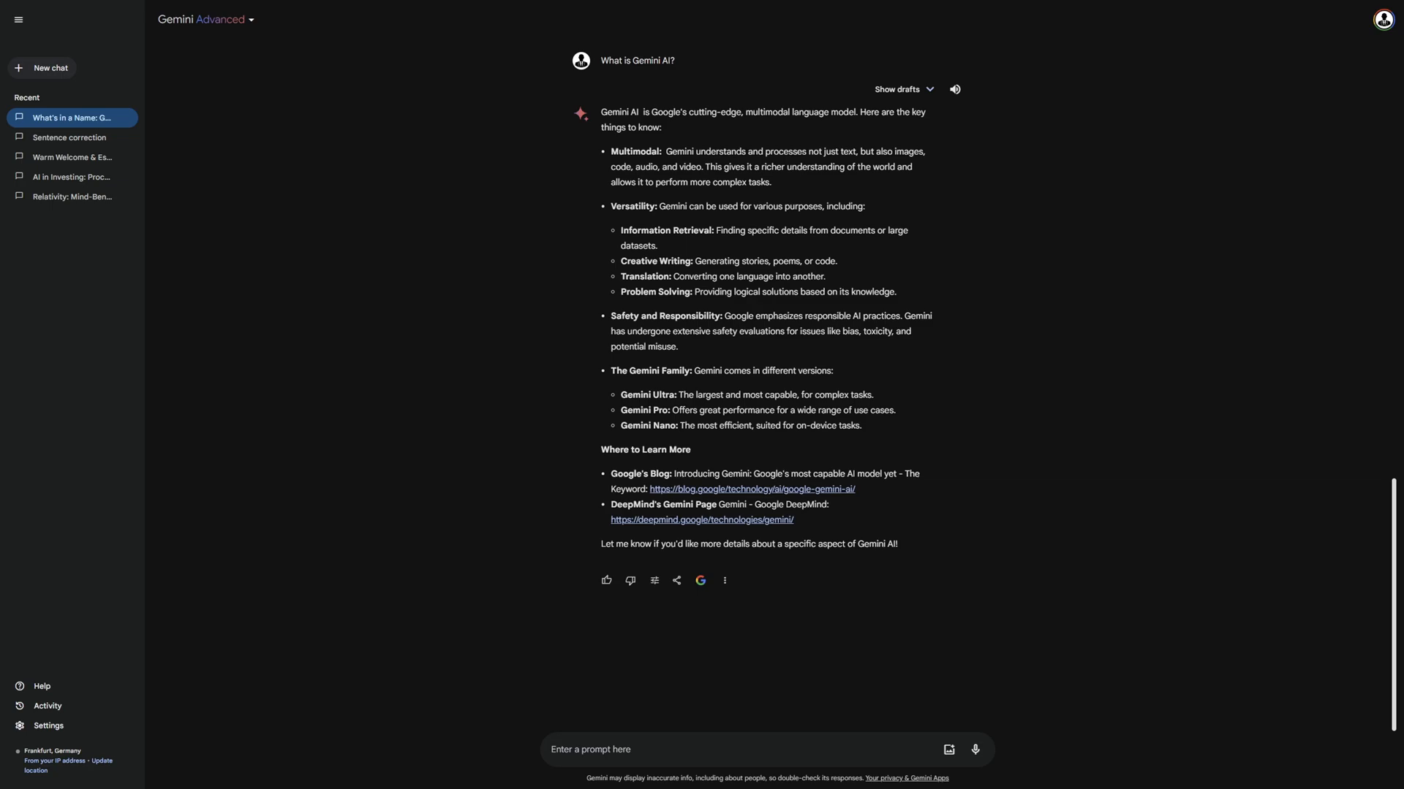
pyautogui.moveTo(701, 581)
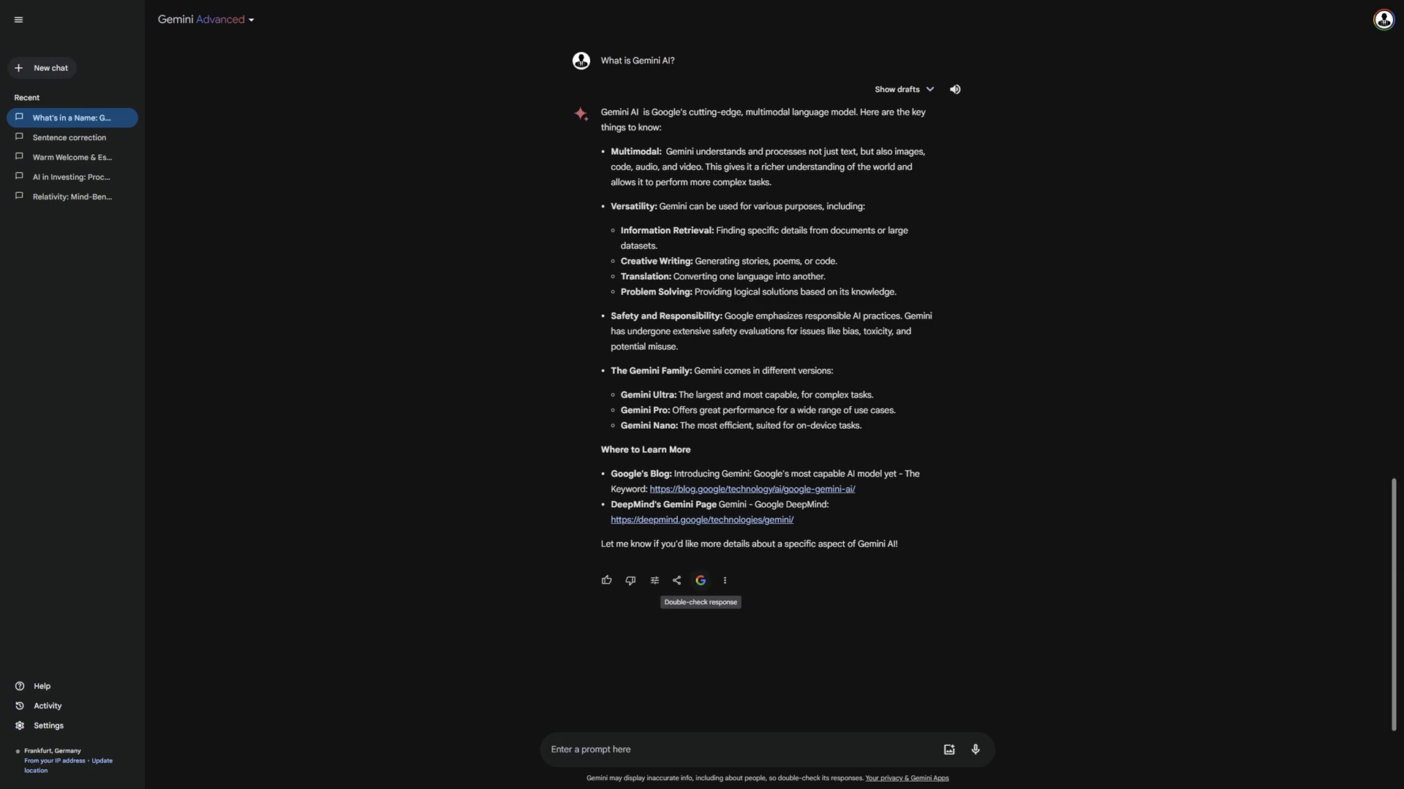
# Double-check the answer with Google Search, view a highlighted claim's source, and show Share & export.
pyautogui.click(700, 580)
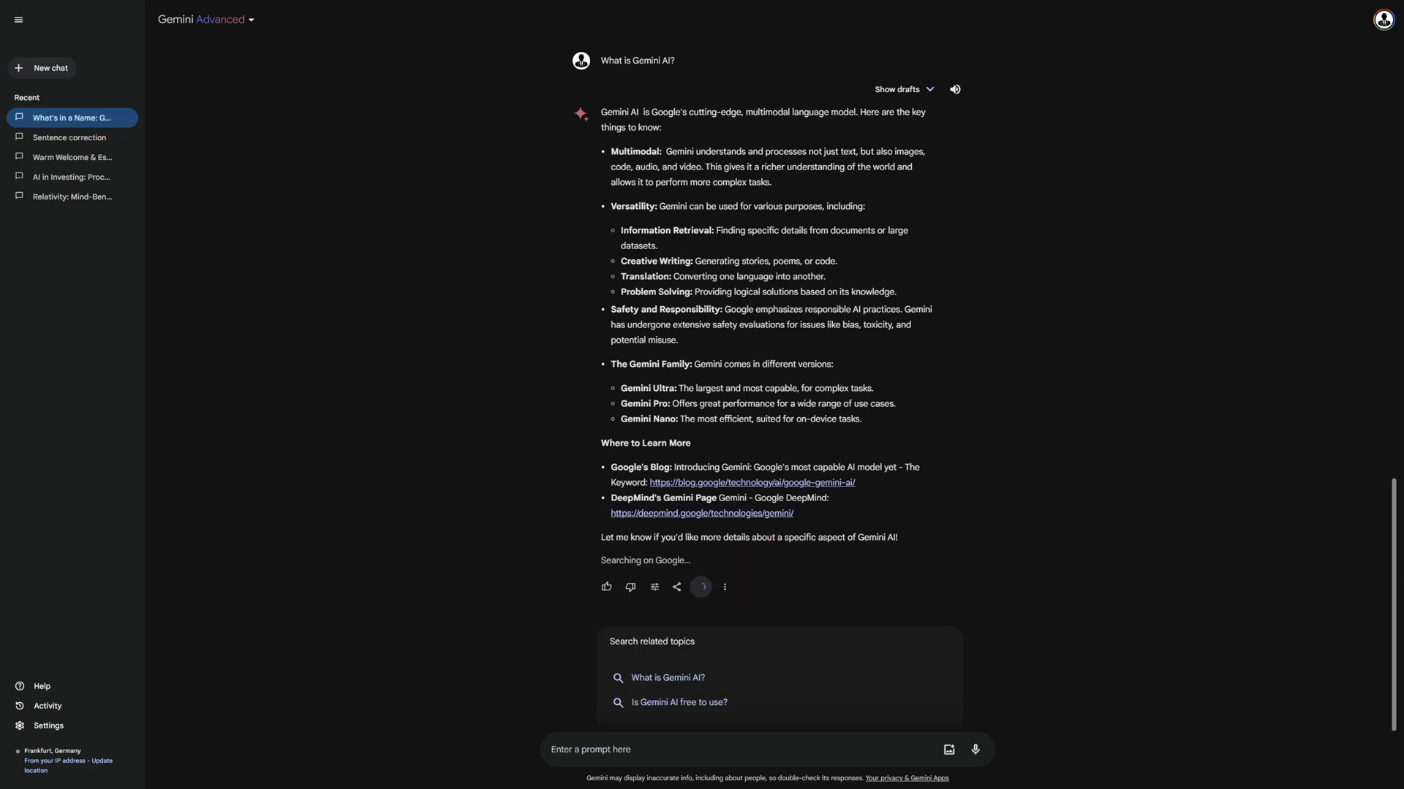
pyautogui.click(700, 588)
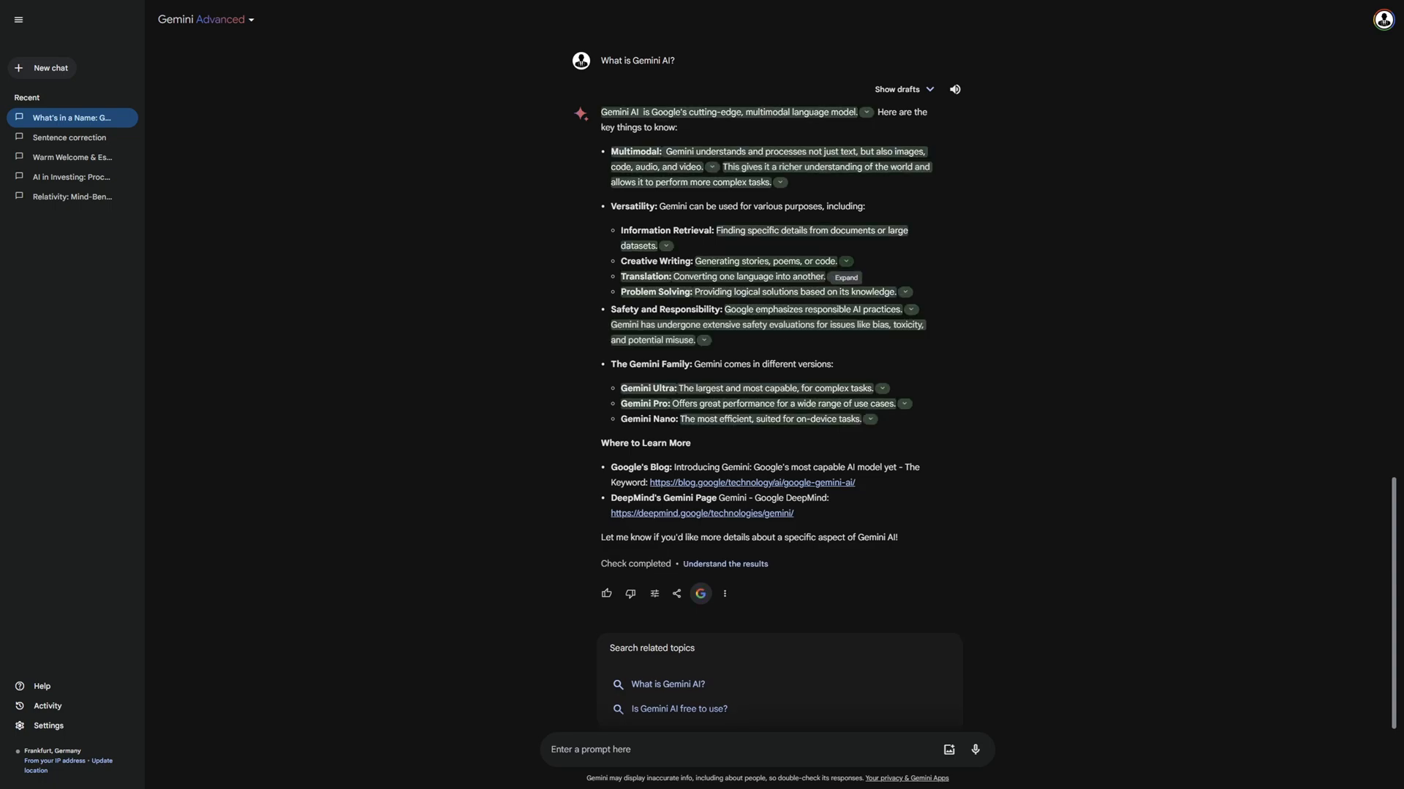
pyautogui.click(845, 261)
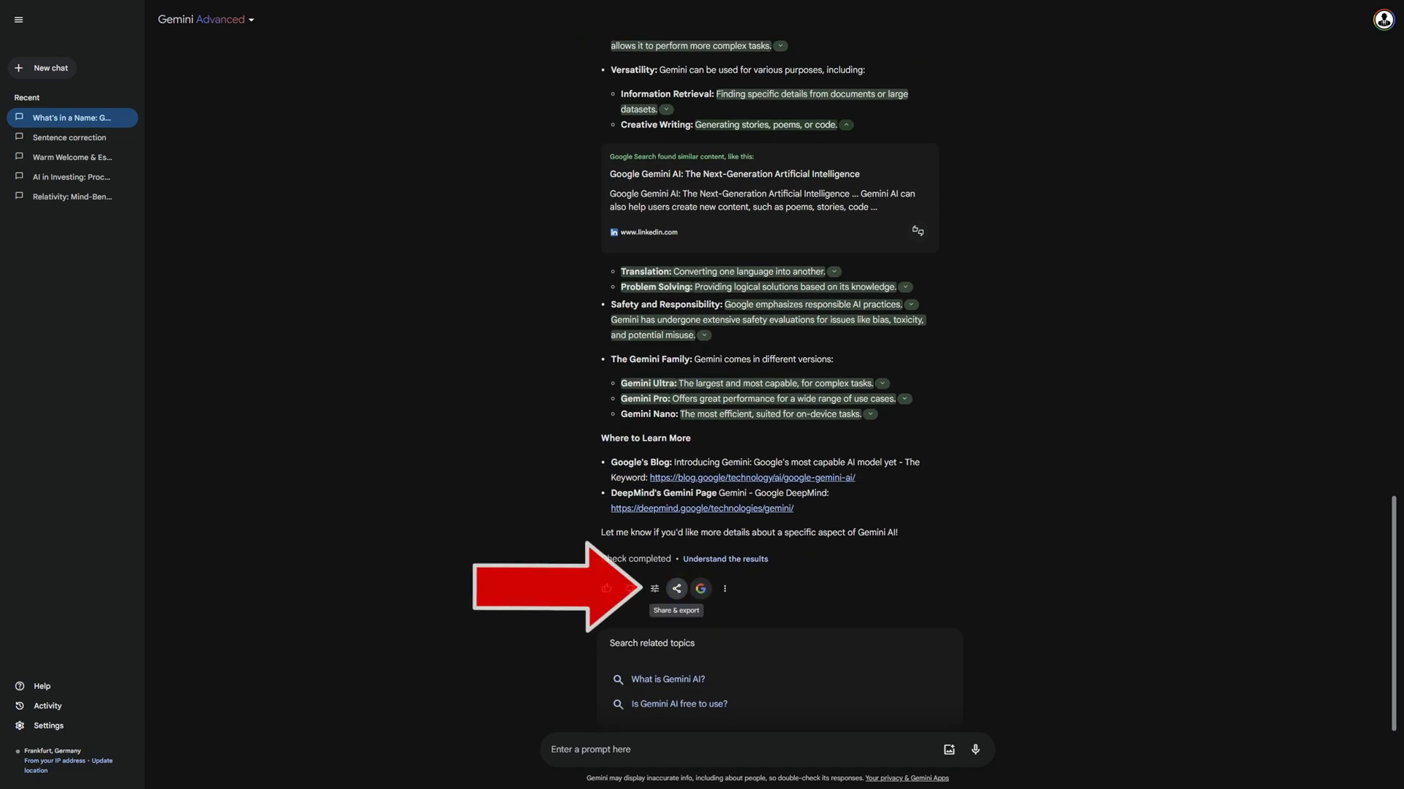
pyautogui.click(675, 587)
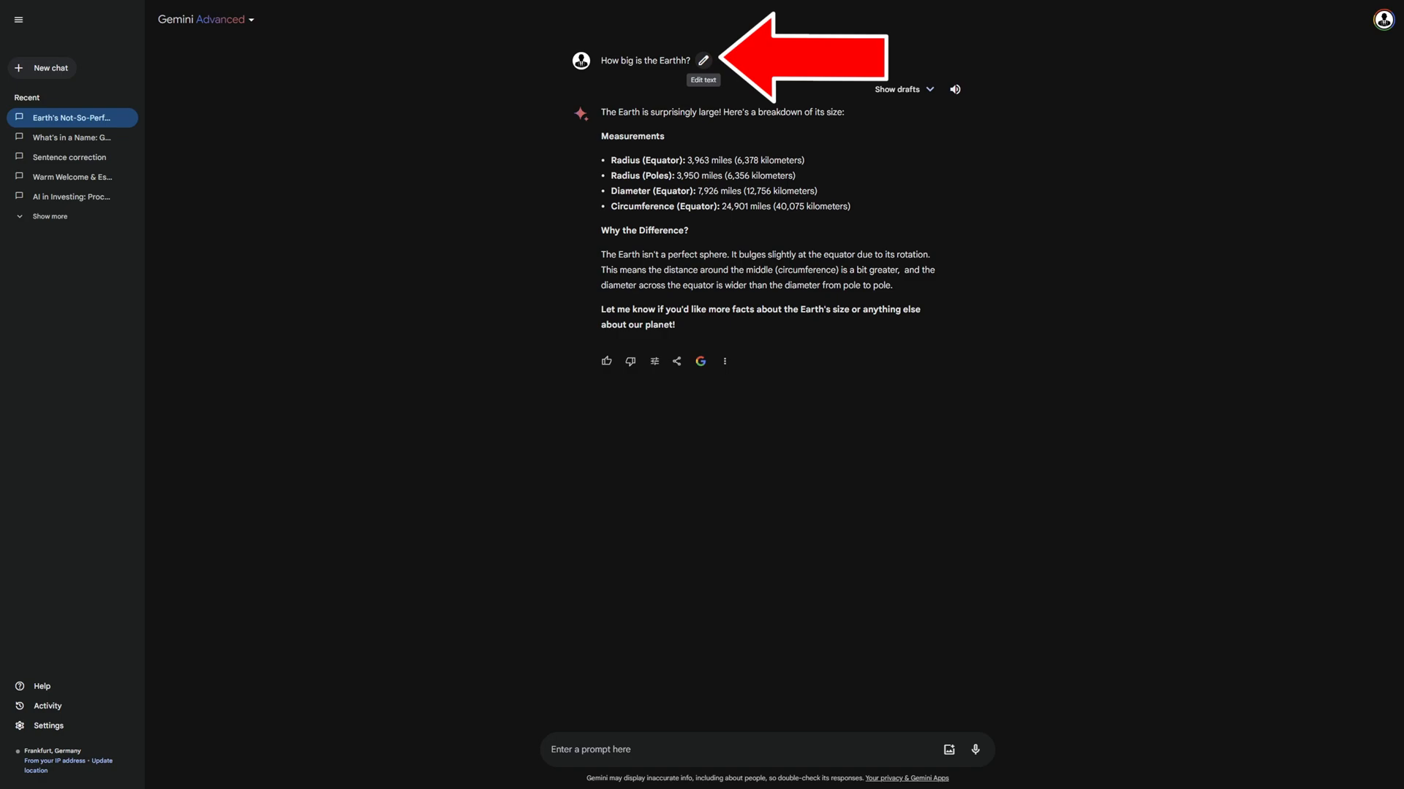
# Edit the Earth question to ask in centimeters and resubmit it.
pyautogui.click(703, 60)
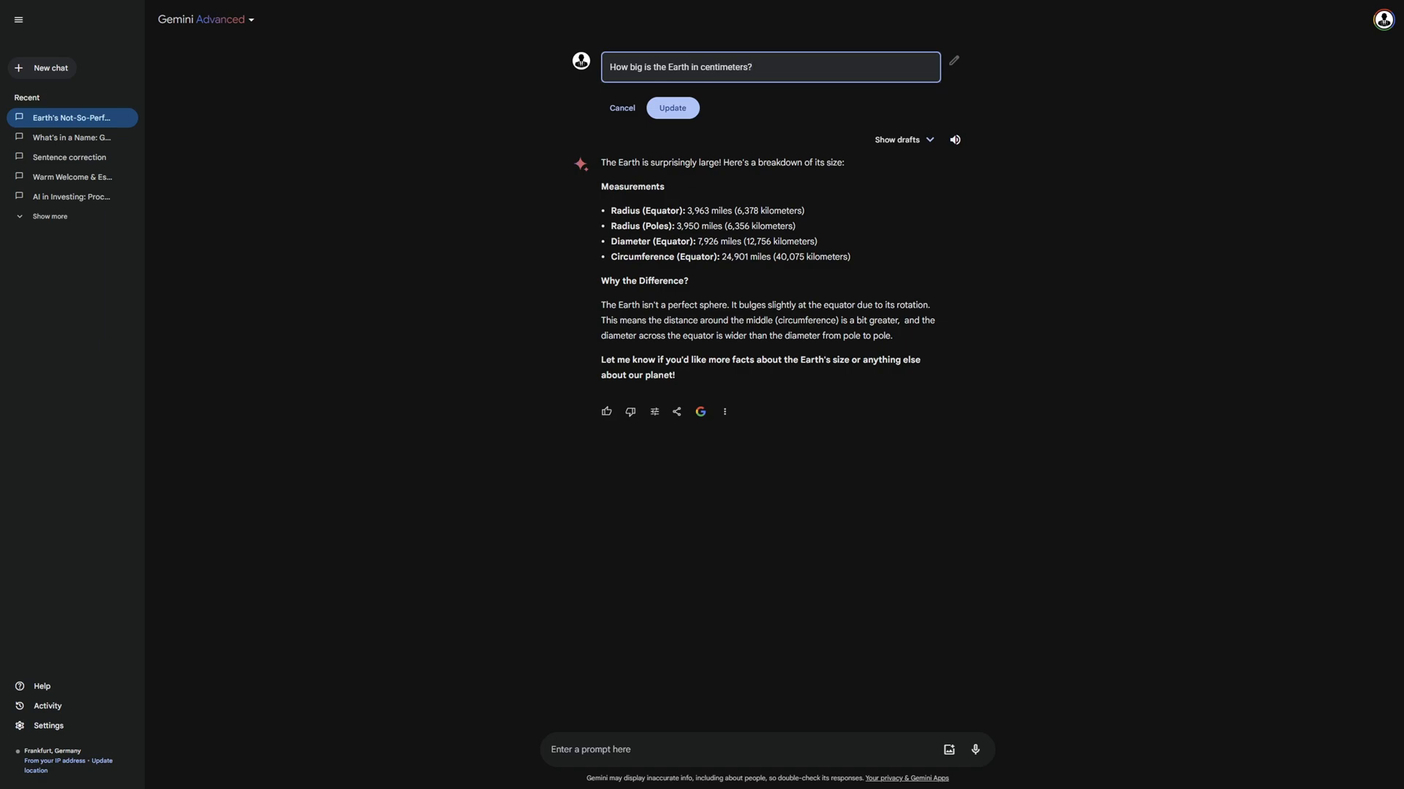
pyautogui.click(673, 106)
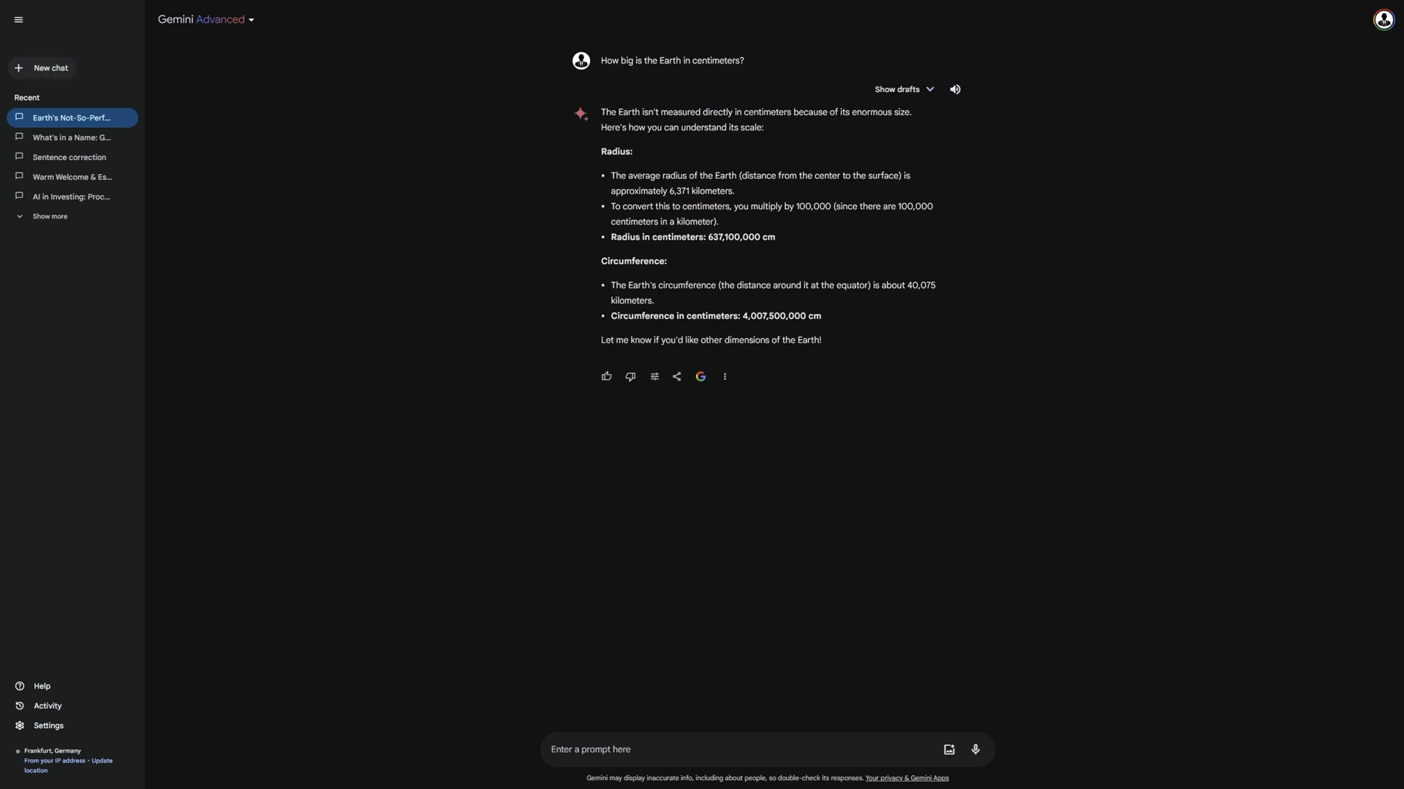
pyautogui.click(50, 216)
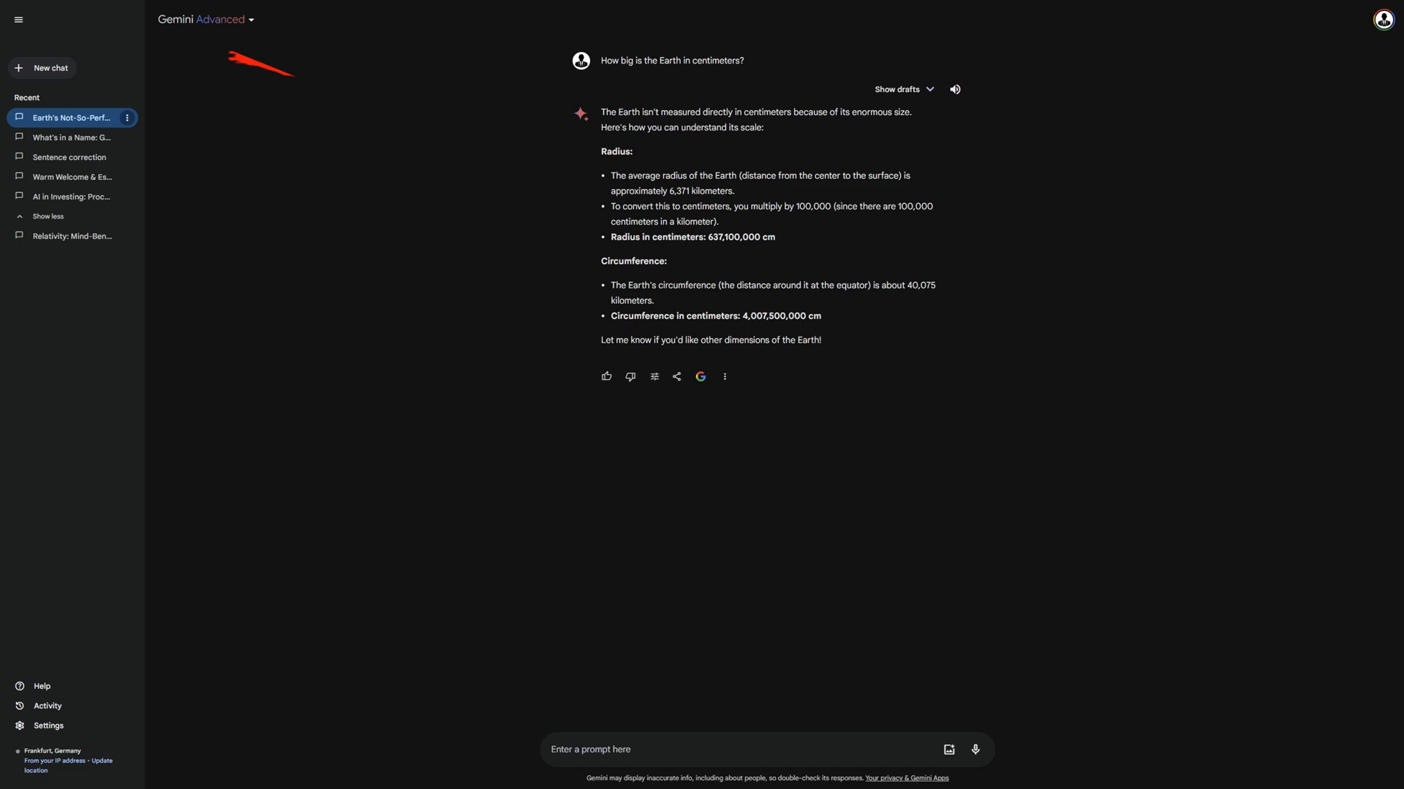
# Pin the Earth's Not-So-Perfect Roundness chat from its actions menu and confirm.
pyautogui.click(127, 117)
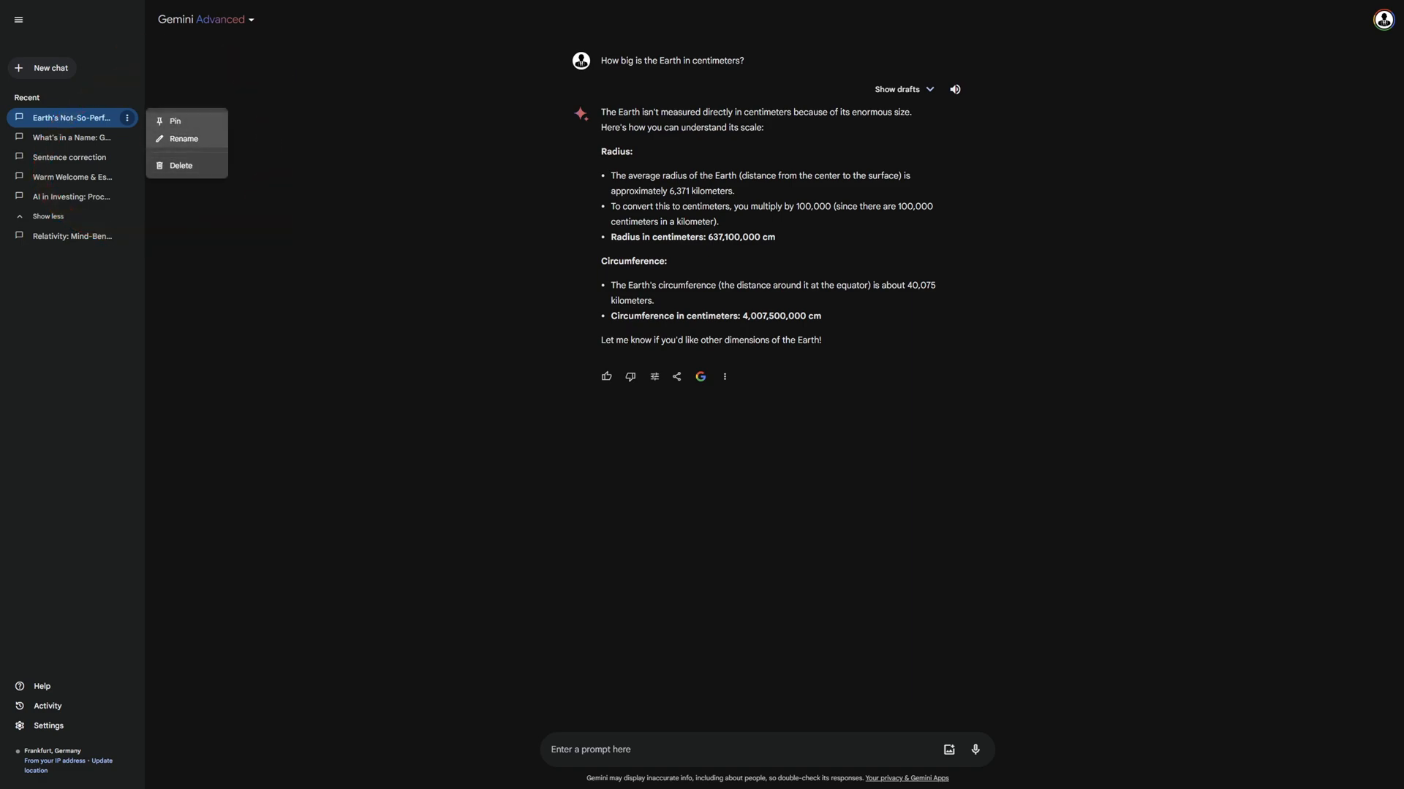
pyautogui.click(174, 122)
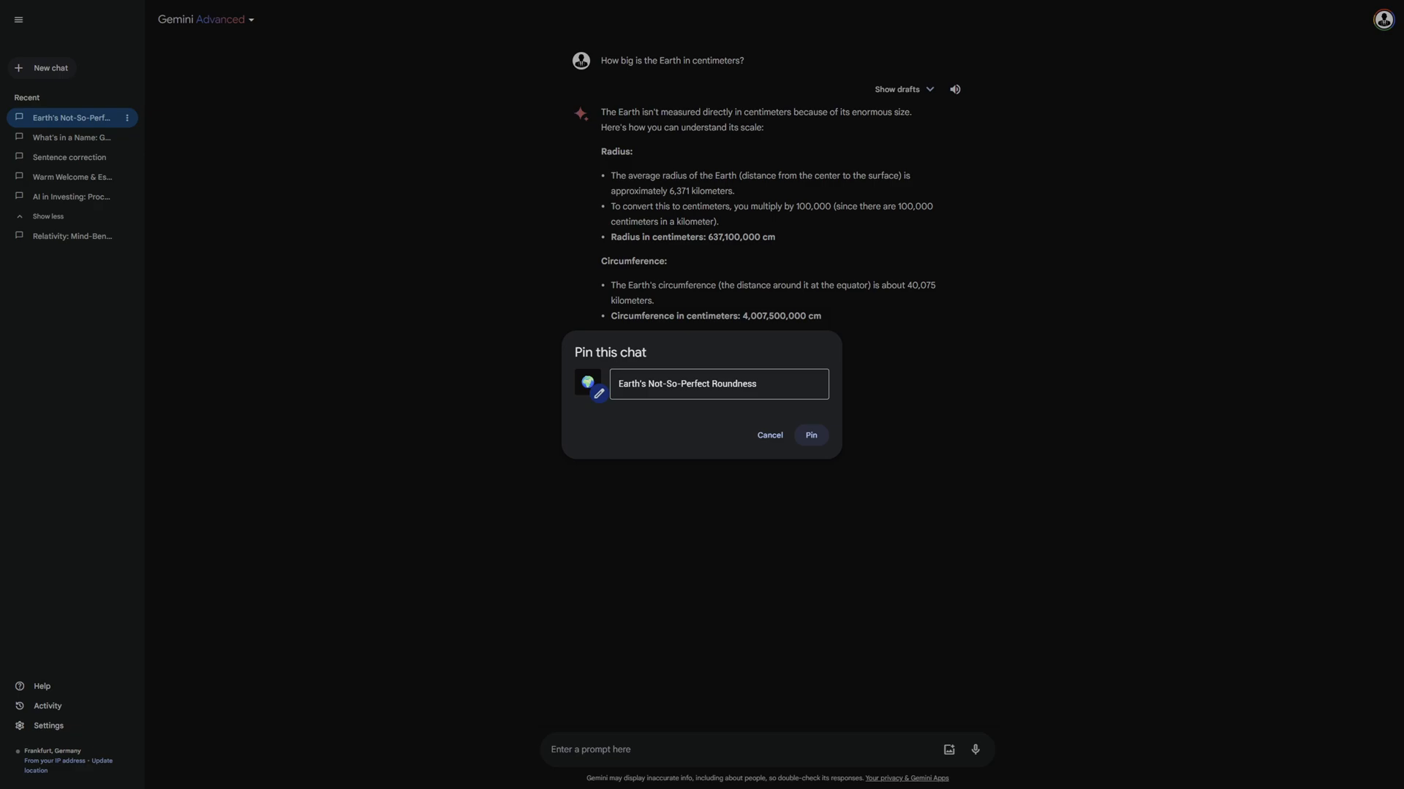
pyautogui.click(808, 436)
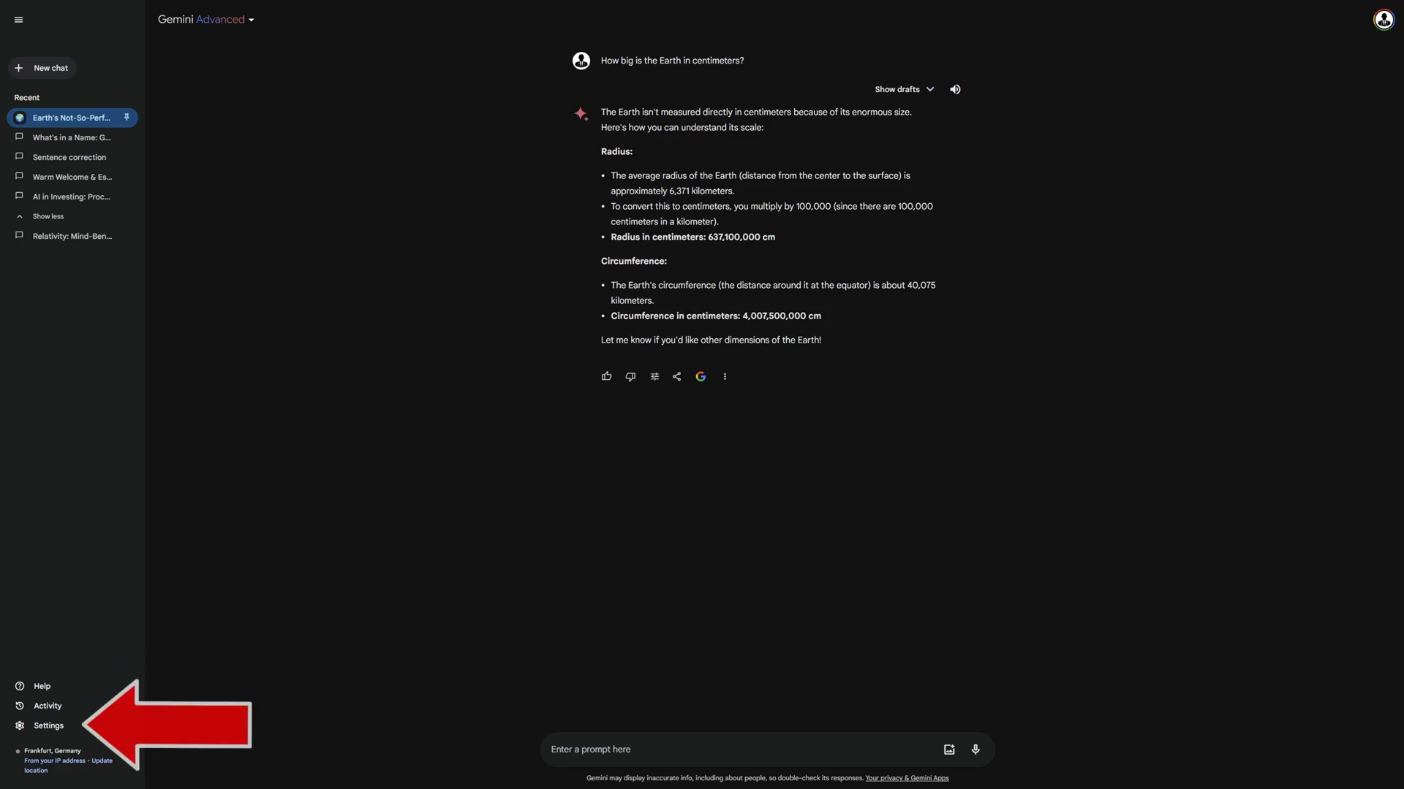
# Leave Gemini for a new browser tab with the Google News blog article.
pyautogui.click(49, 726)
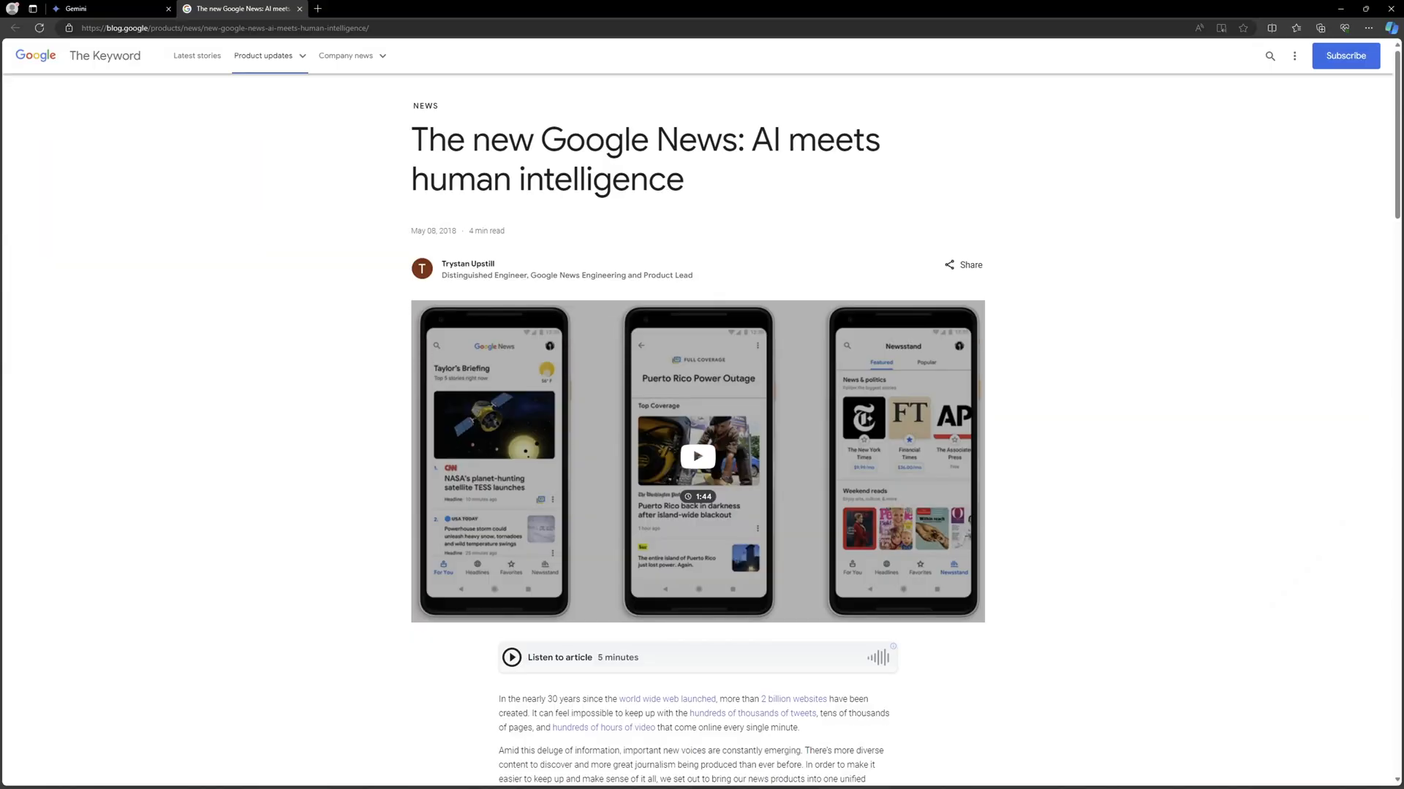
# Return to the Gemini tab and send the three-sentence summary request for the article.
pyautogui.click(107, 9)
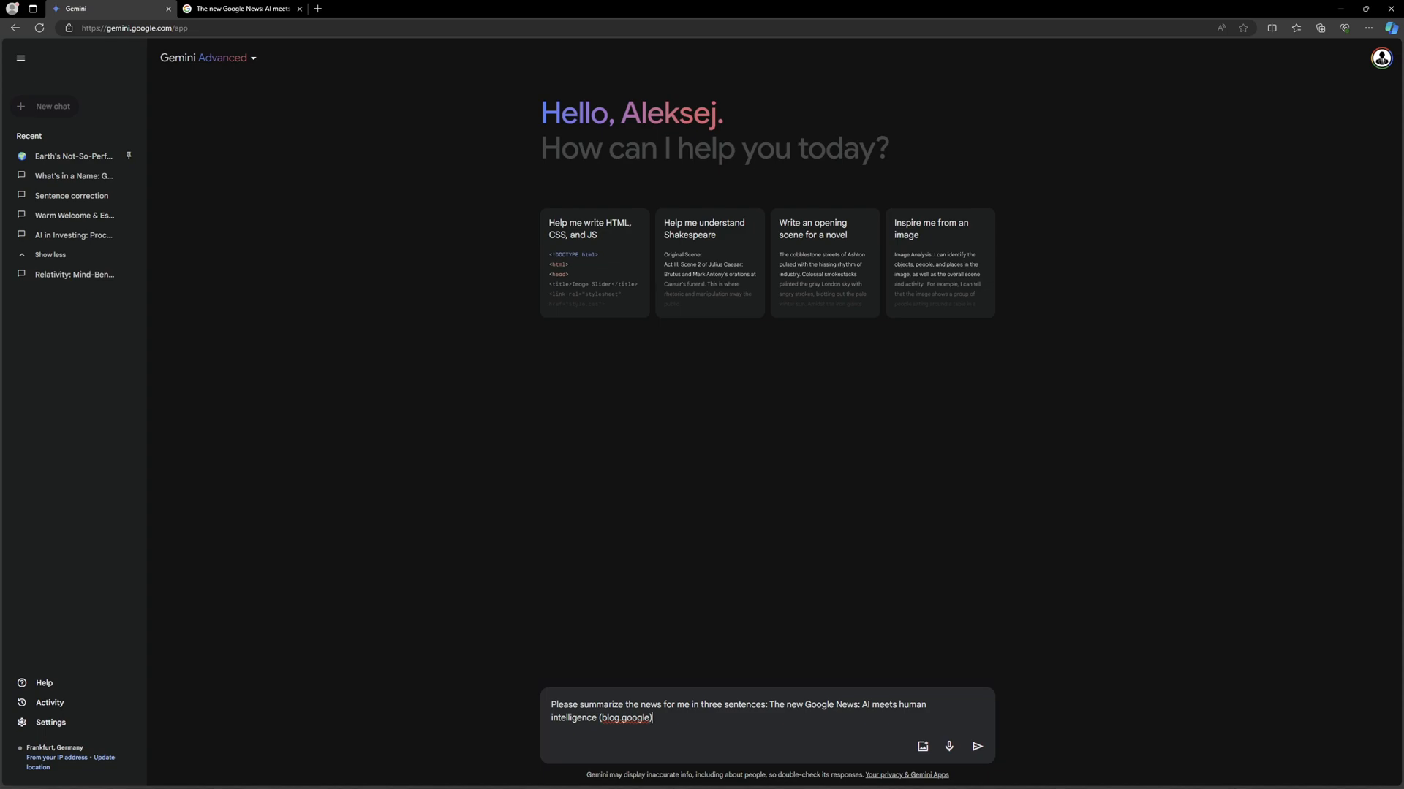
pyautogui.click(977, 747)
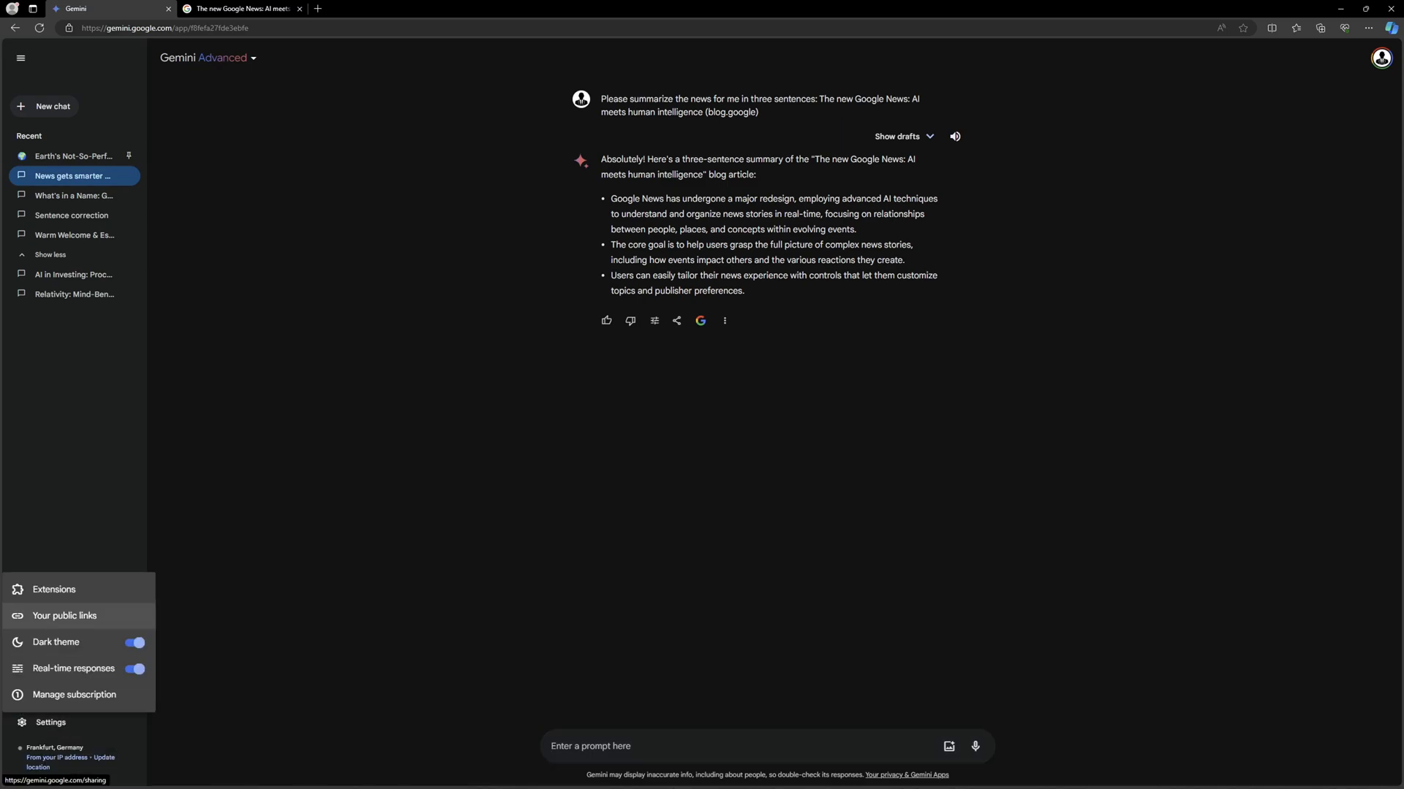
# Send 'Show me flights to Madrid to visit my aunt during the week of February 22.' in a new chat.
pyautogui.click(54, 590)
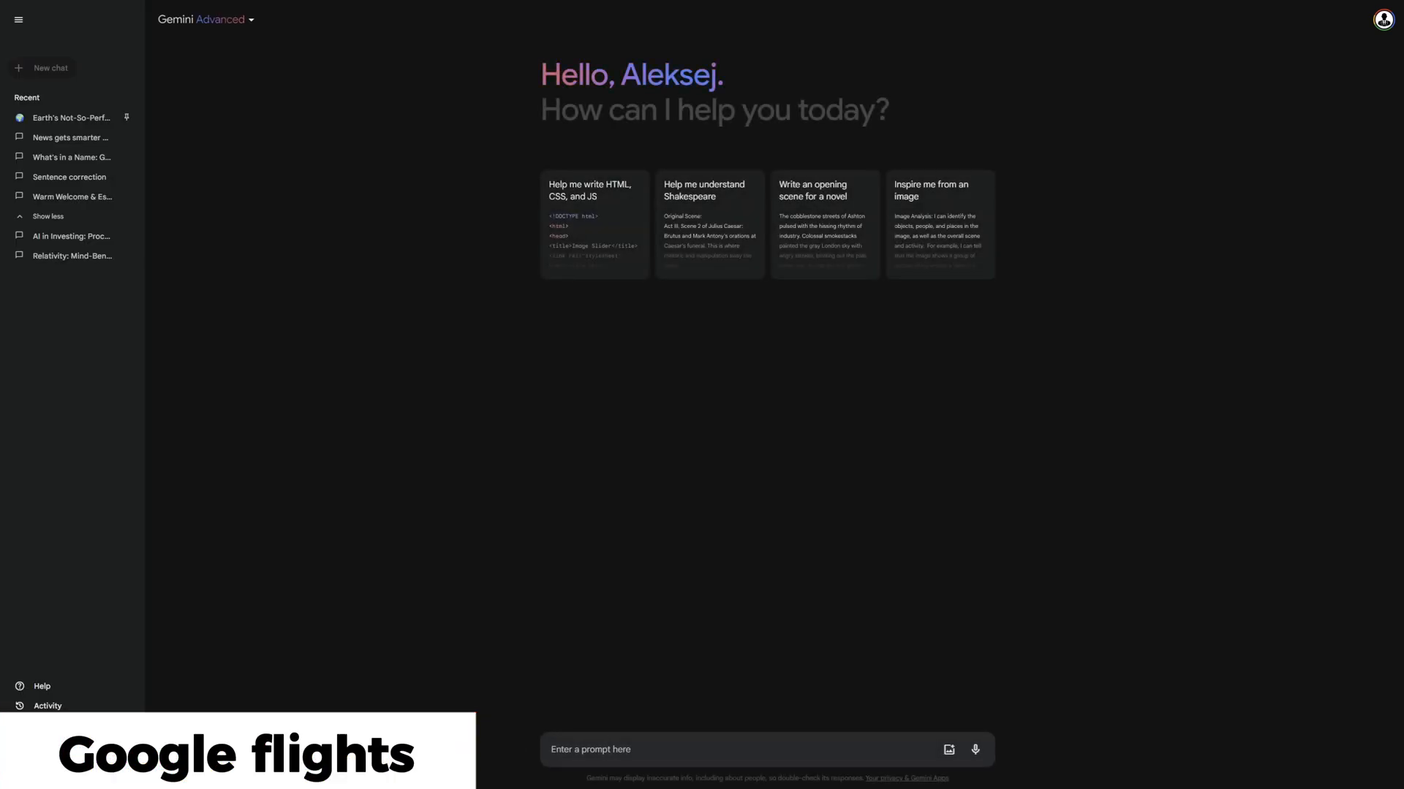
pyautogui.write('Show me flights to Madrid to visit my aunt during the week of February 22.')
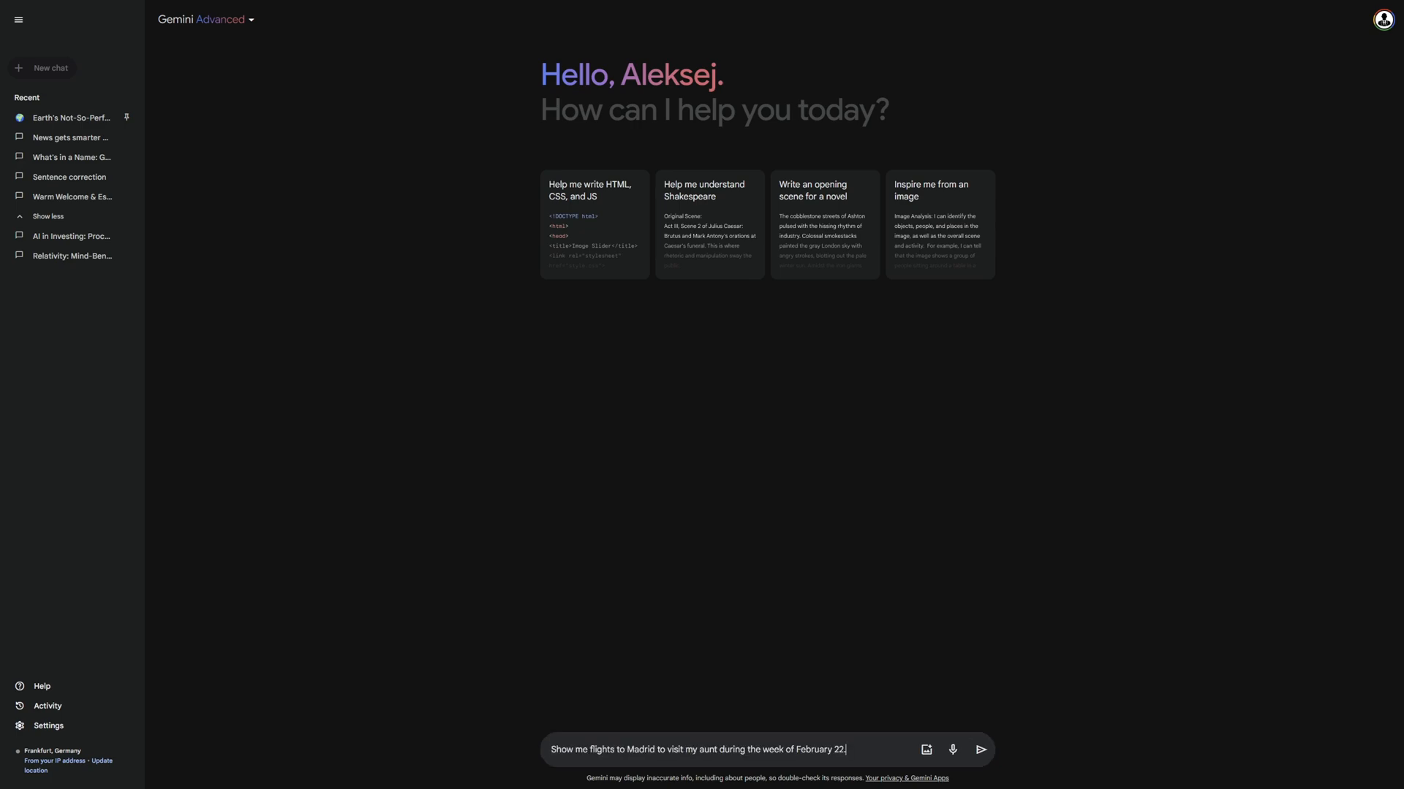
pyautogui.click(979, 749)
pyautogui.write("Find hotels for a 4-day trip to San Francisco for New Year's Eve")
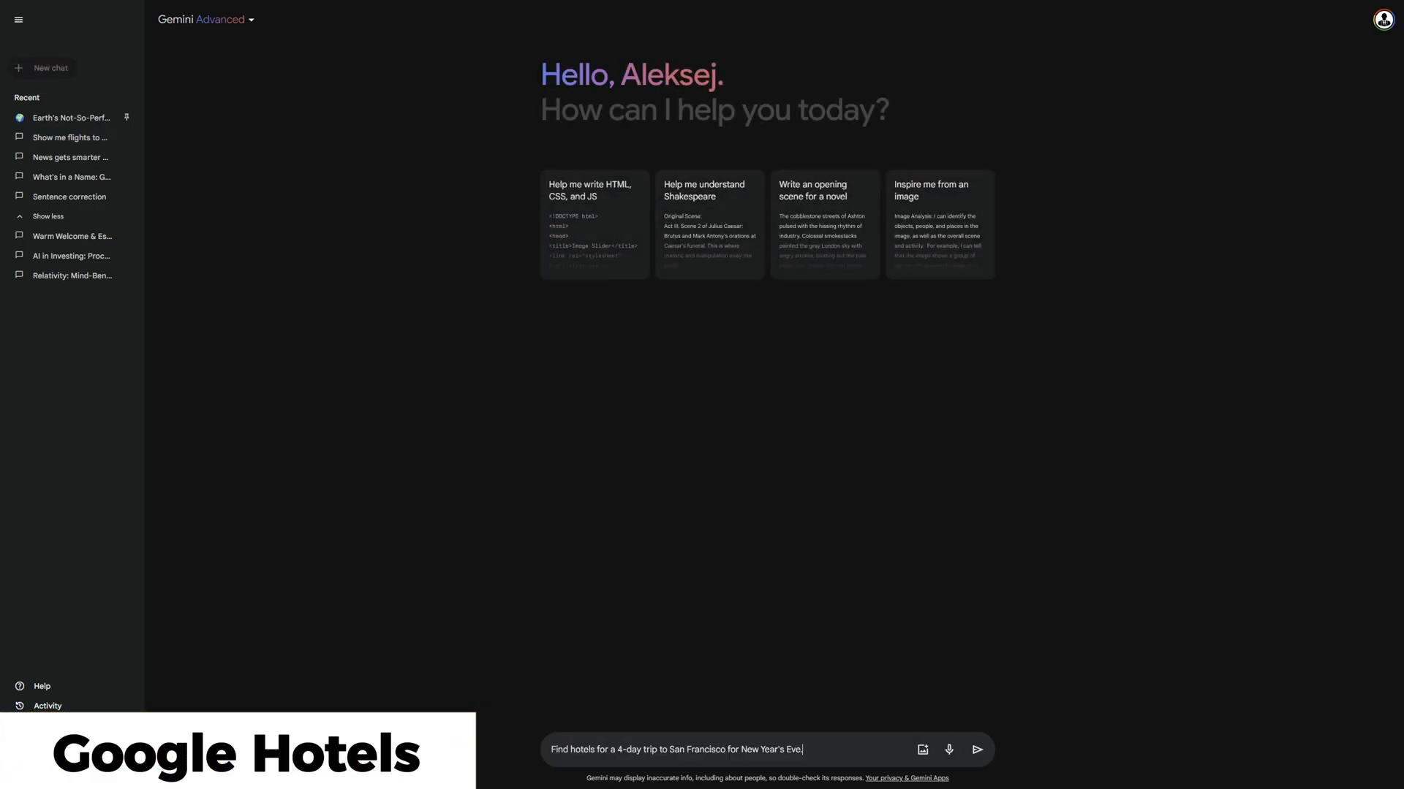
# Send the San Francisco New Year's hotels request.
pyautogui.click(977, 750)
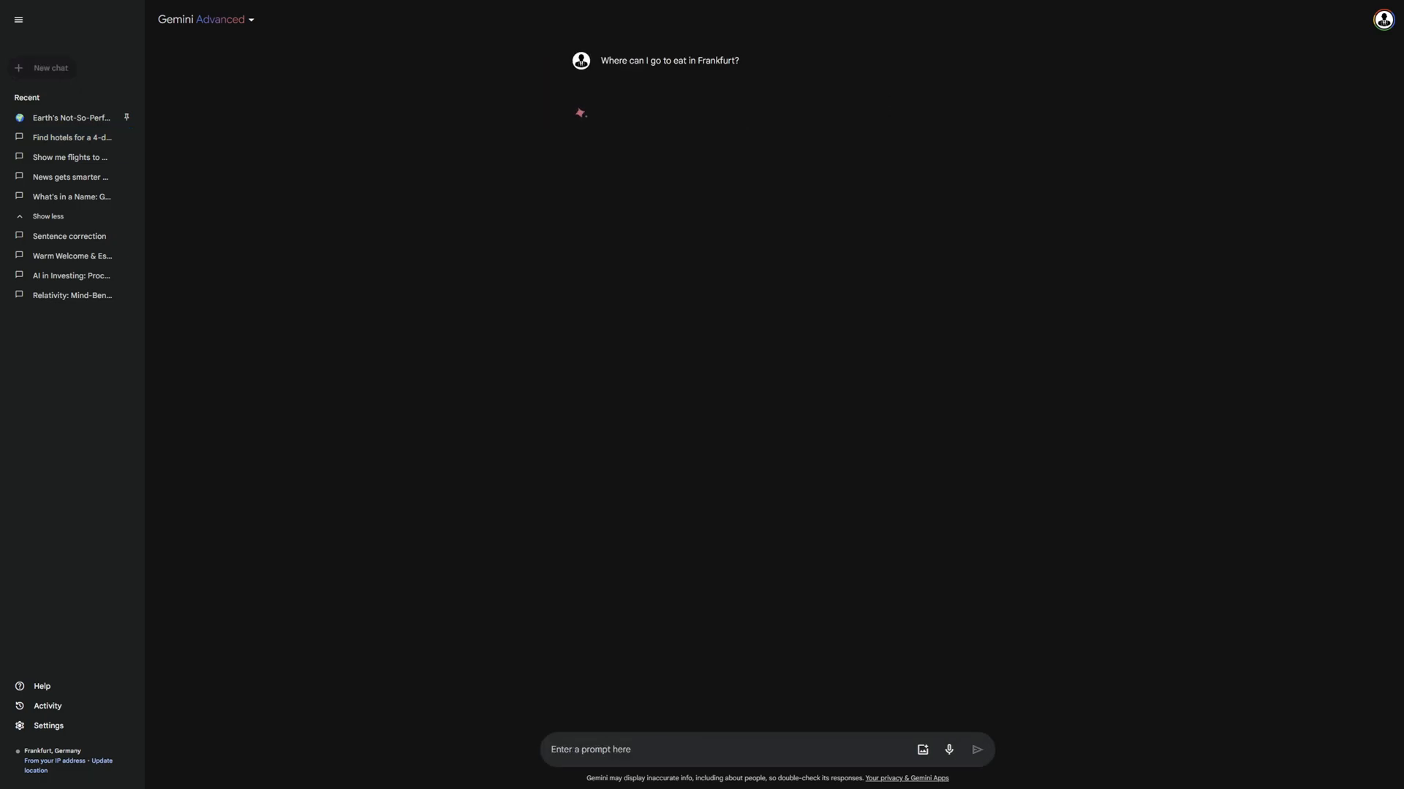
# Send the Frankfurt restaurants question, then start a fresh empty chat.
pyautogui.click(975, 750)
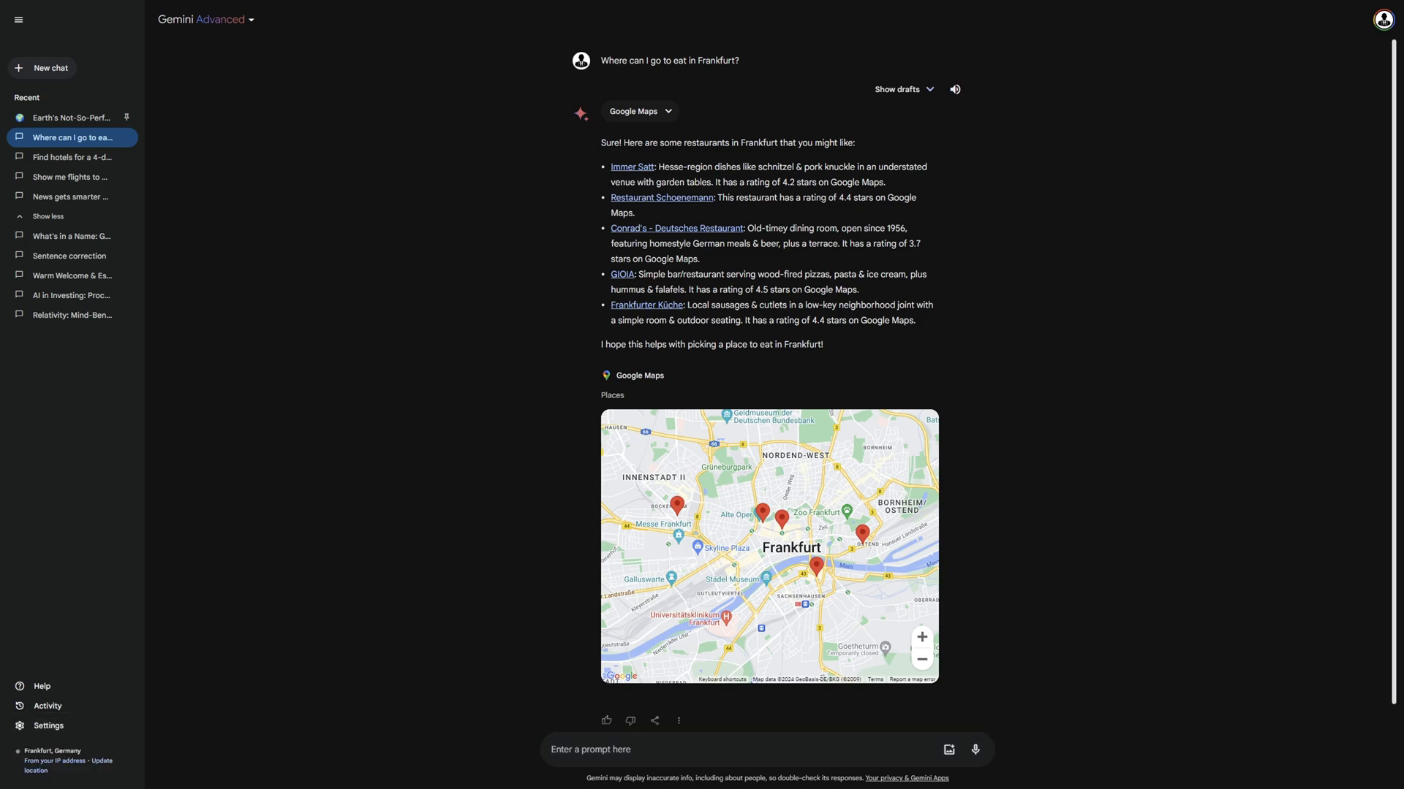
pyautogui.click(41, 67)
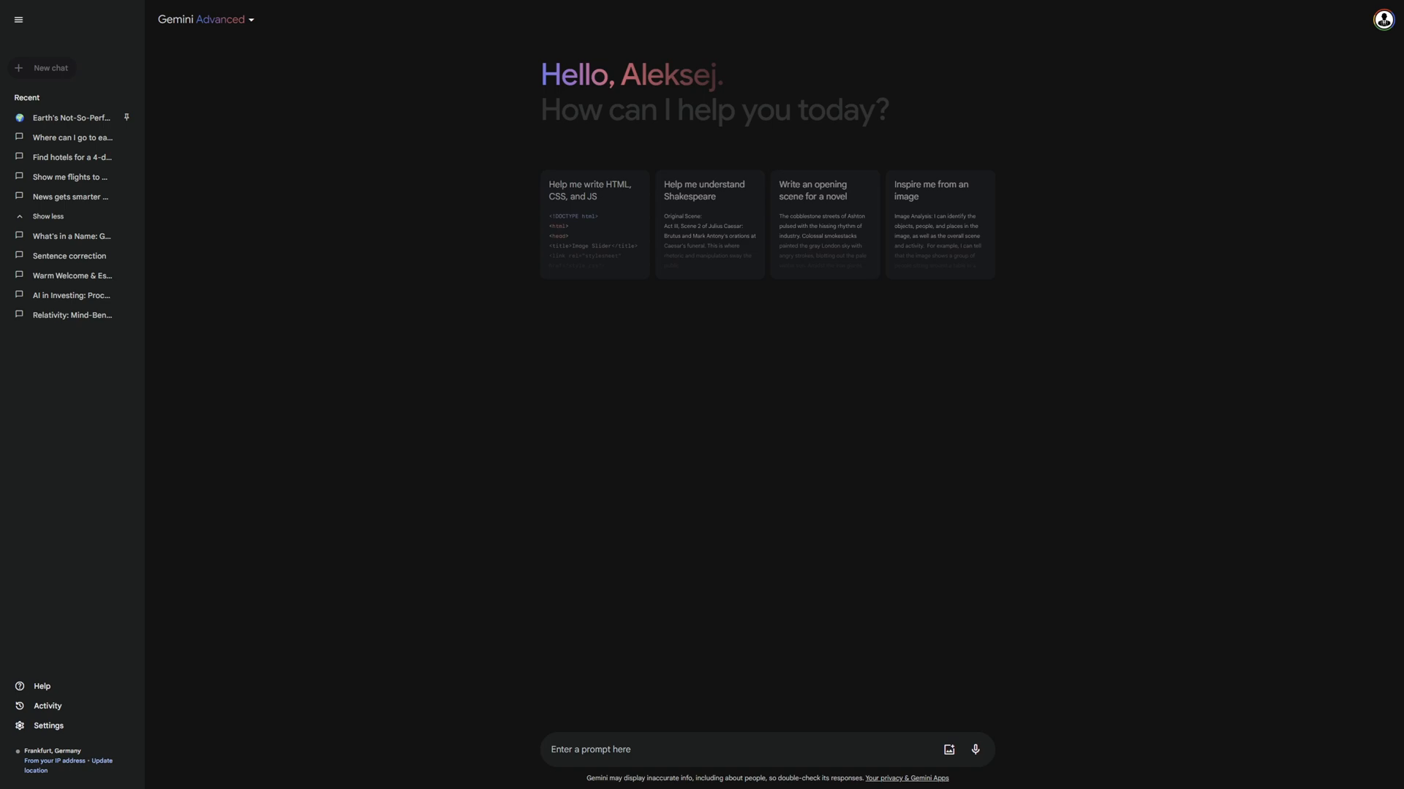
# Ask Gemini to find and summarize the Drive doc titled "Weather in London?".
pyautogui.write('Find my doc titled "Weather in London?" from my drive and summarize it.')
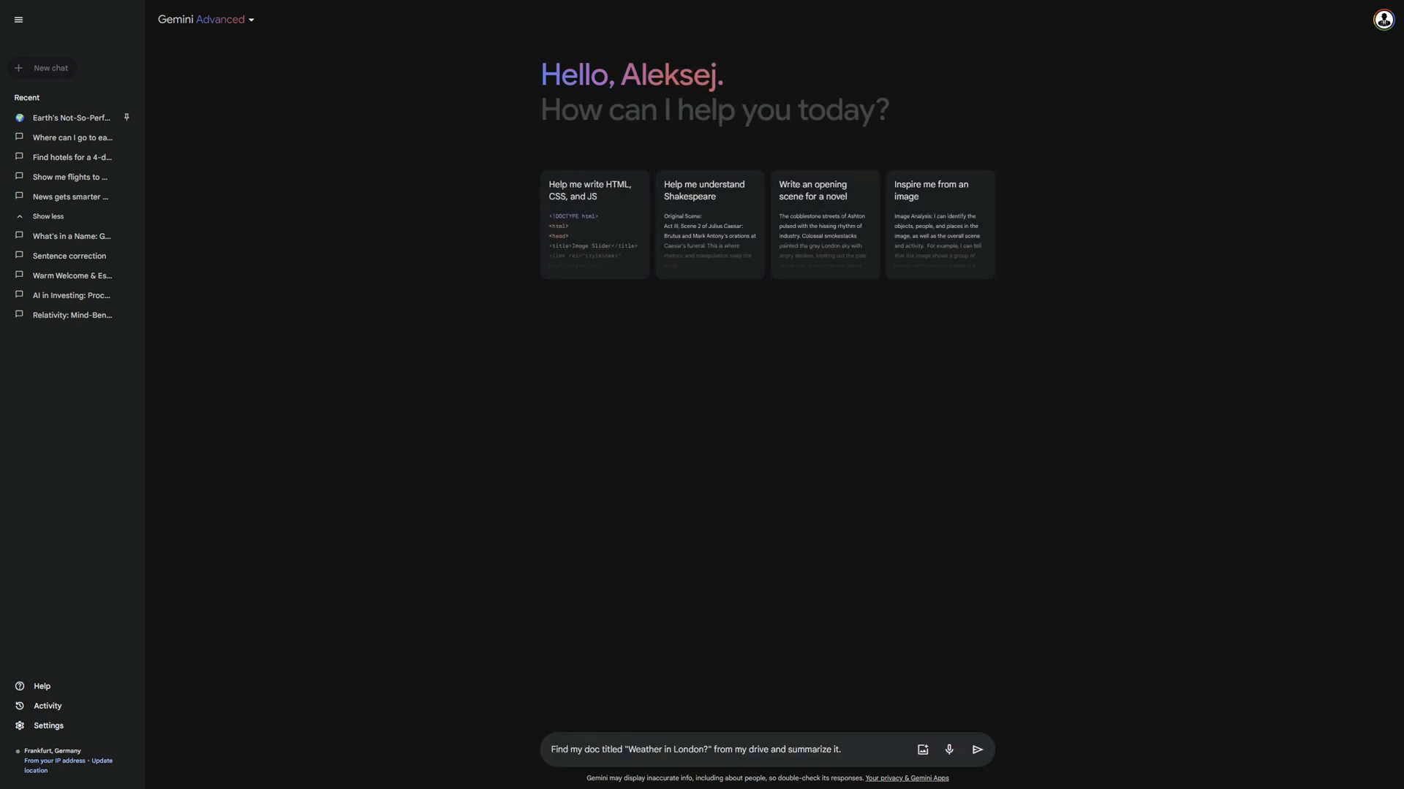
pyautogui.click(979, 748)
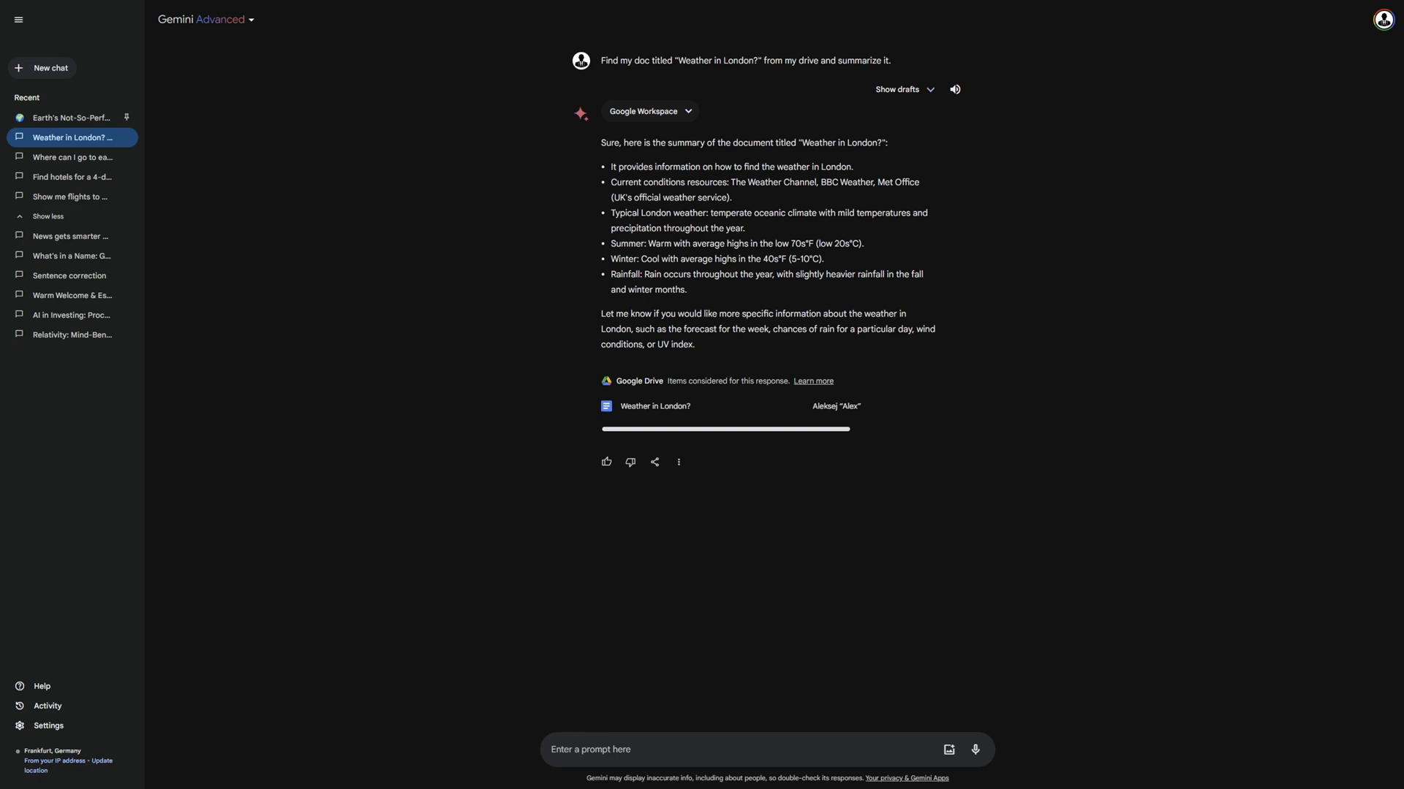
pyautogui.moveTo(41, 69)
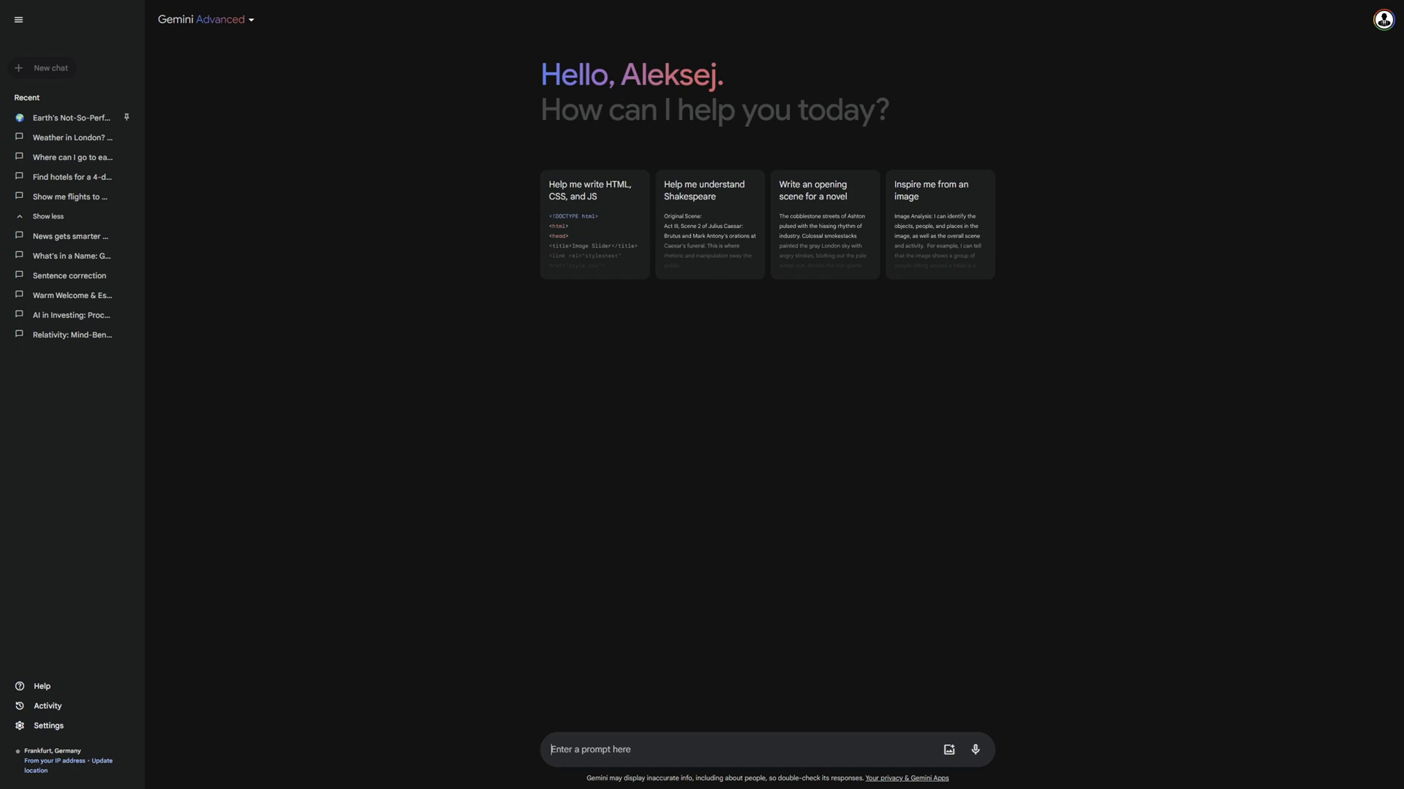
# Enter the prompt "Are there any new emails in my inbox?".
pyautogui.write('Are there any new emails in my inbox?')
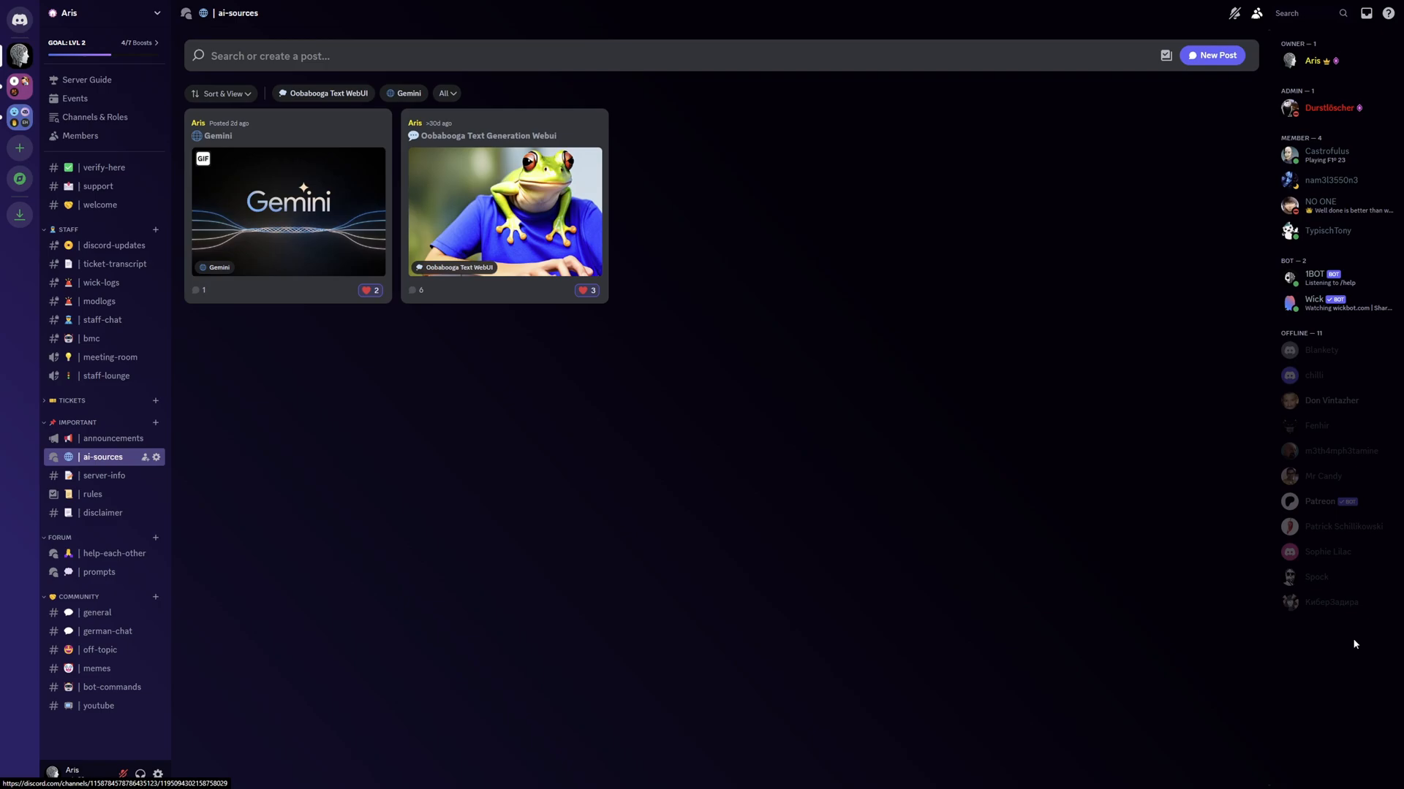
# Leave the Discord forum and return to Gemini with the product overview table prompt.
pyautogui.click(99, 571)
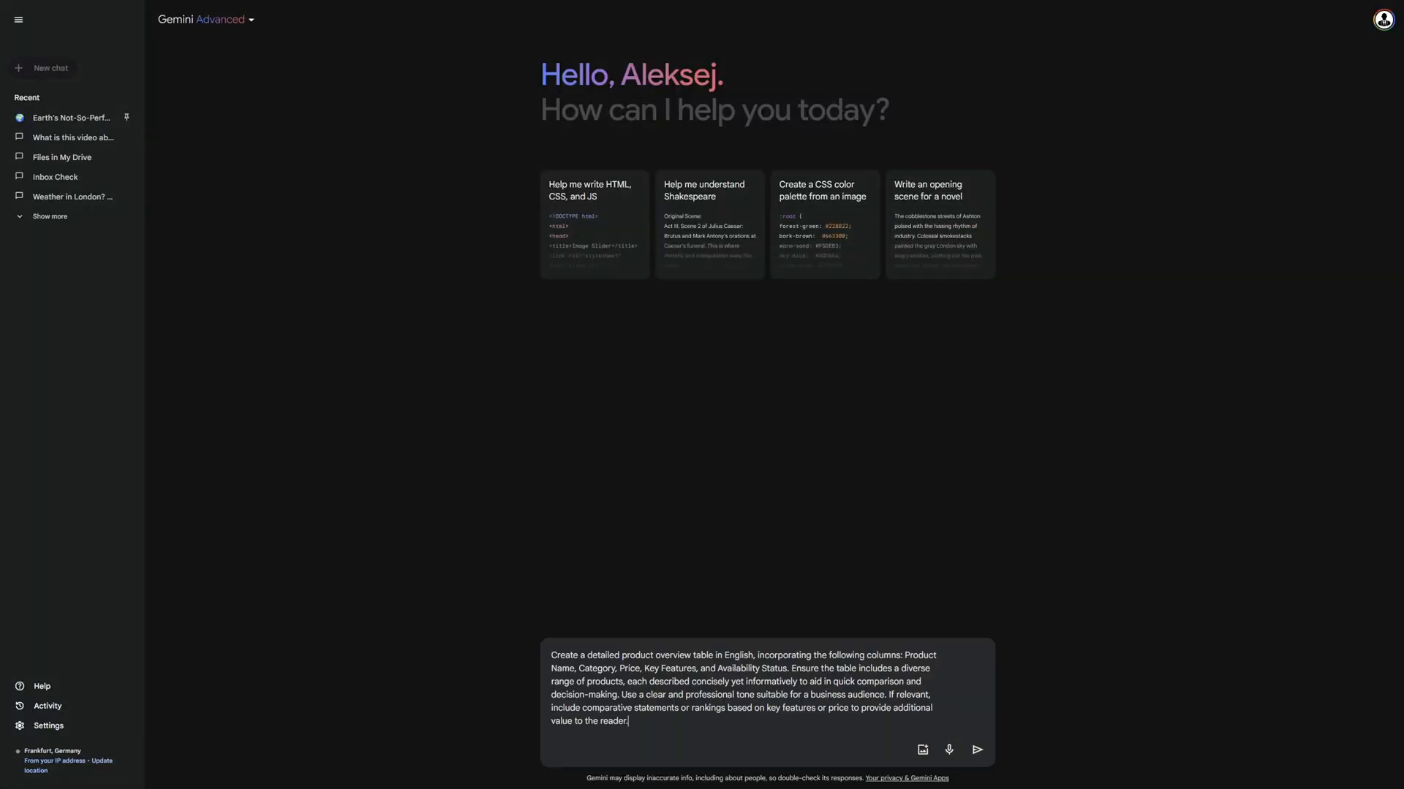
# Generate the product overview table, export it to Sheets, and start a new chat.
pyautogui.click(977, 749)
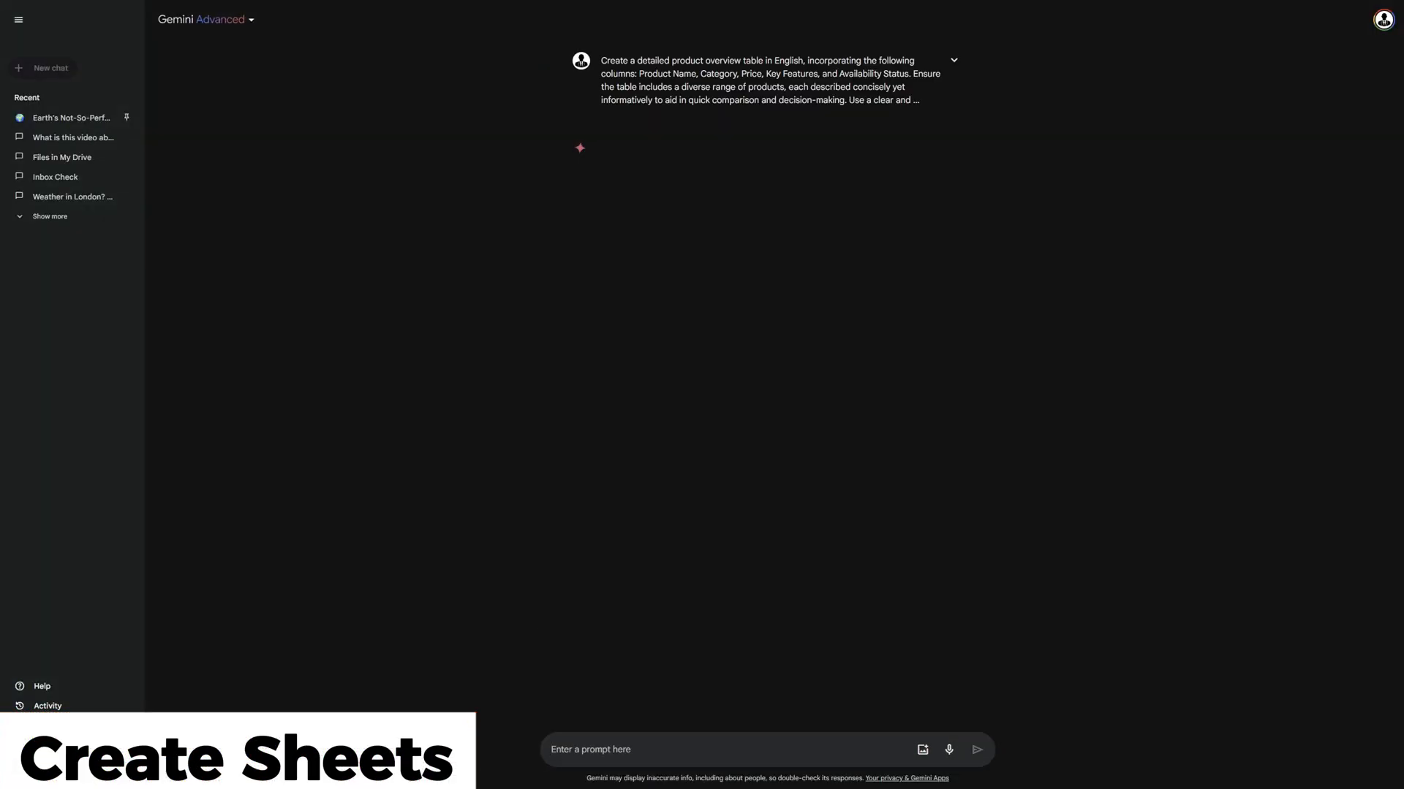
pyautogui.click(890, 573)
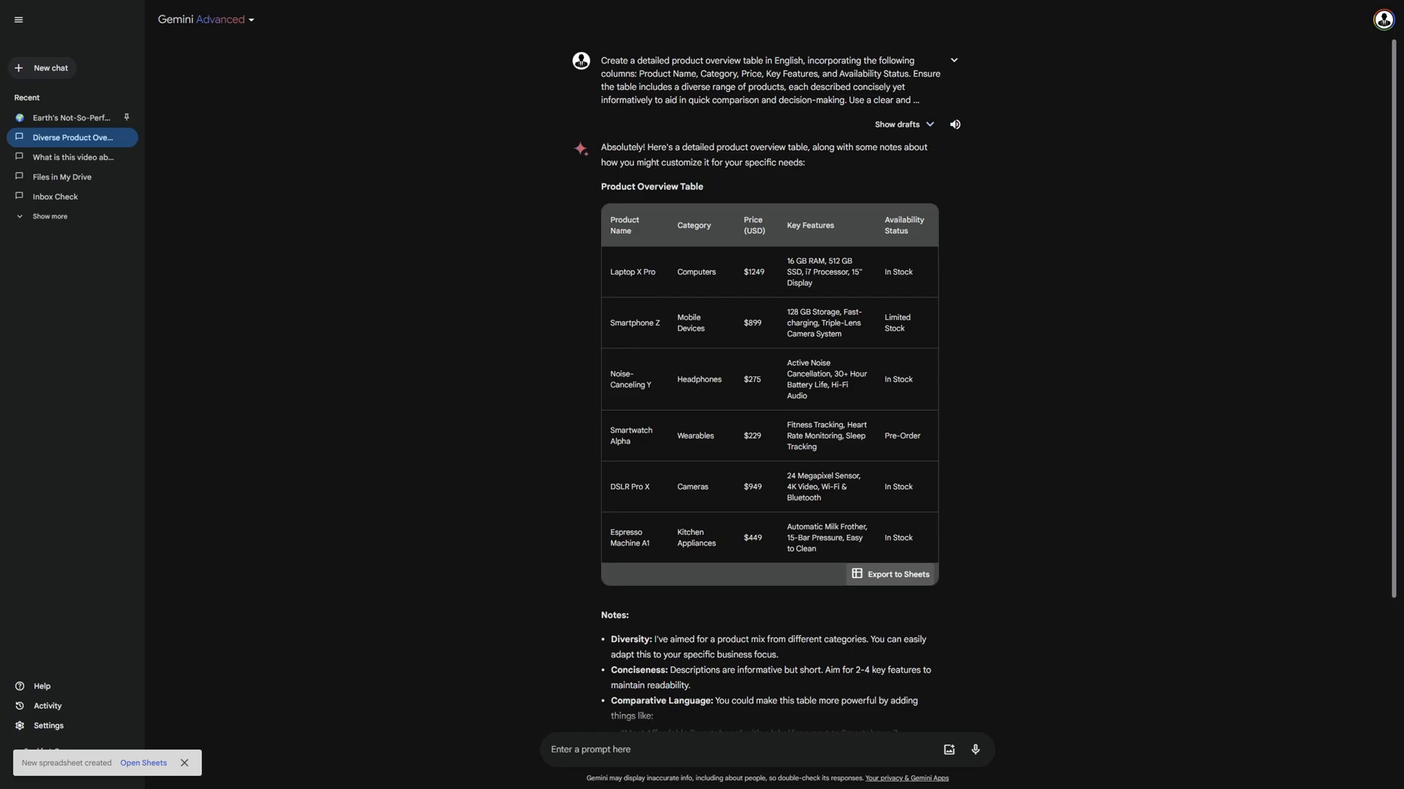
pyautogui.click(143, 763)
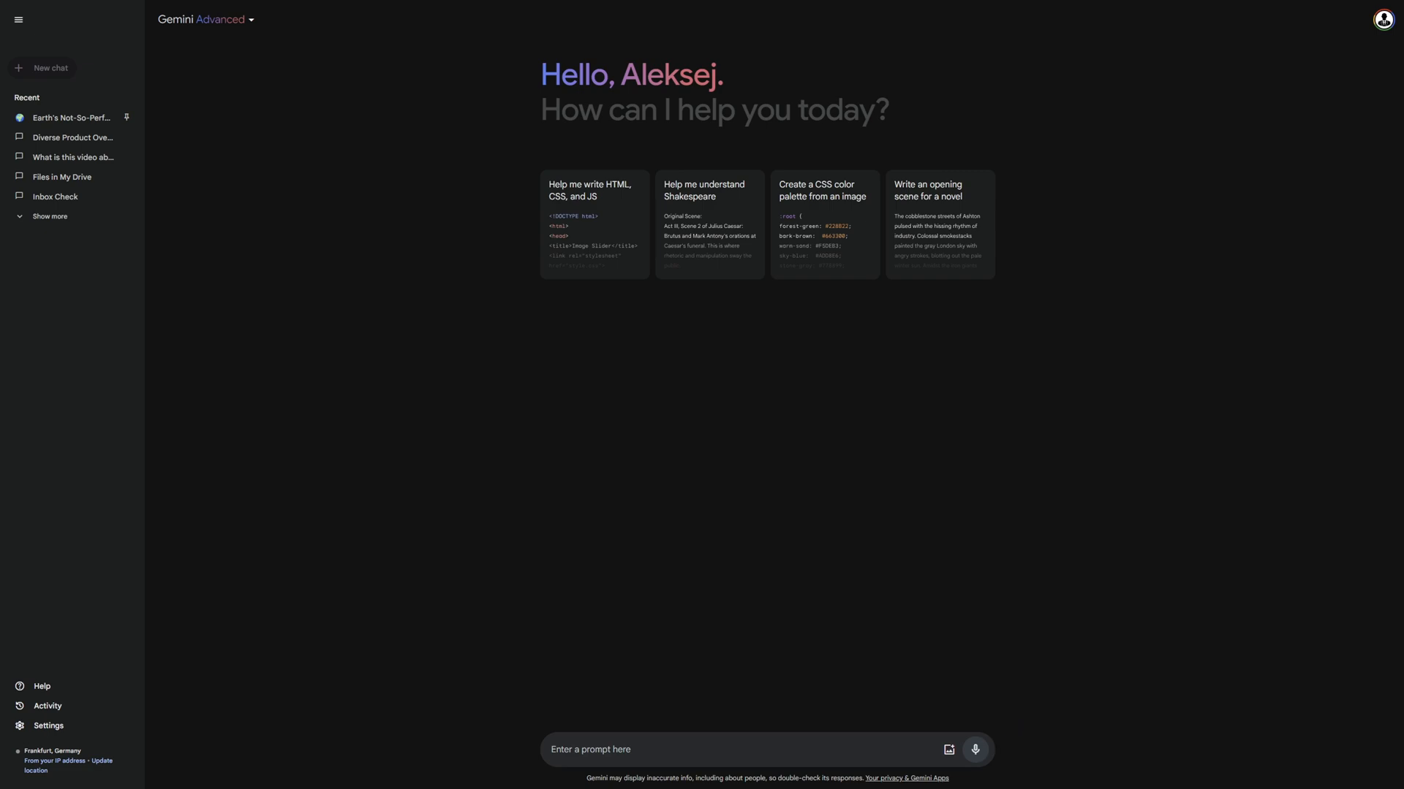
# Play the Google image generation demo video and begin typing the dog-surfboard prompt.
pyautogui.click(975, 748)
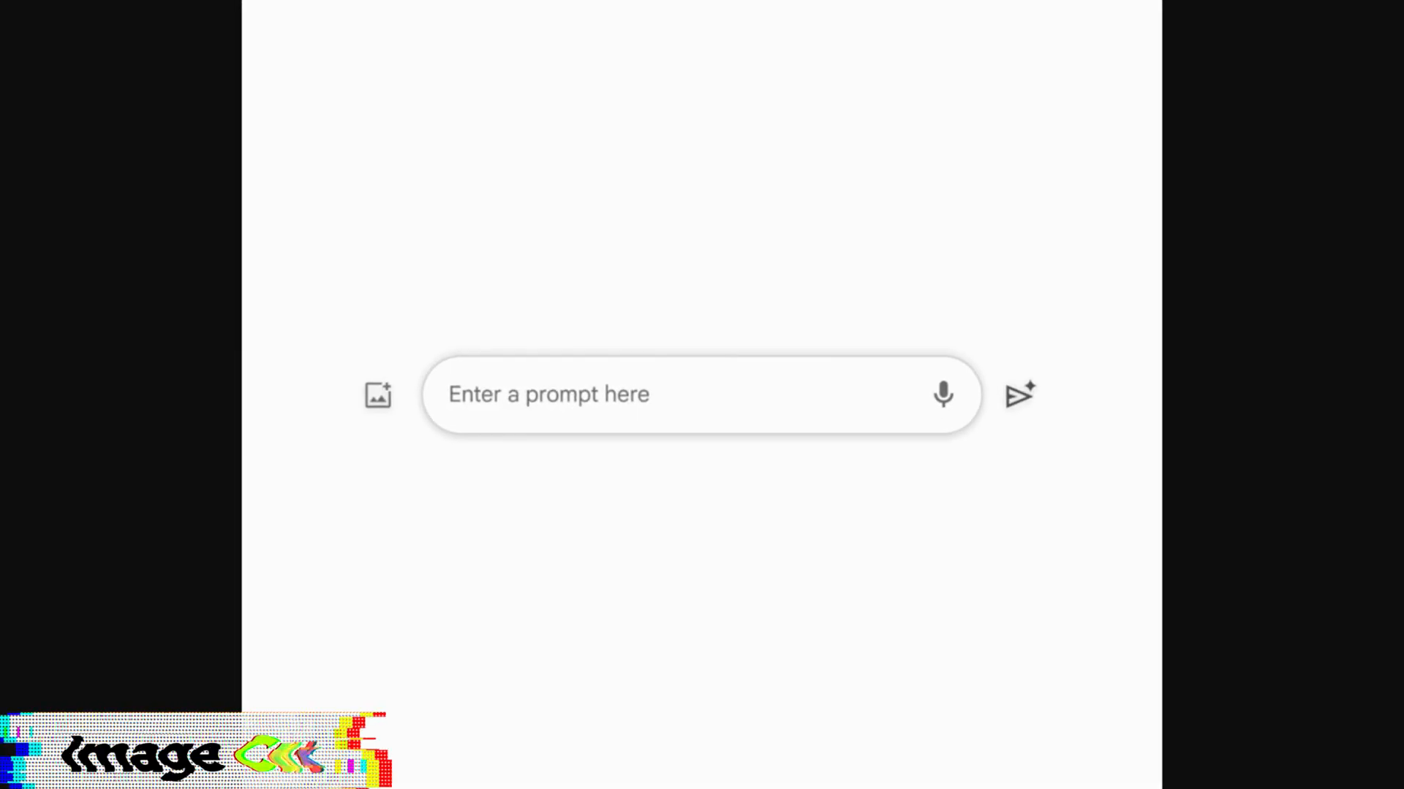
pyautogui.write('cr')
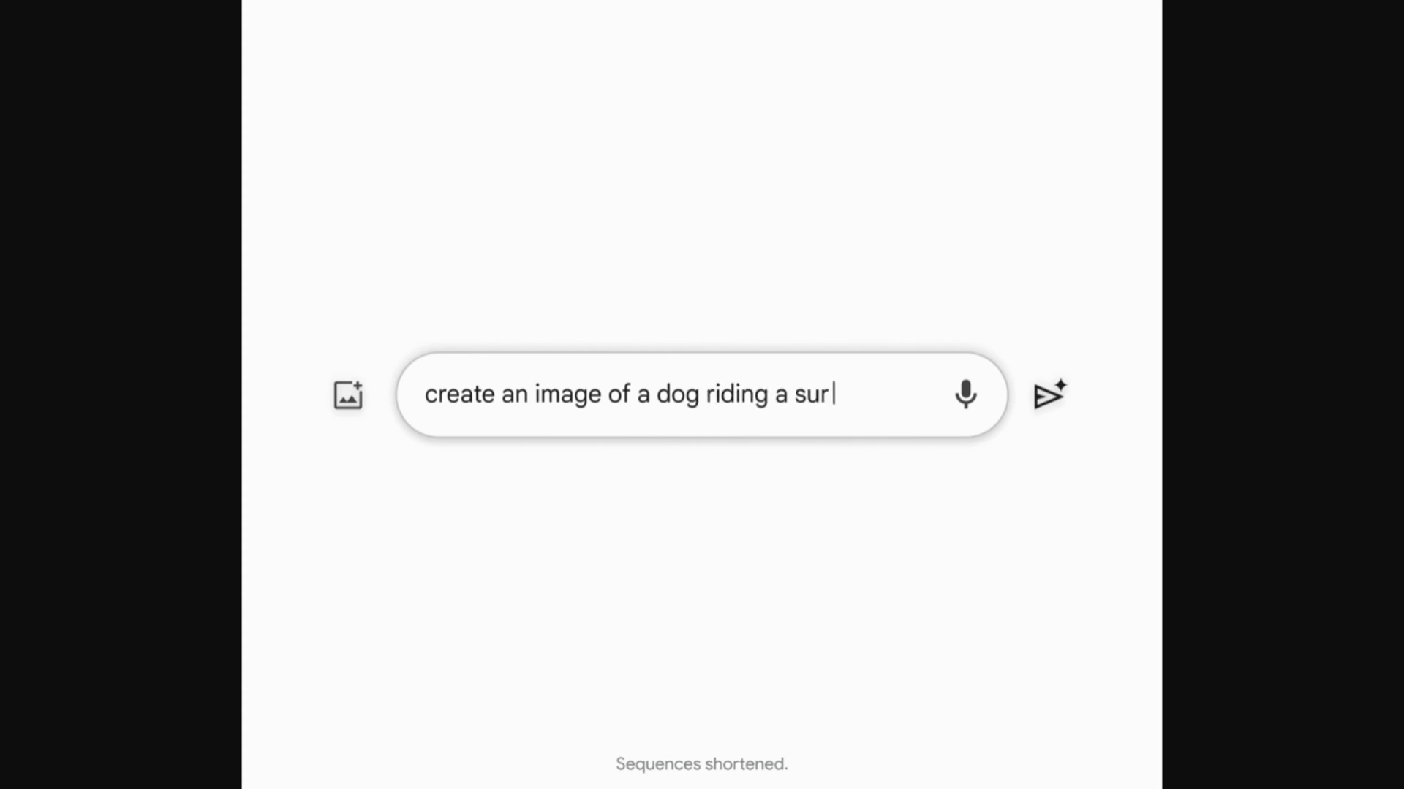
# Send the request "create an image of a dog riding a surfboard".
pyautogui.write('fboard')
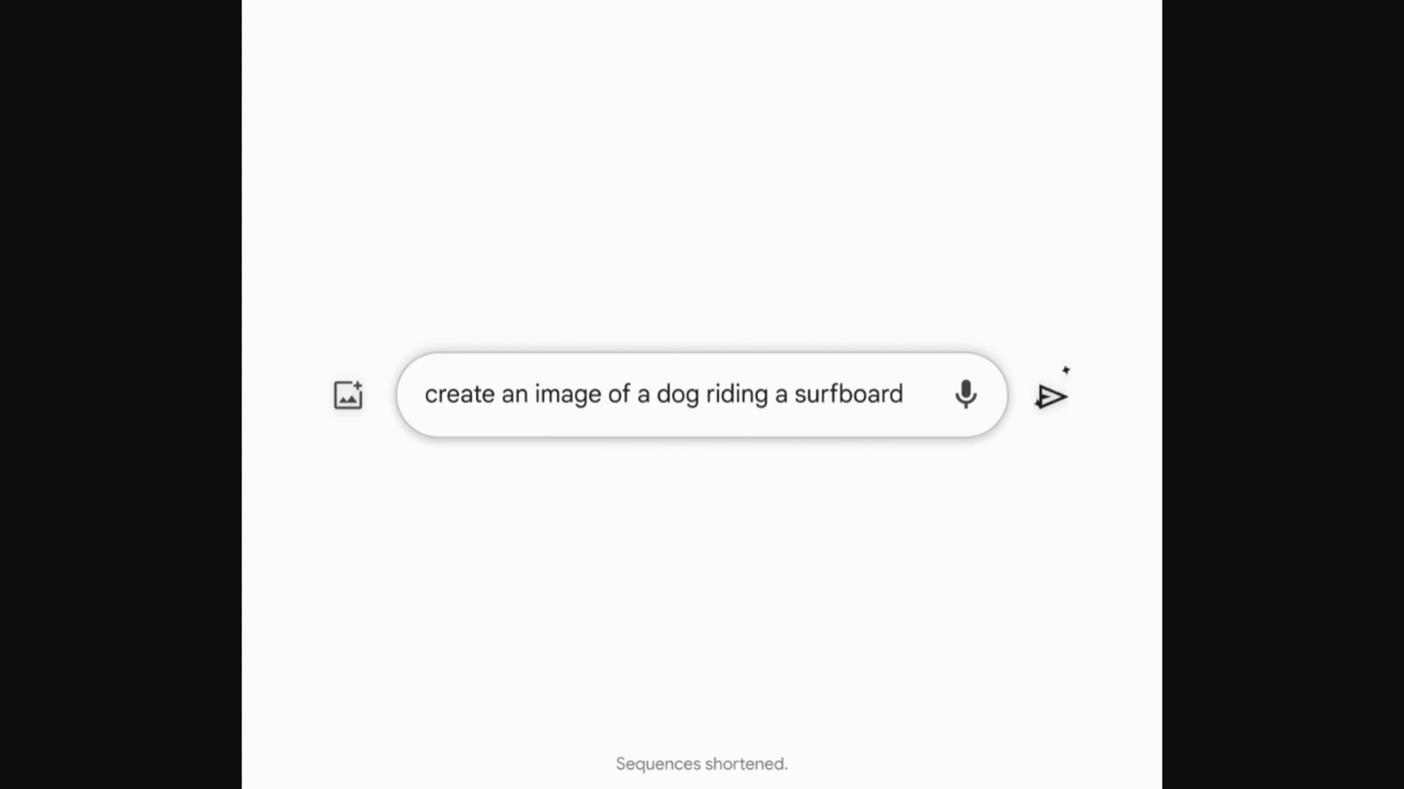
pyautogui.click(1051, 394)
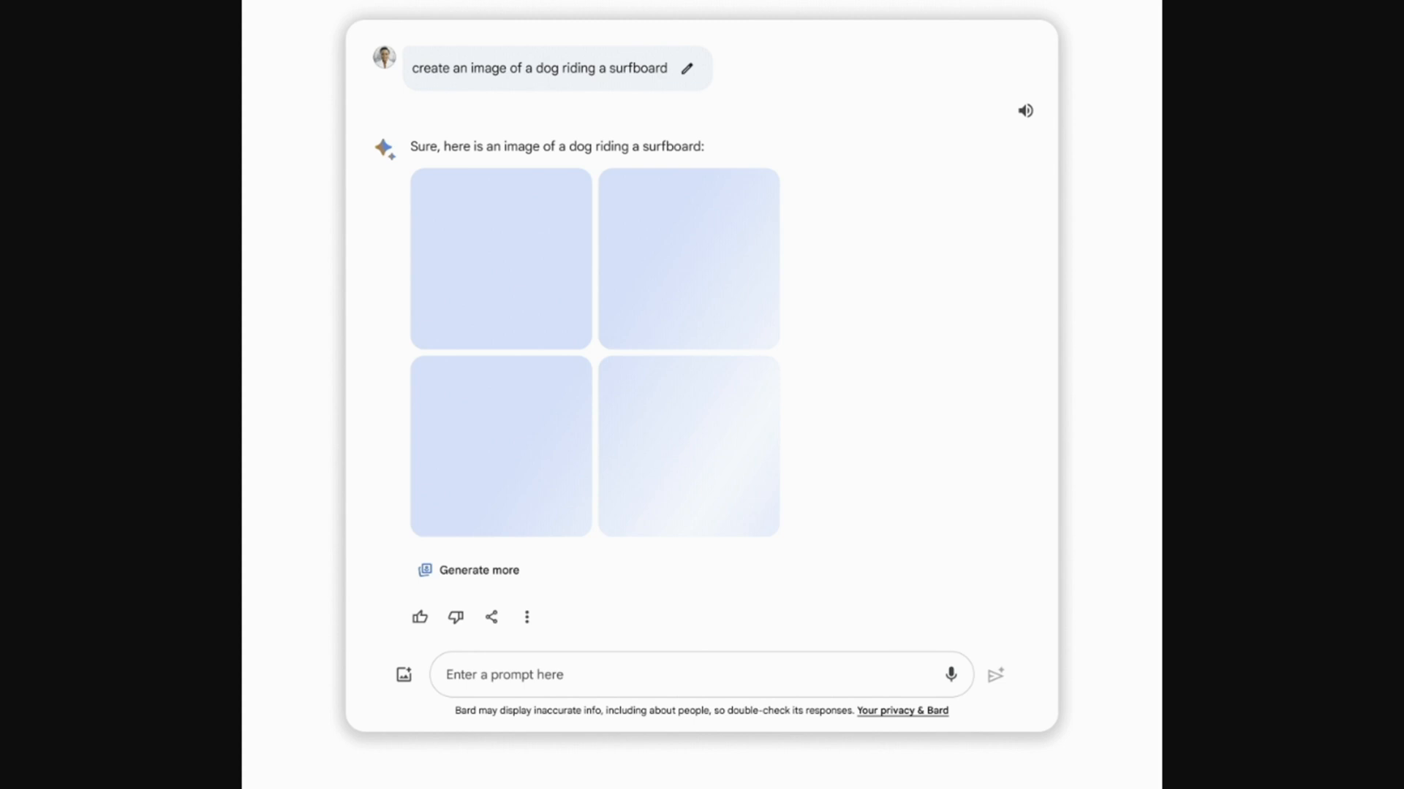